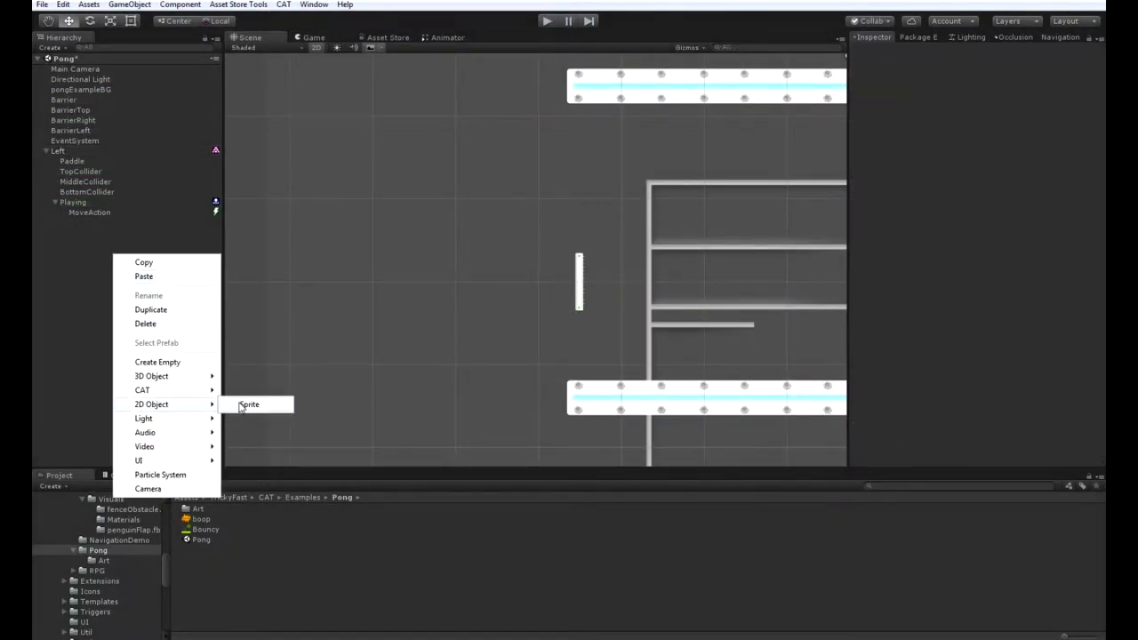
Create a sprite named Ball with the pongBall image, scaled to 0.1 at position 0,0,0.
click(250, 405)
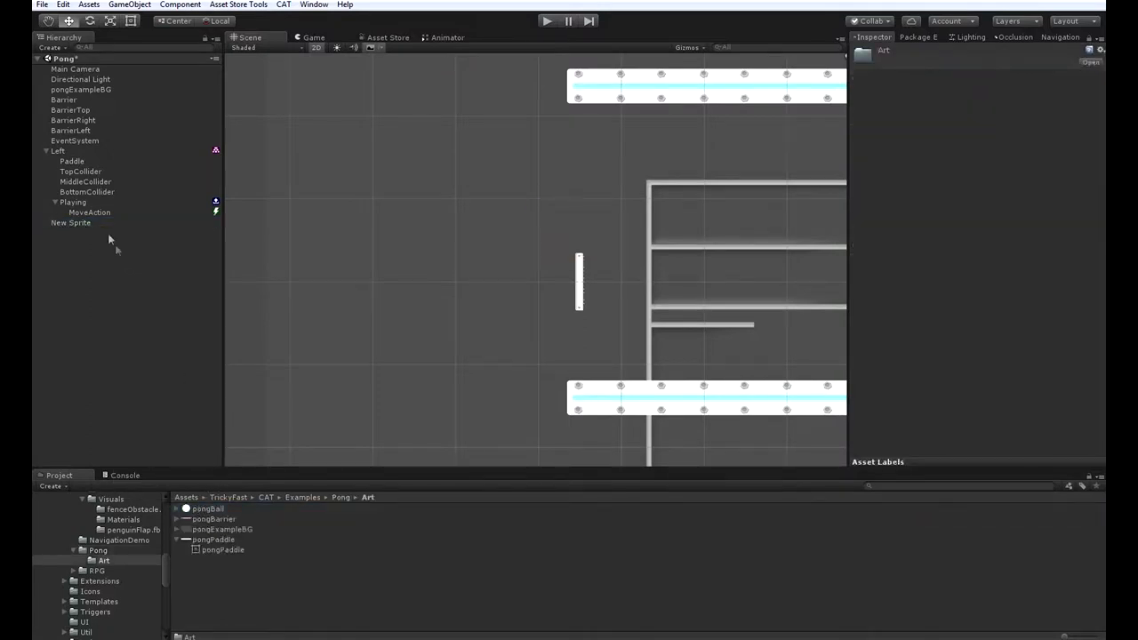
click(69, 222)
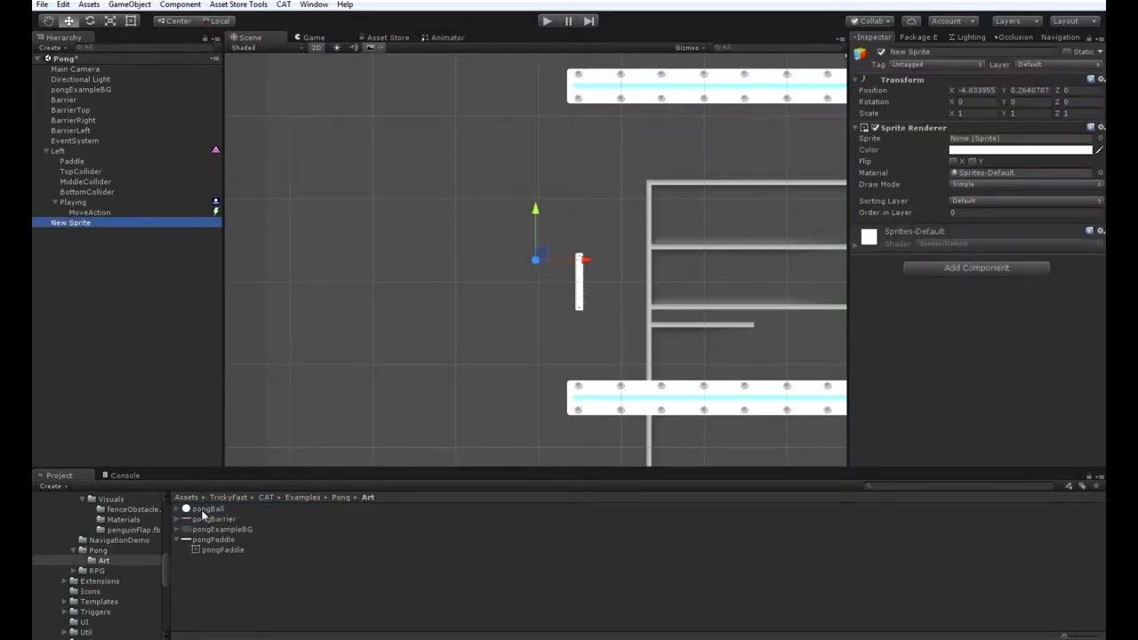
drag(207, 508, 1021, 138)
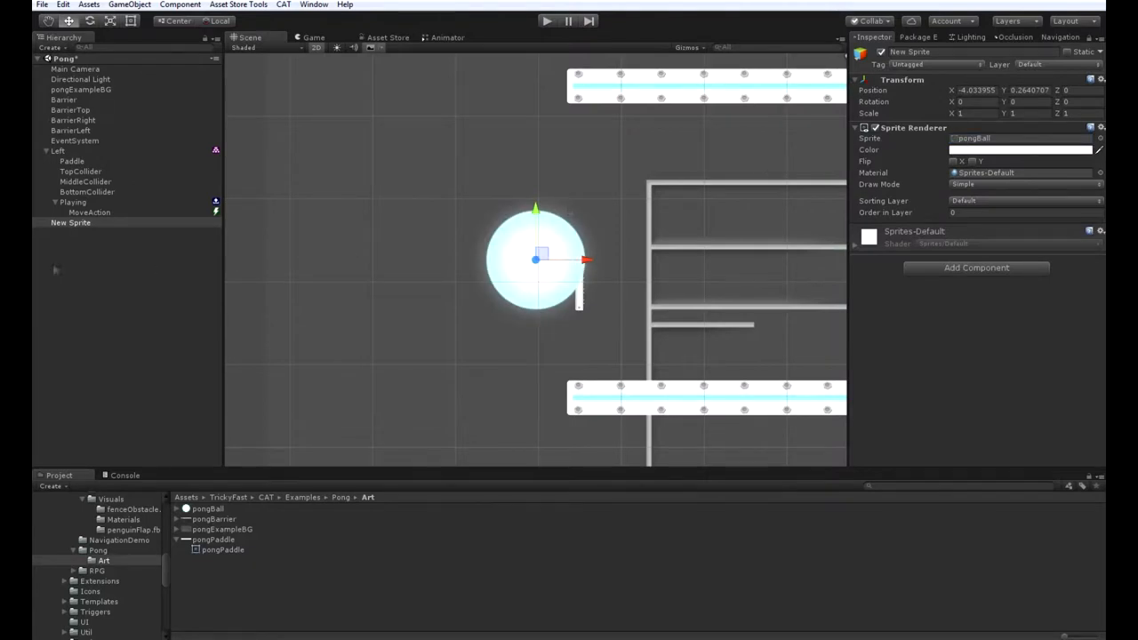
double_click(67, 224)
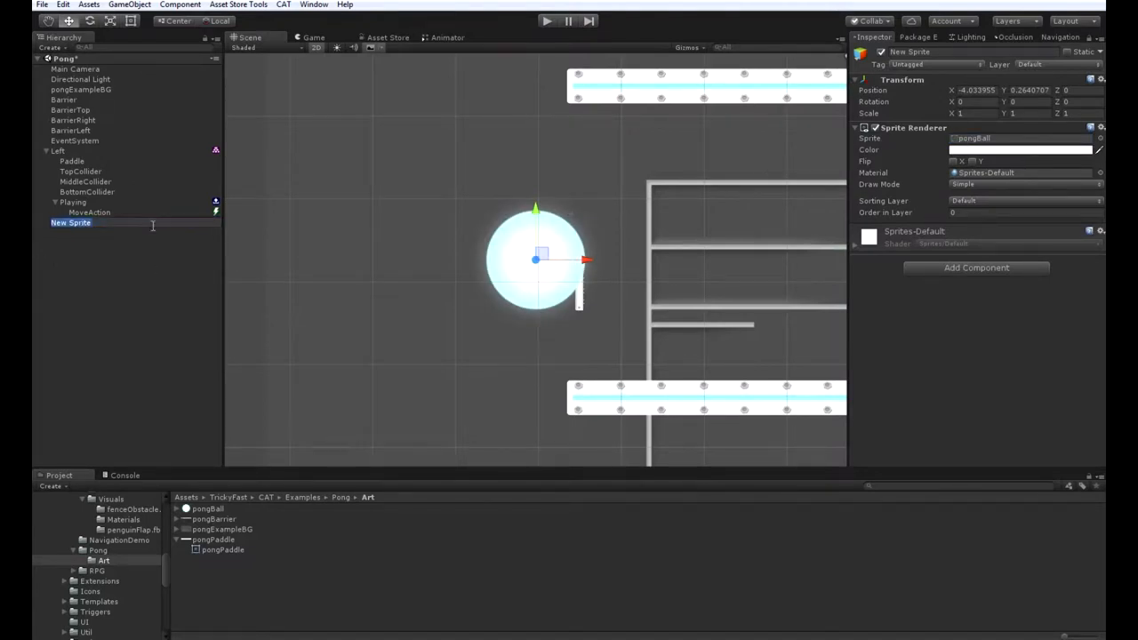
text(Ball)
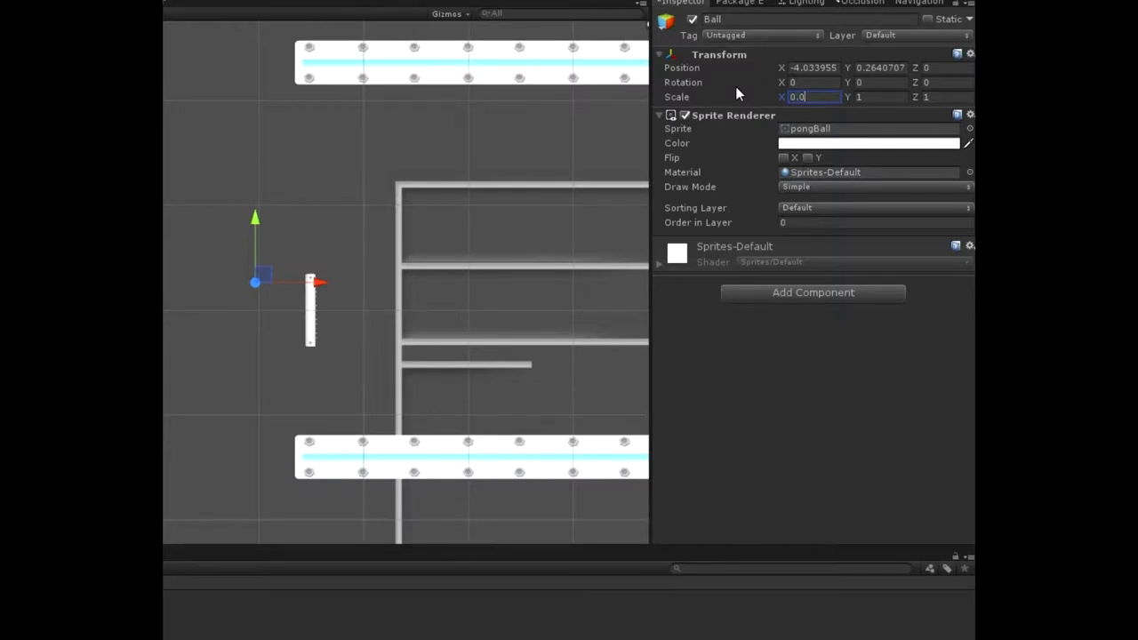
text(0.2)
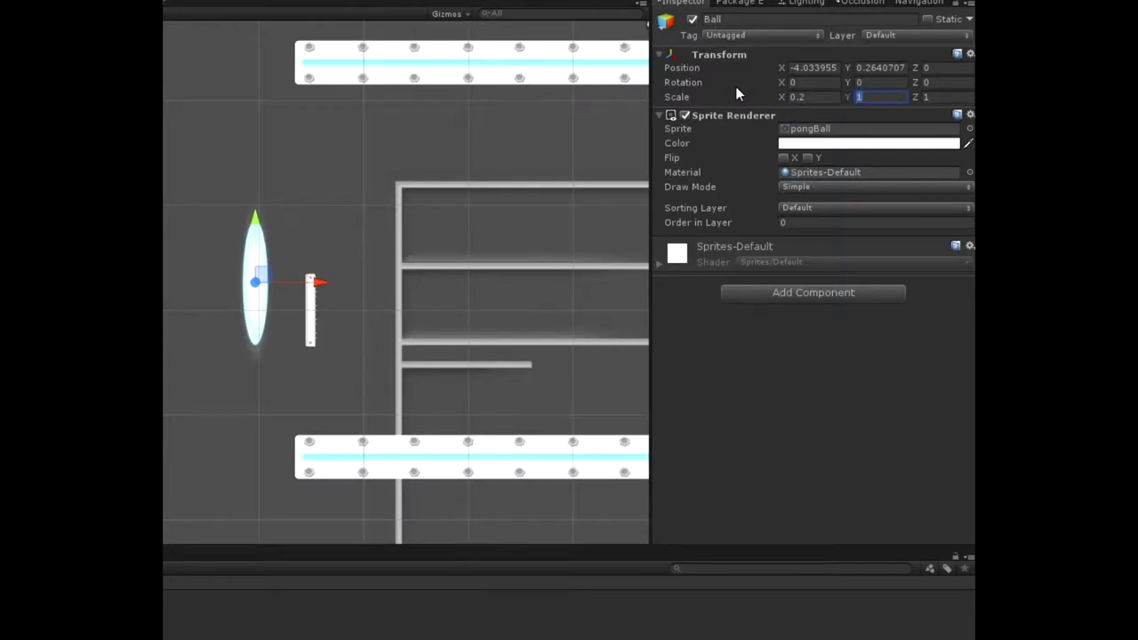
text(0.1)
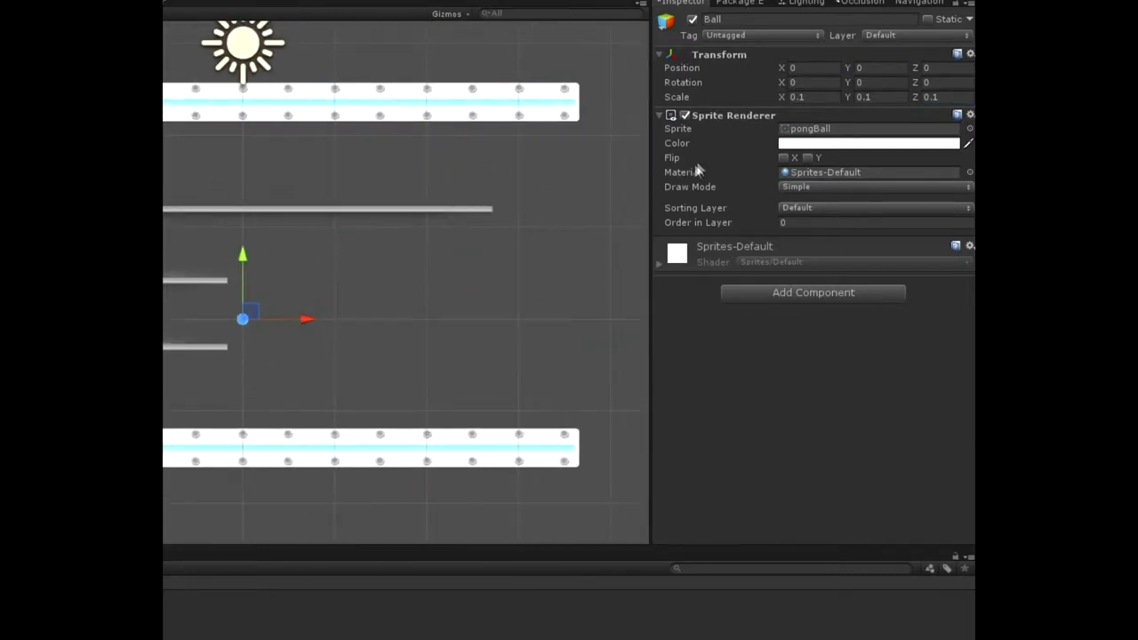
mouse_move(843, 295)
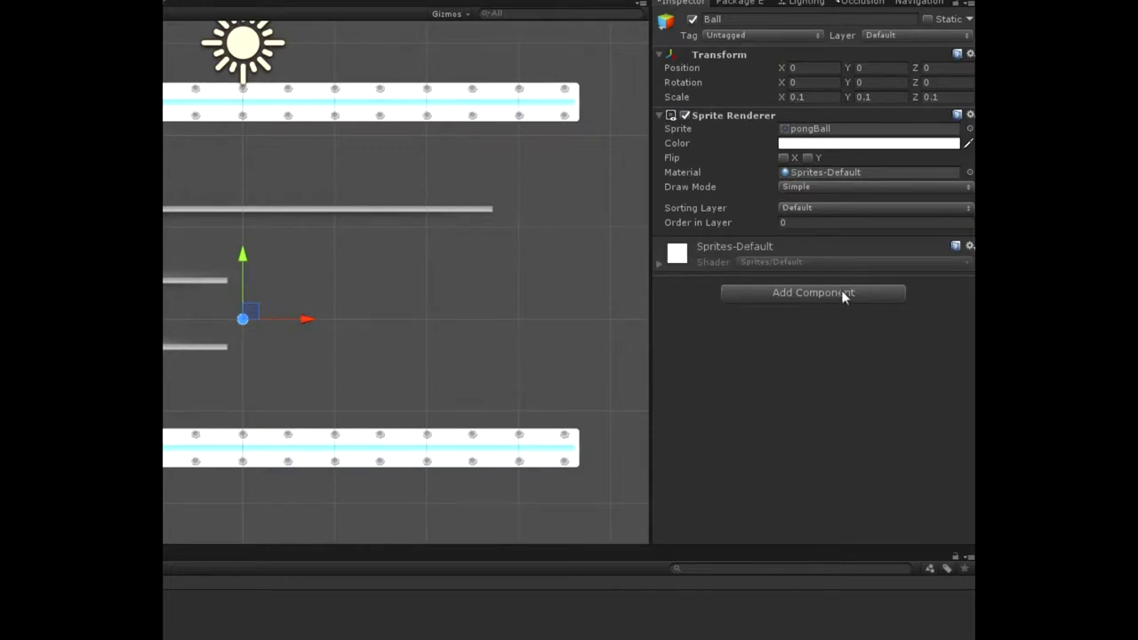
Add Value Holder and Rigidbody 2D components to Ball.
click(813, 292)
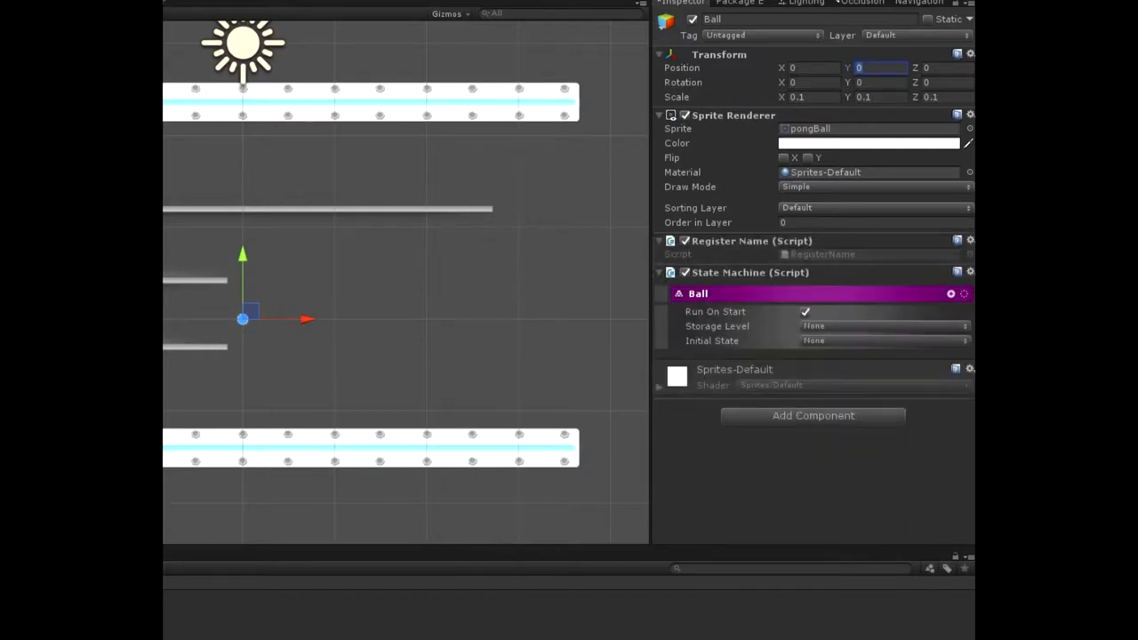
click(813, 417)
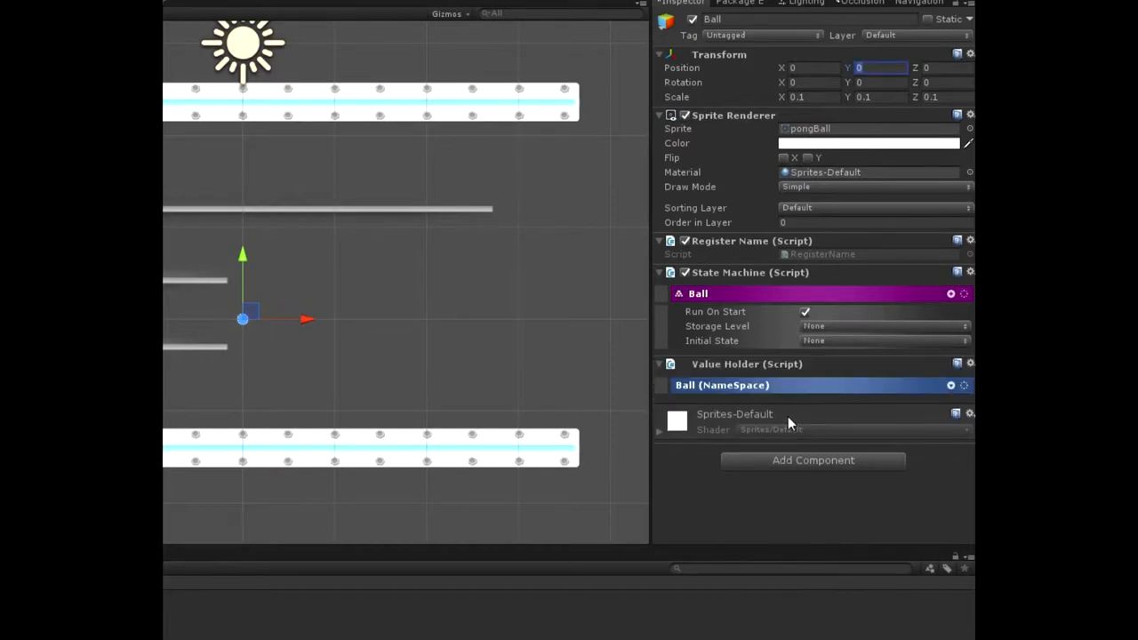
click(812, 460)
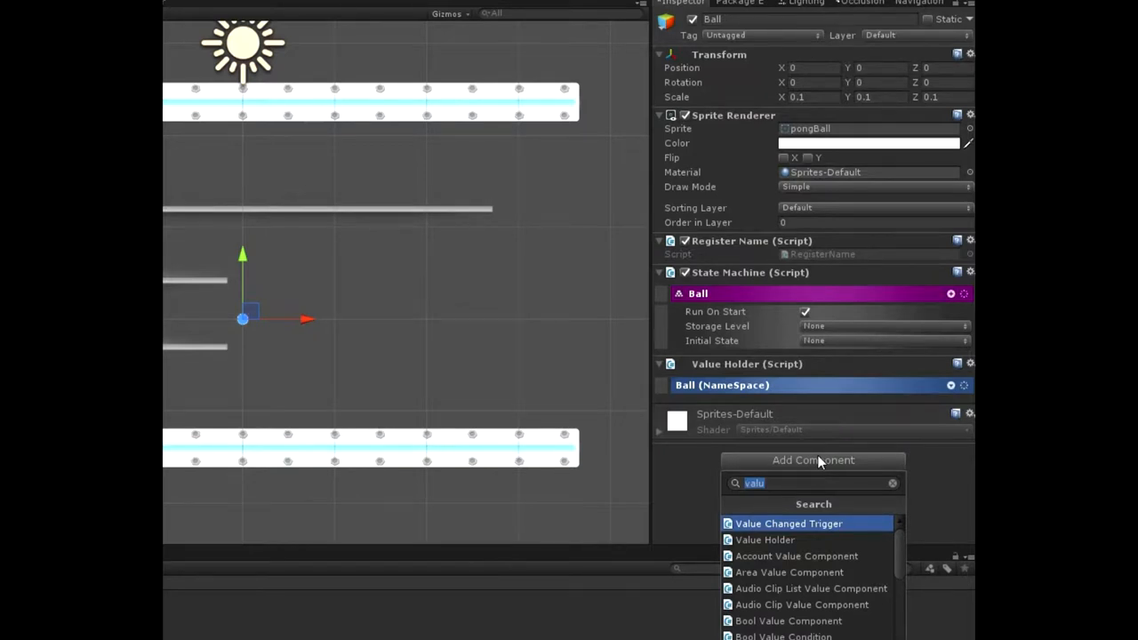
text(ri)
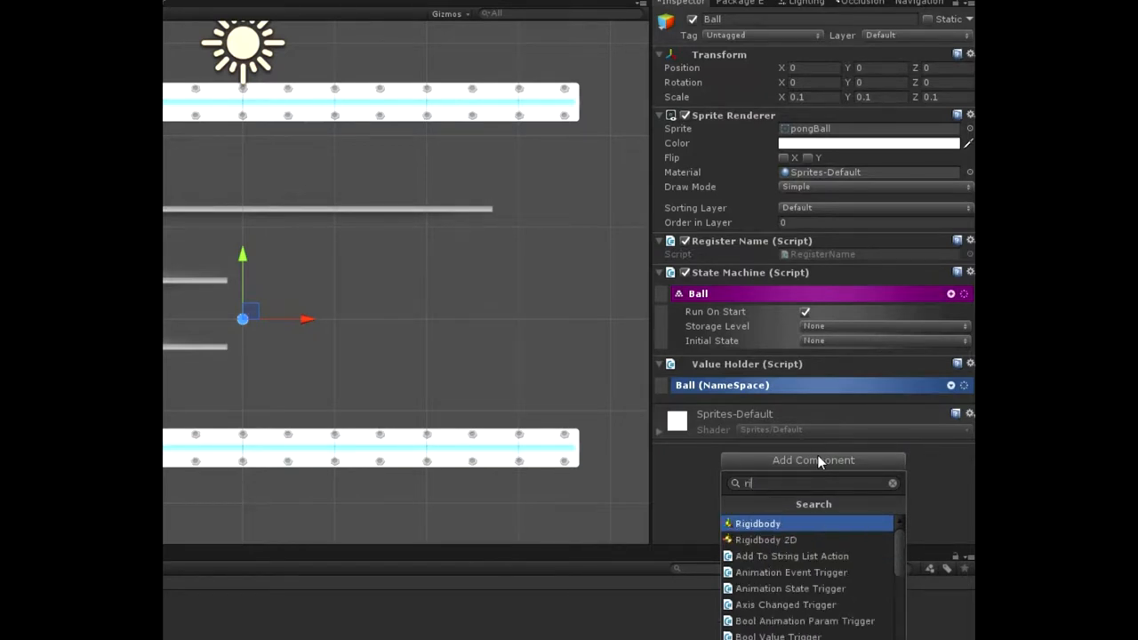
click(765, 540)
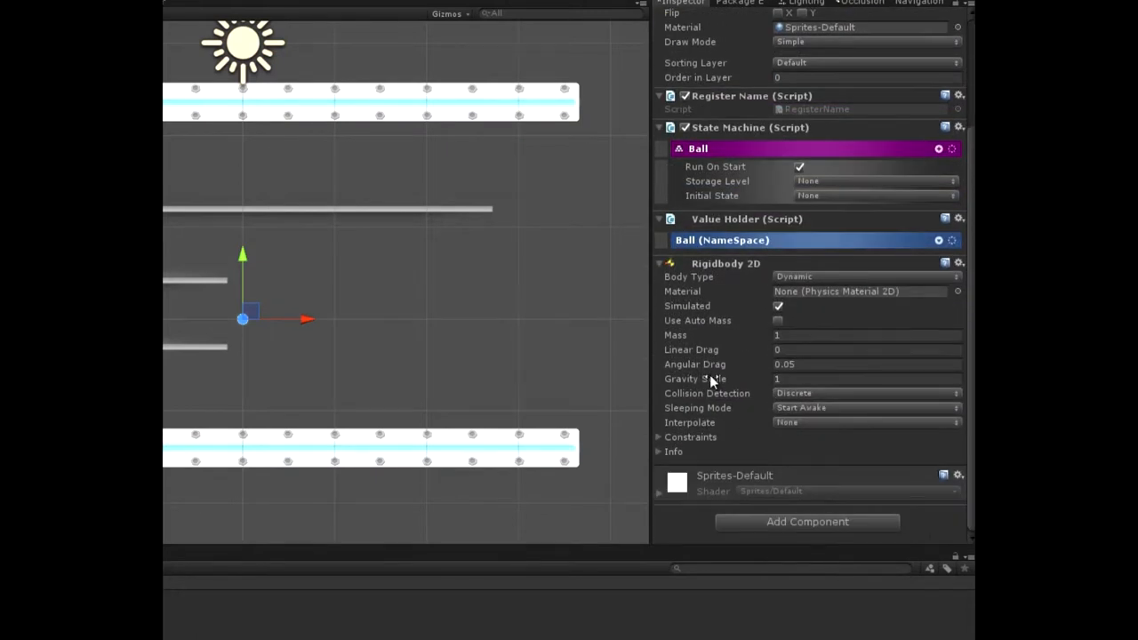
Add Circle Collider 2D and Audio Source components to Ball.
click(808, 522)
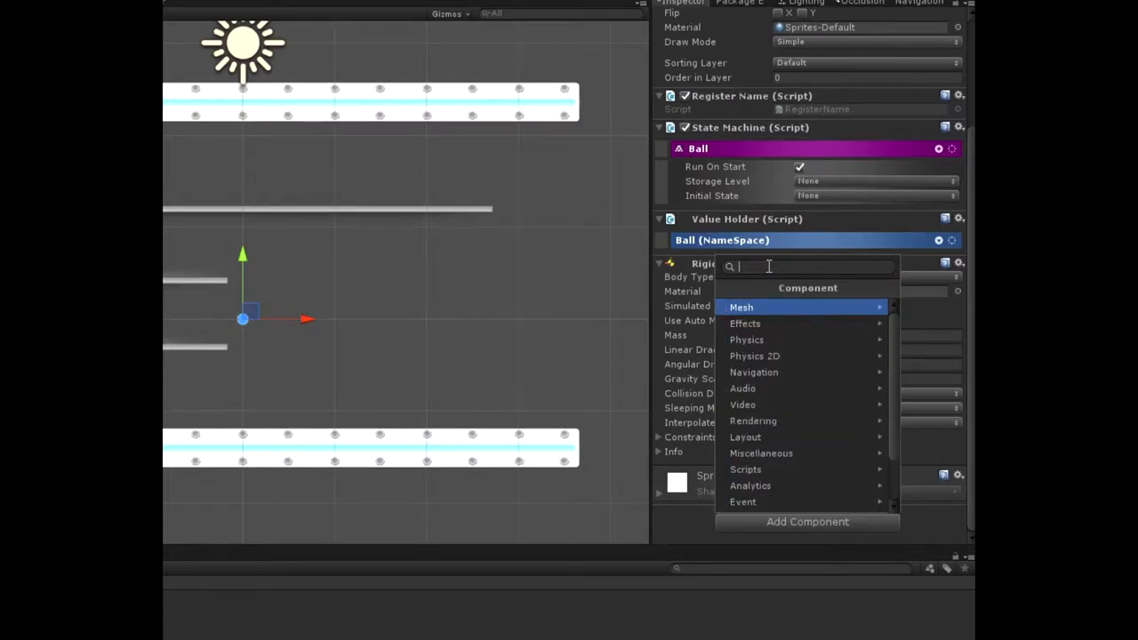
text(ci)
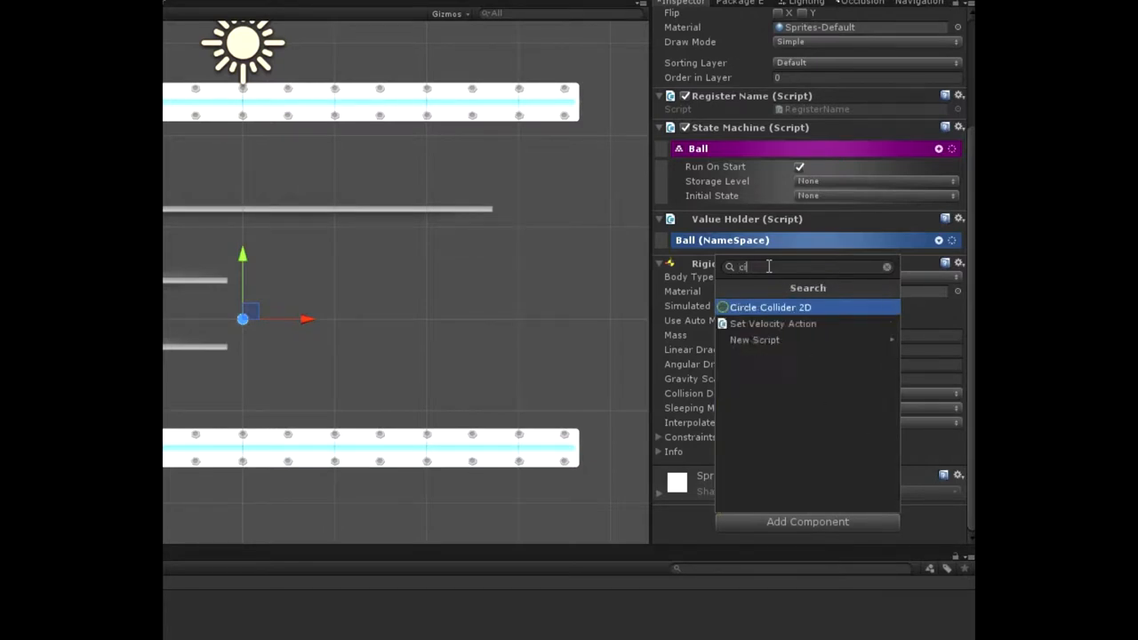
click(772, 307)
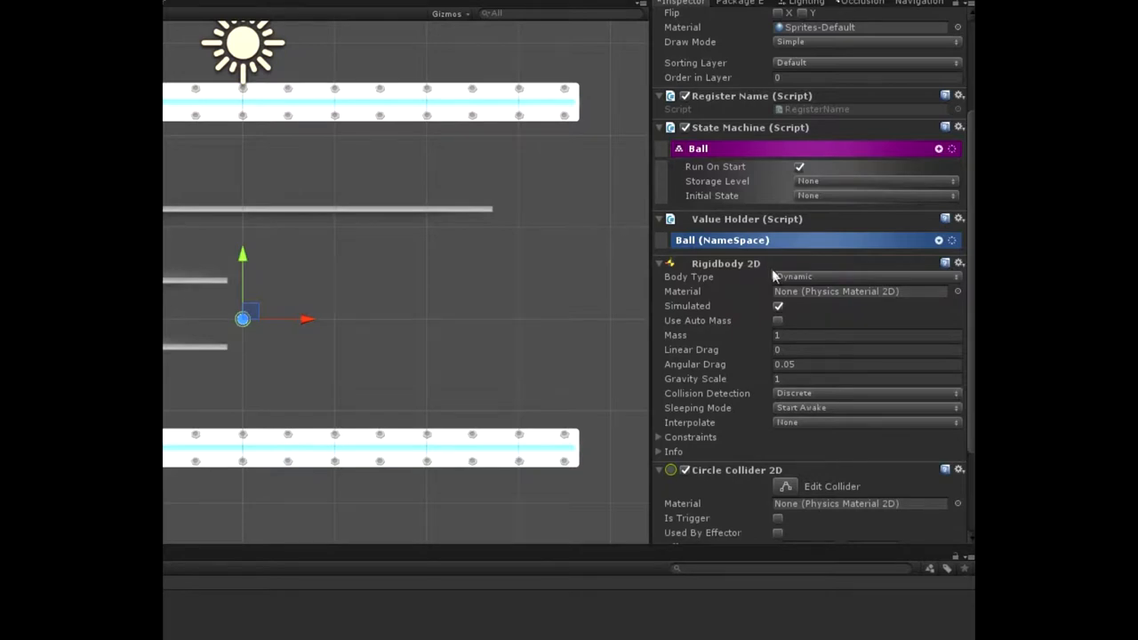
scroll(down, 3)
text(audio)
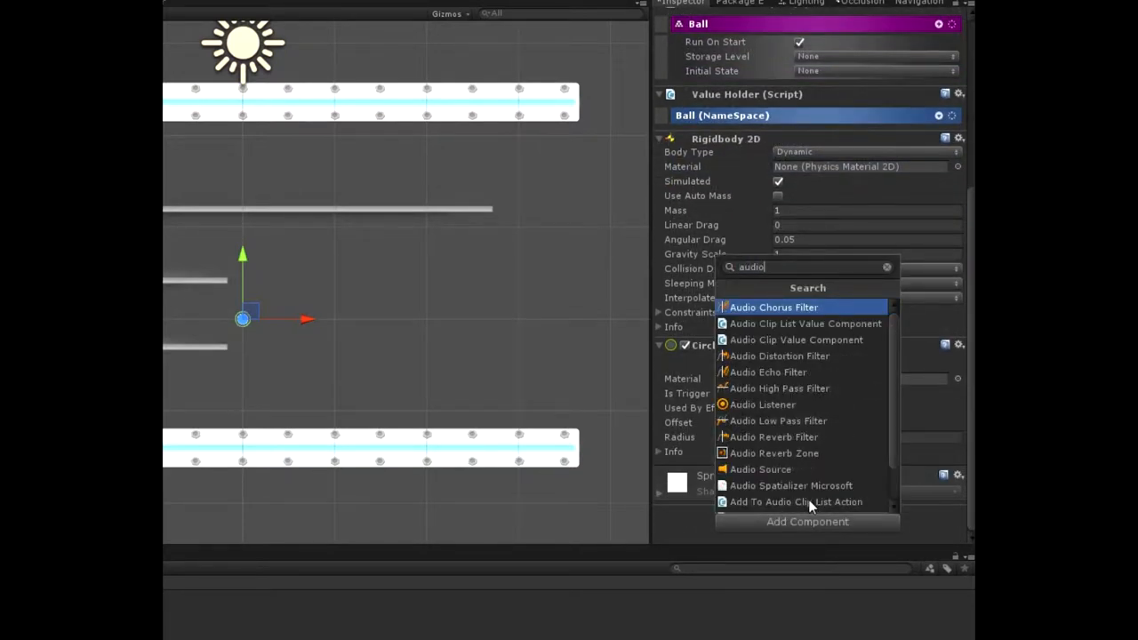
click(760, 469)
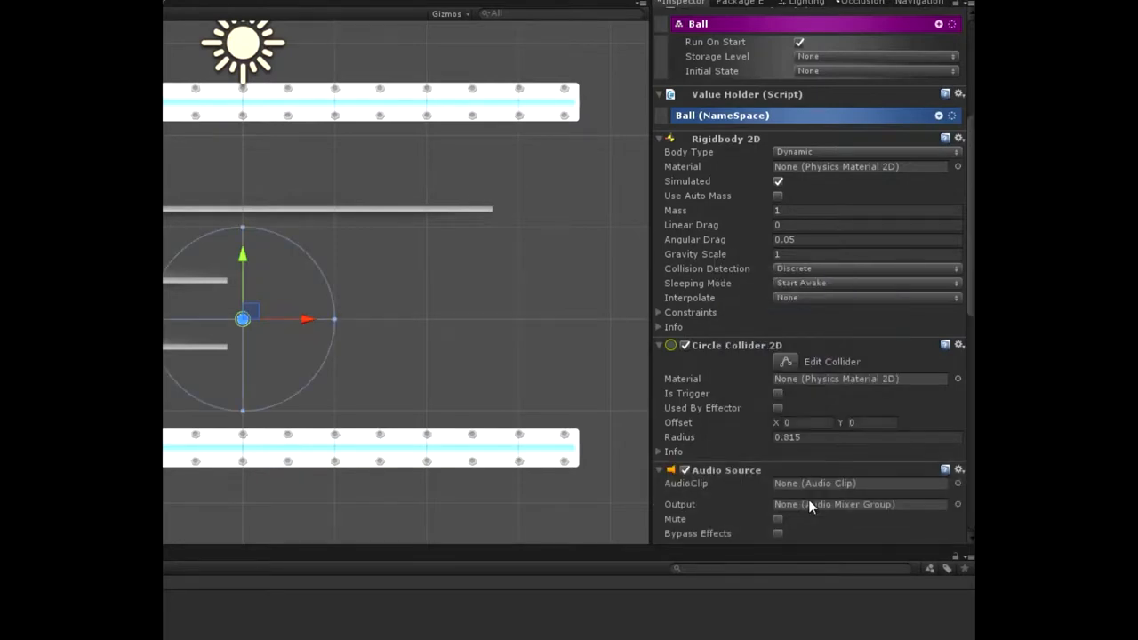
Put the boop clip into the Ball Audio Source's AudioClip field.
scroll(down, 3)
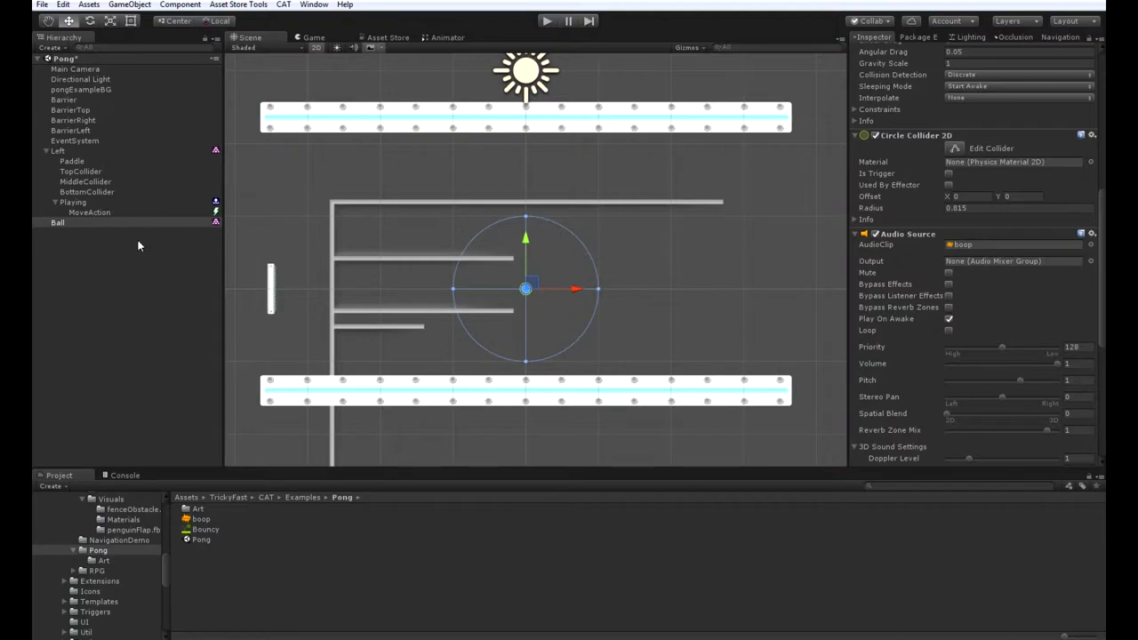
mouse_move(88, 242)
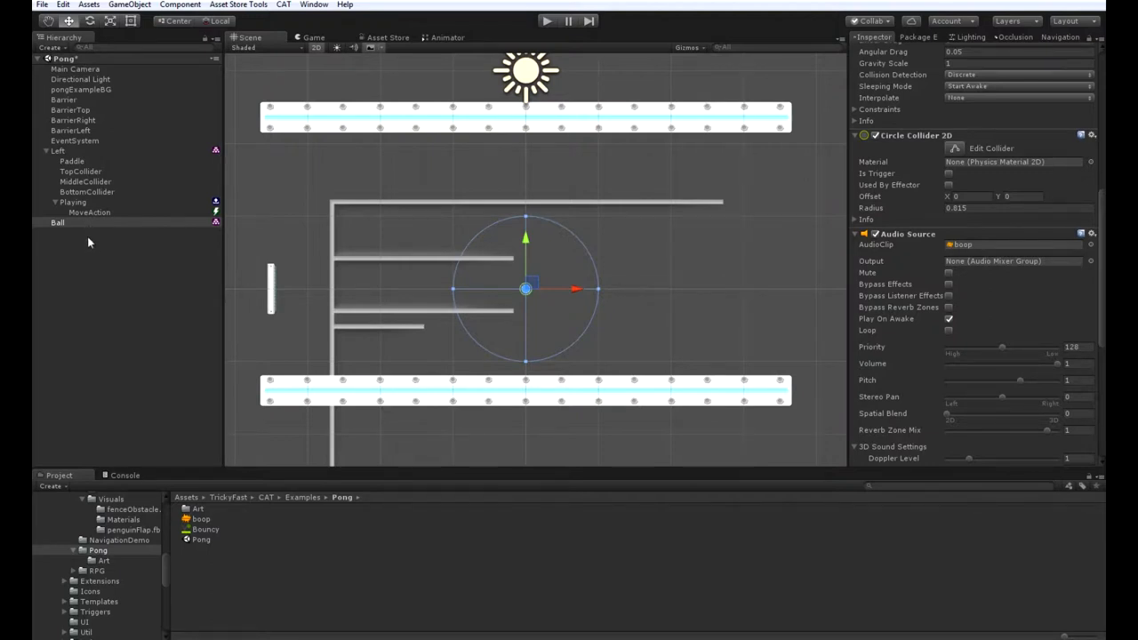
mouse_move(98, 243)
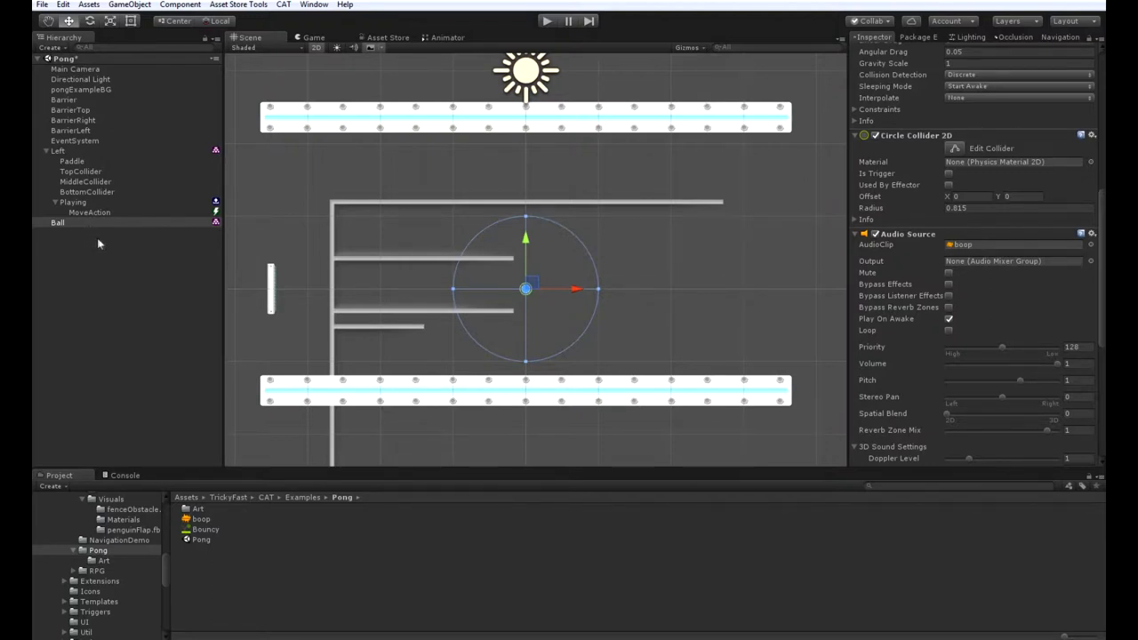
scroll(down, 3)
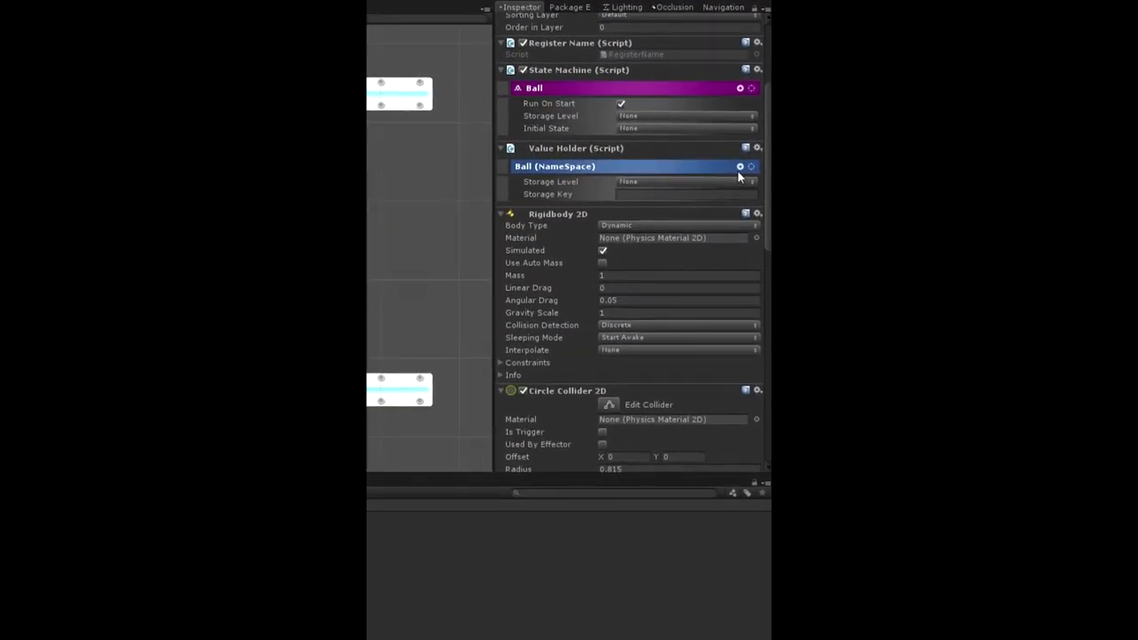
Add a computed Random Vector 3 value as a child of the Ball namespace.
click(739, 166)
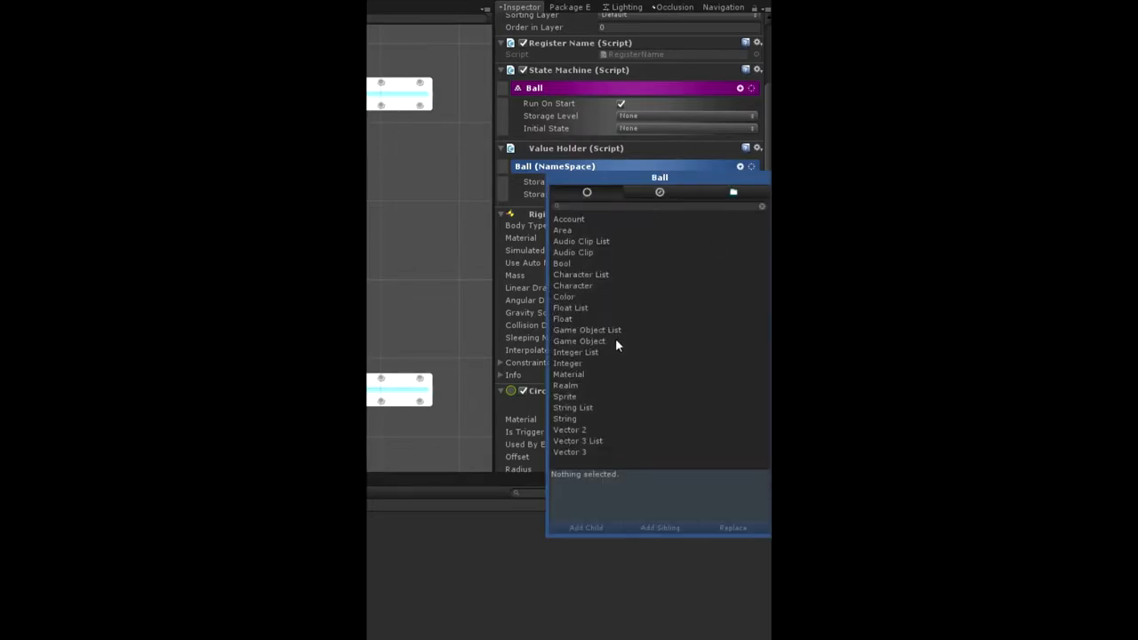
mouse_move(658, 235)
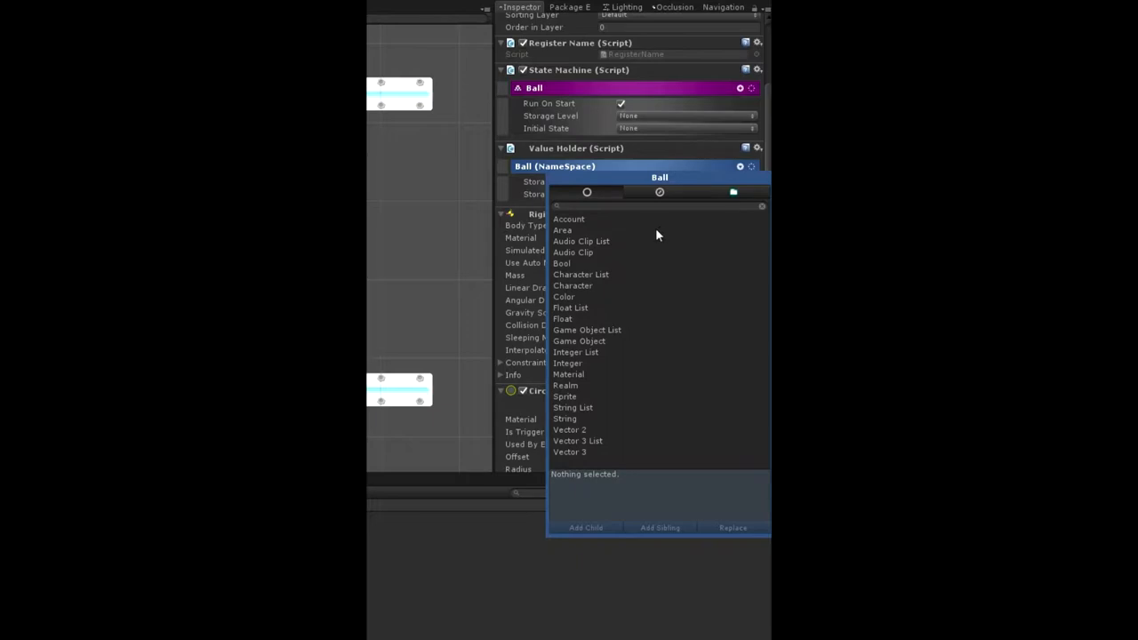
click(659, 192)
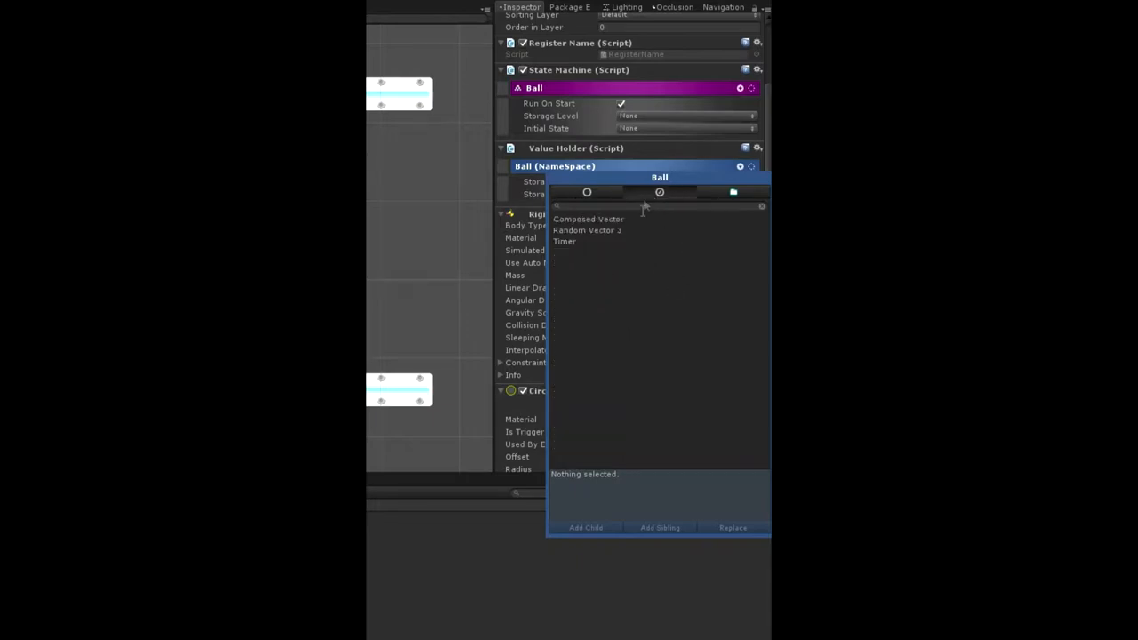
click(587, 230)
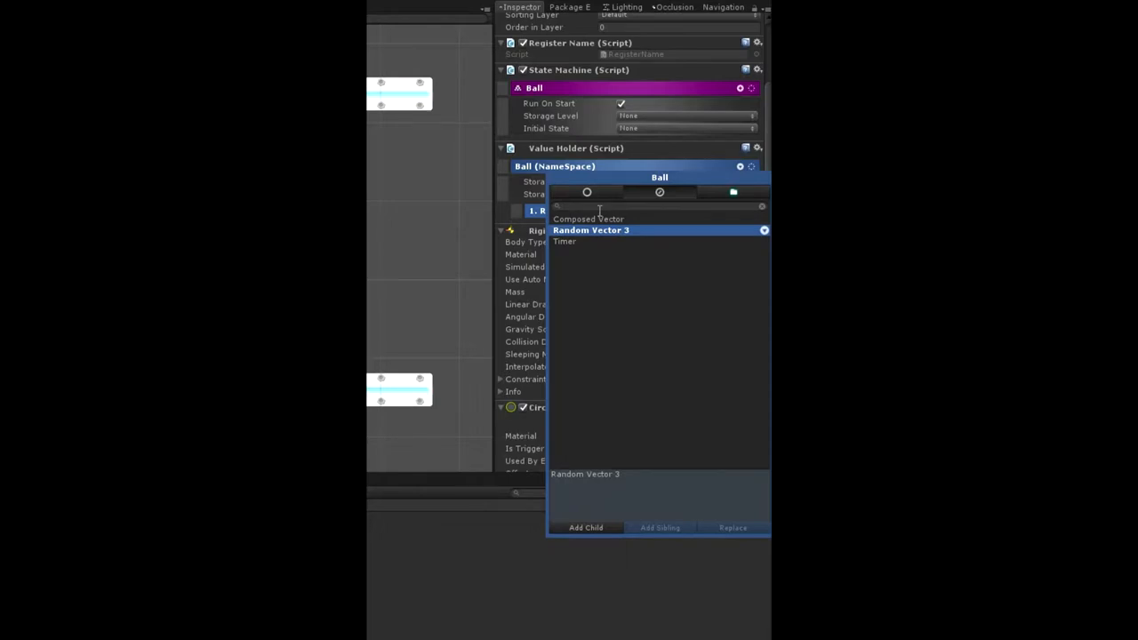
mouse_move(597, 192)
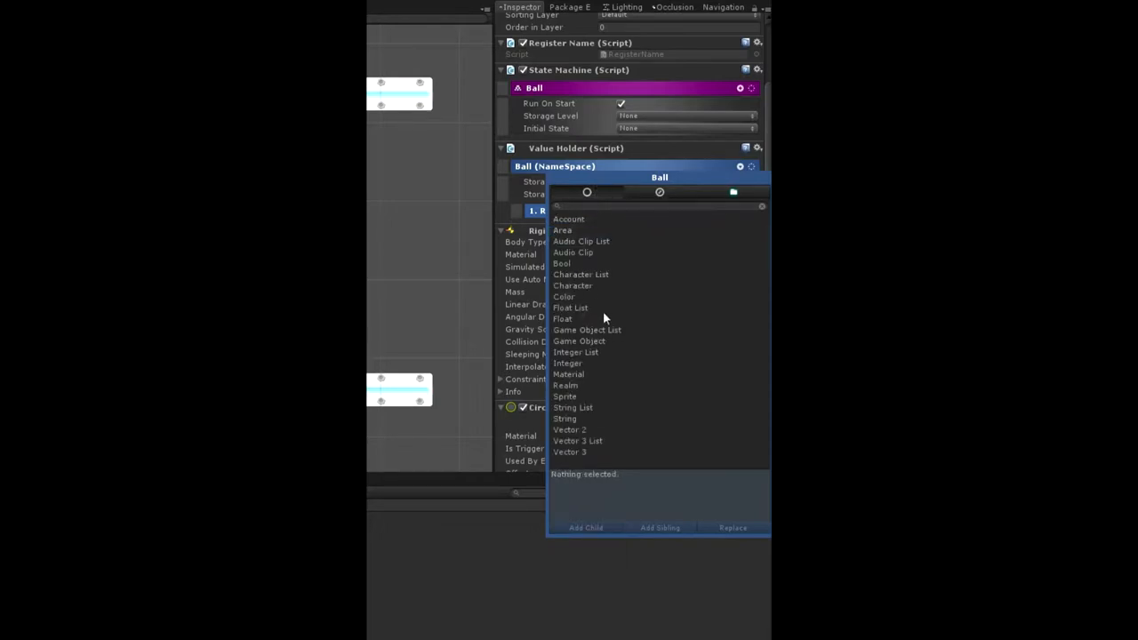
click(567, 363)
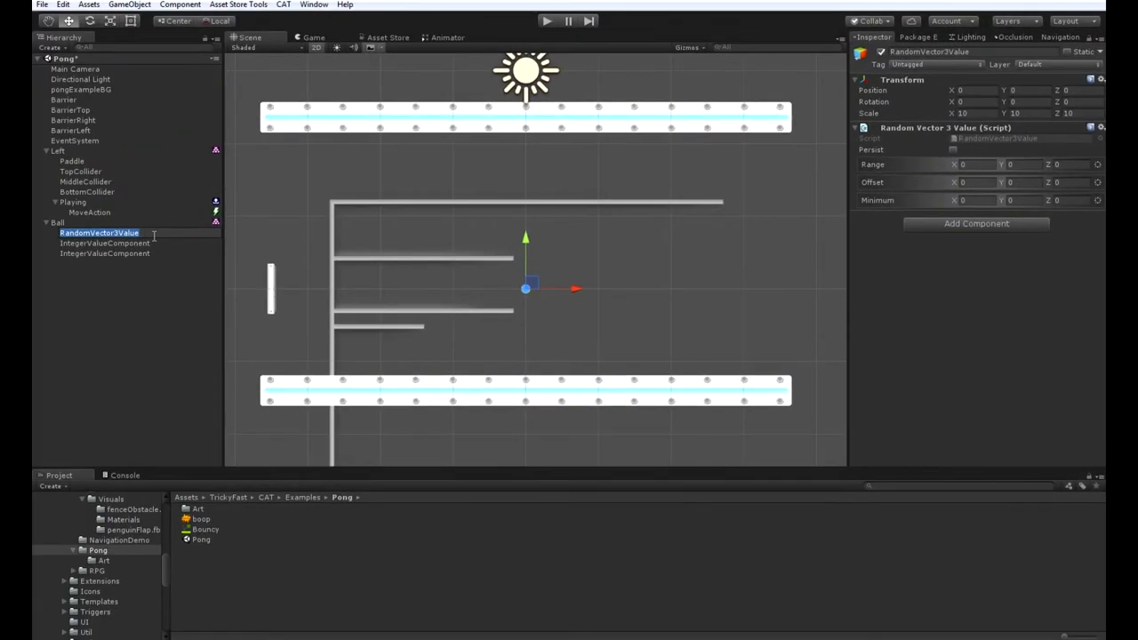
Name the values RandomDir, LeftScore and RightScore, with RandomDir Range X/Y 5 and Minimum X 3.
double_click(91, 232)
text(RandomDir)
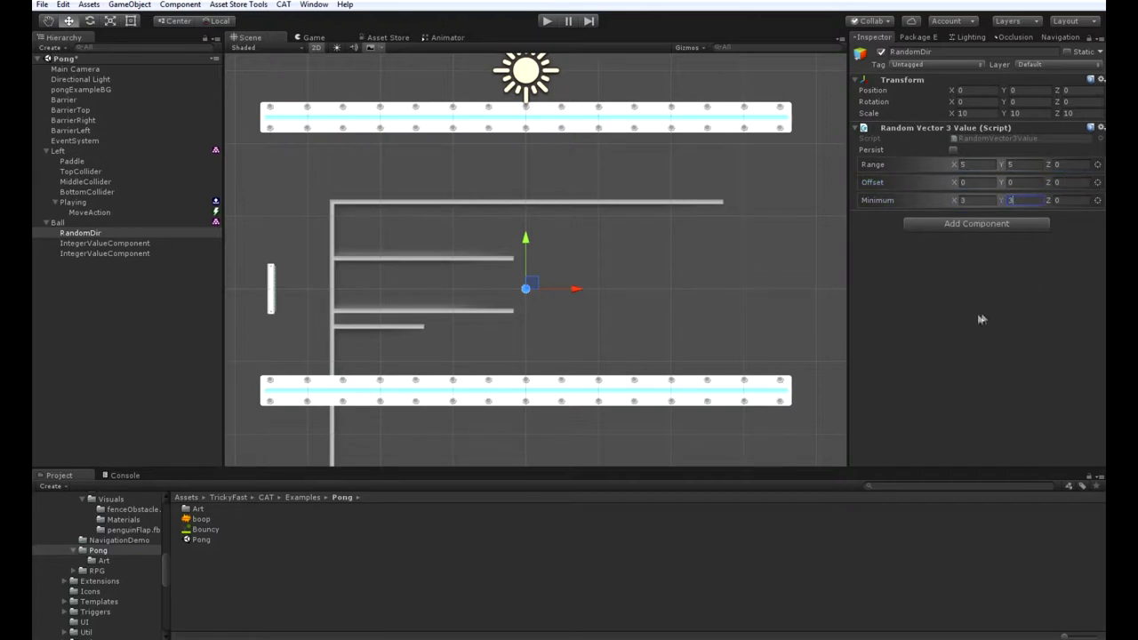
click(104, 243)
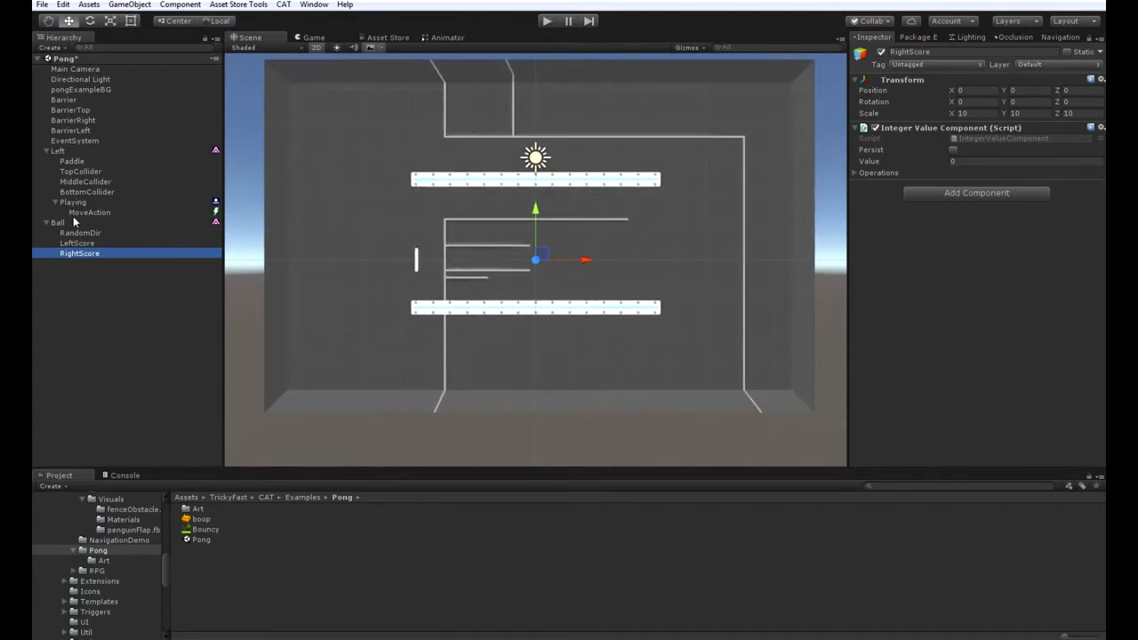
Add a state to Ball's State Machine and rename it Reset.
click(58, 222)
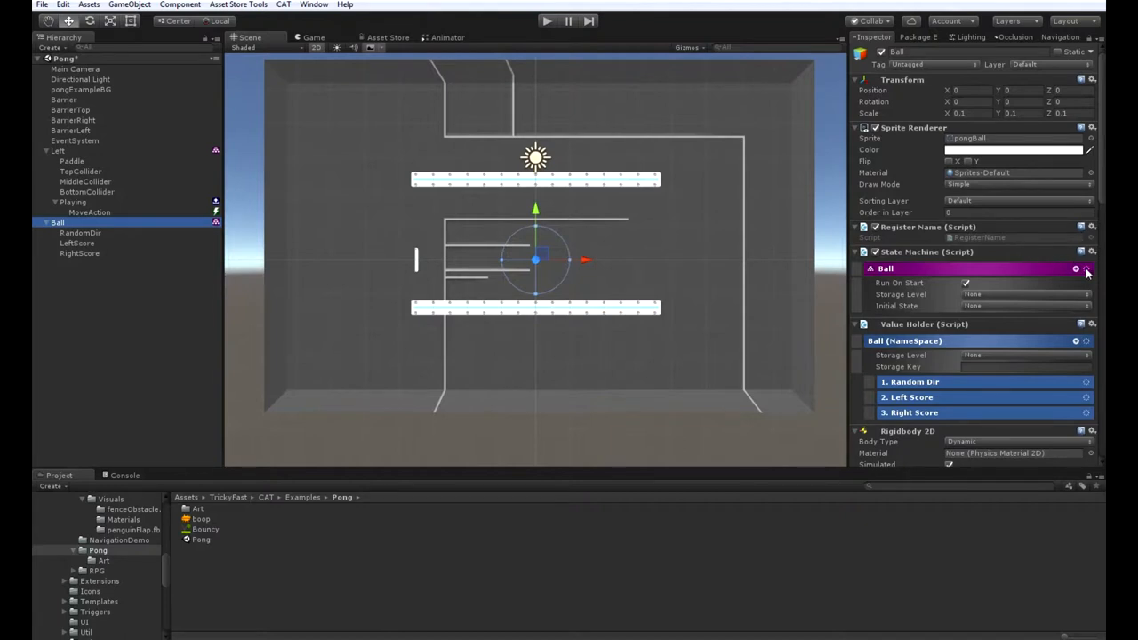
click(1088, 271)
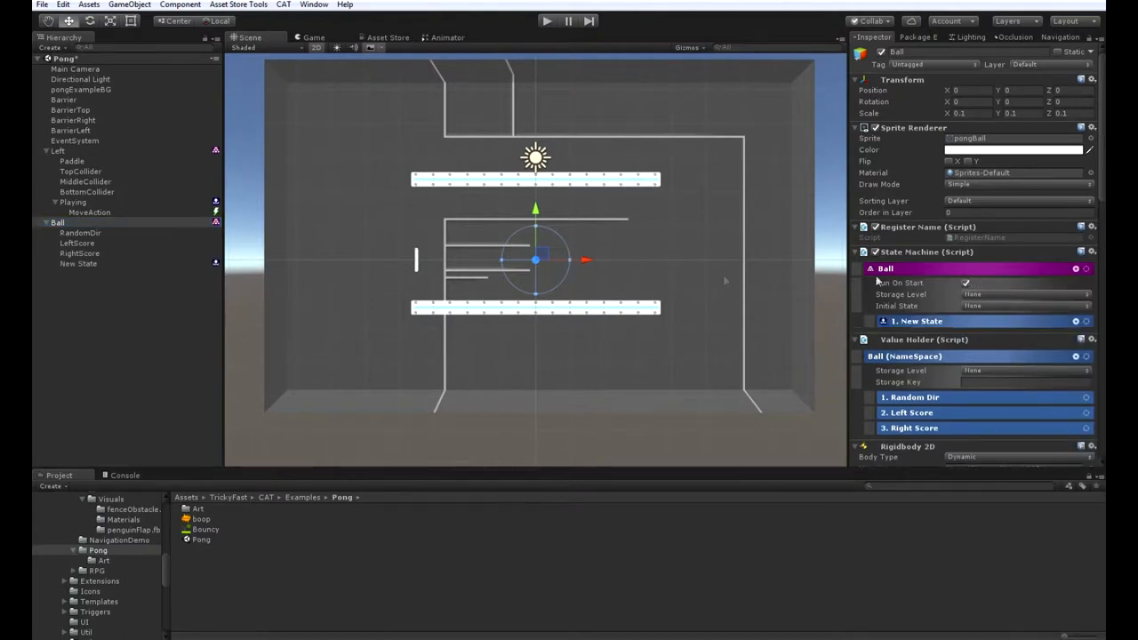
click(78, 263)
text(Reset)
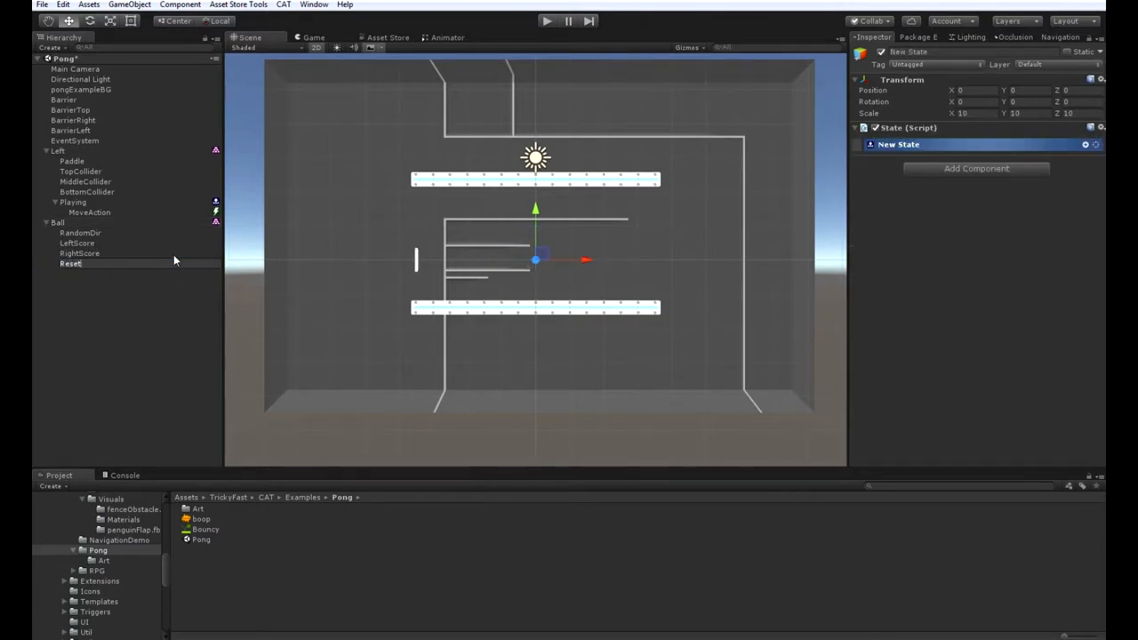
click(69, 263)
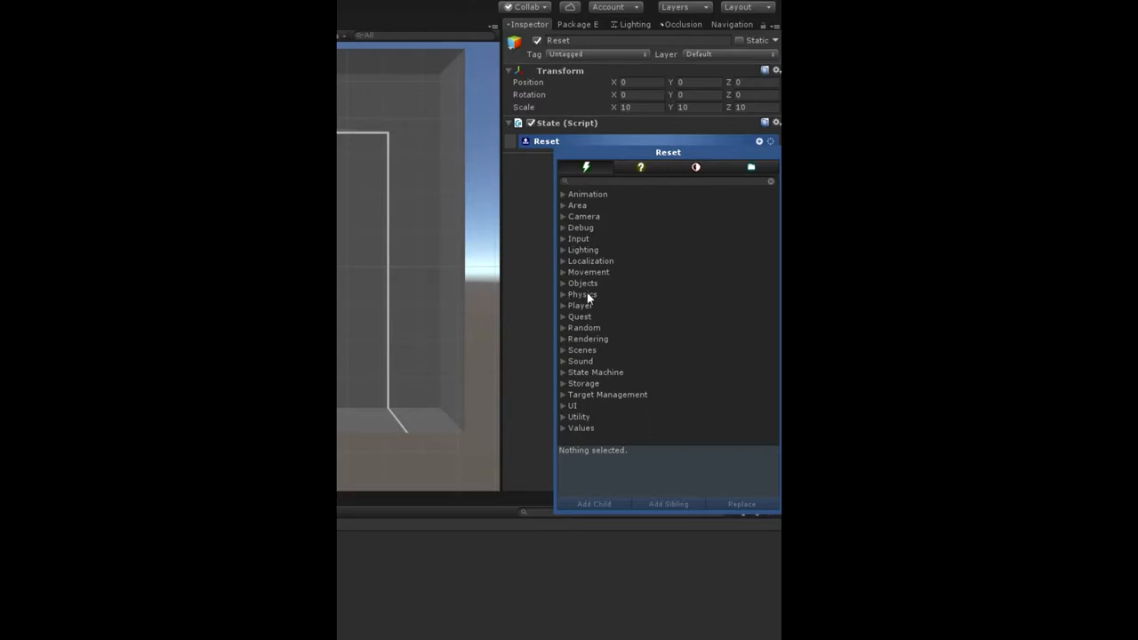
Add a Move Action to Reset with its Destination set to None.
click(587, 272)
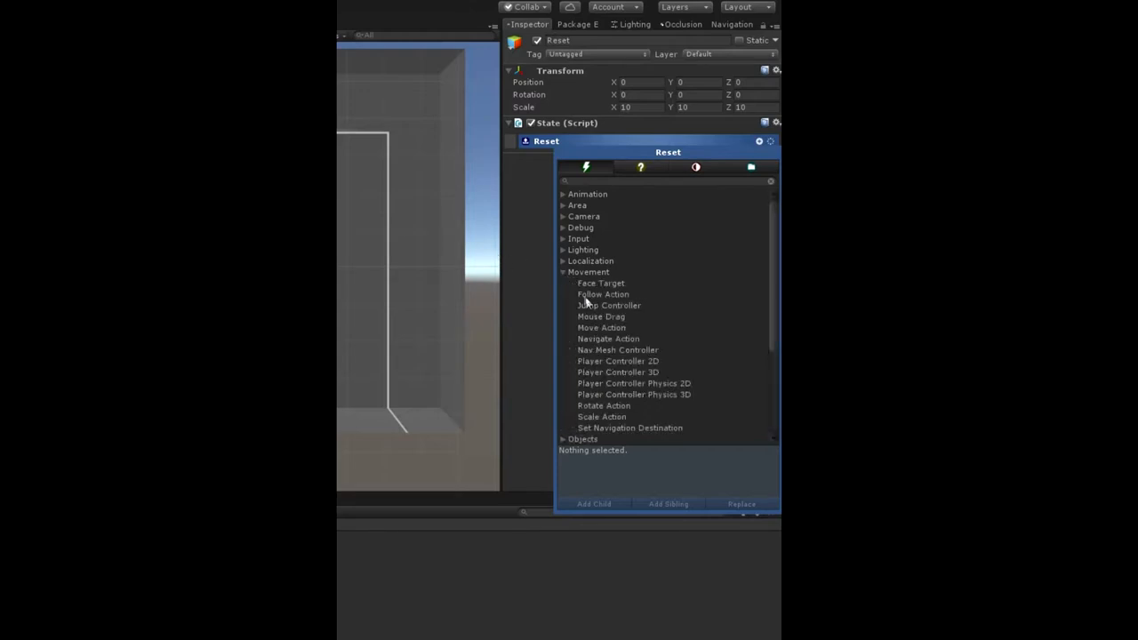
click(601, 327)
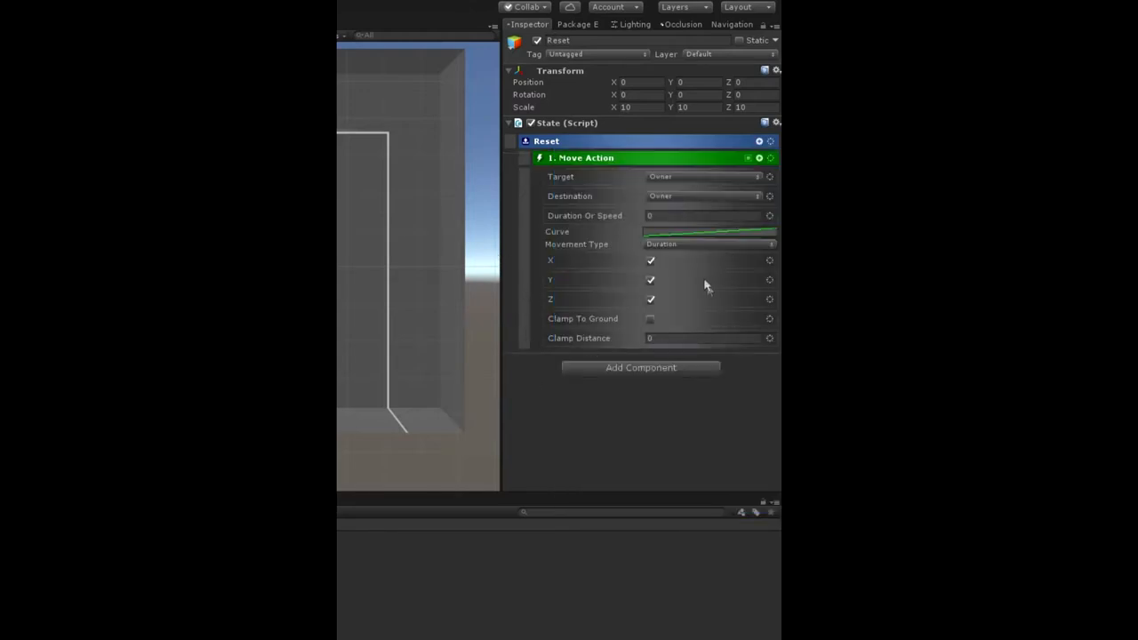
click(702, 196)
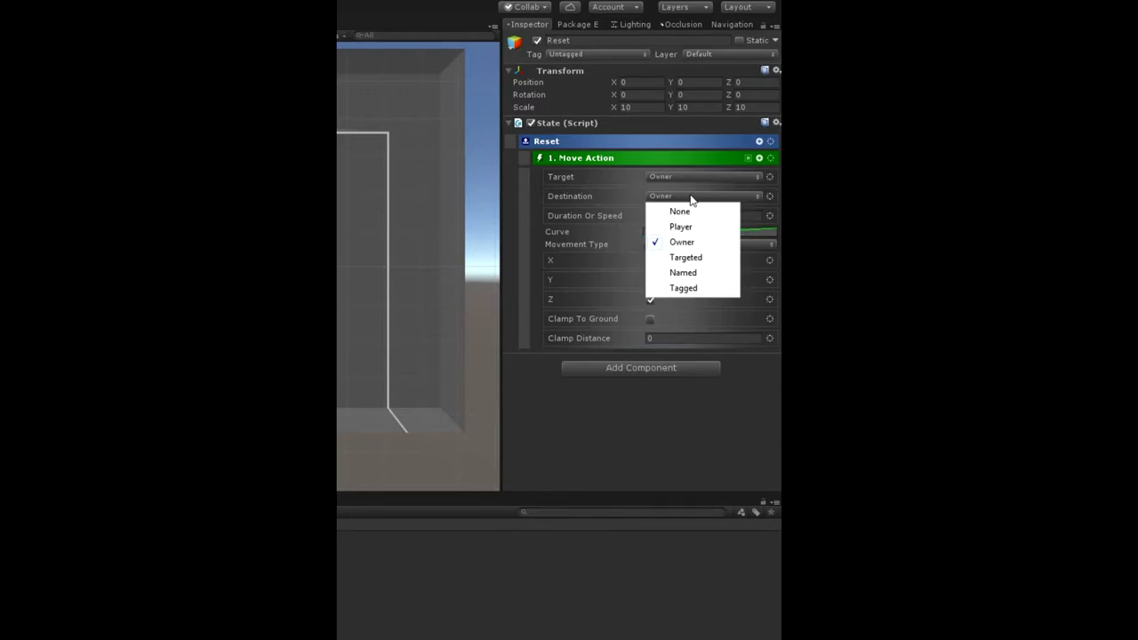
mouse_move(708, 197)
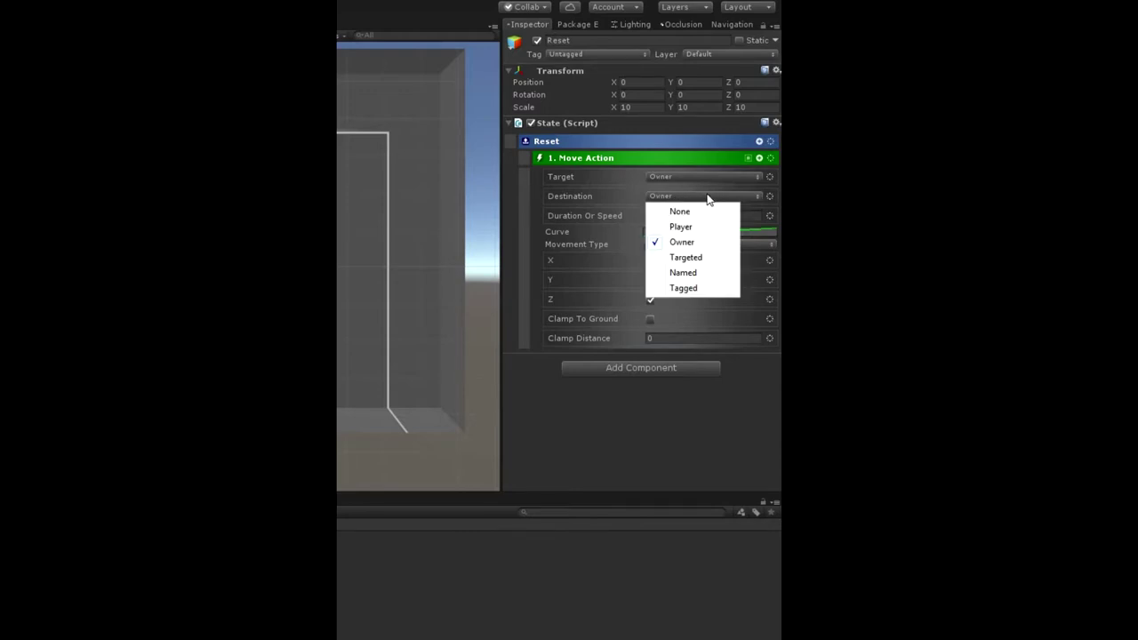
click(679, 211)
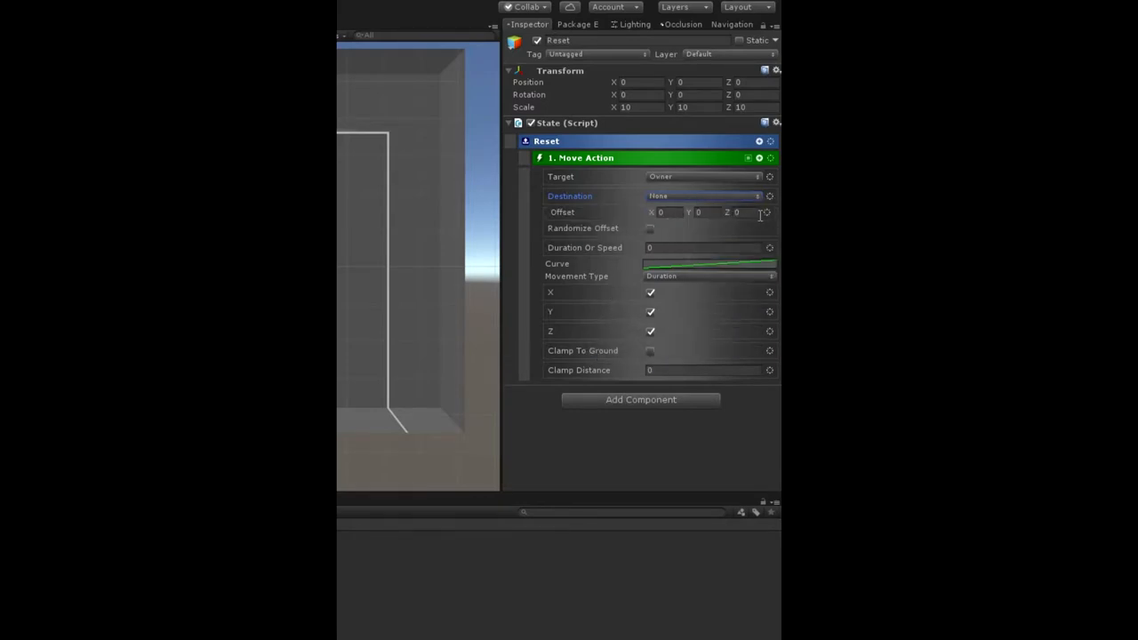
mouse_move(471, 232)
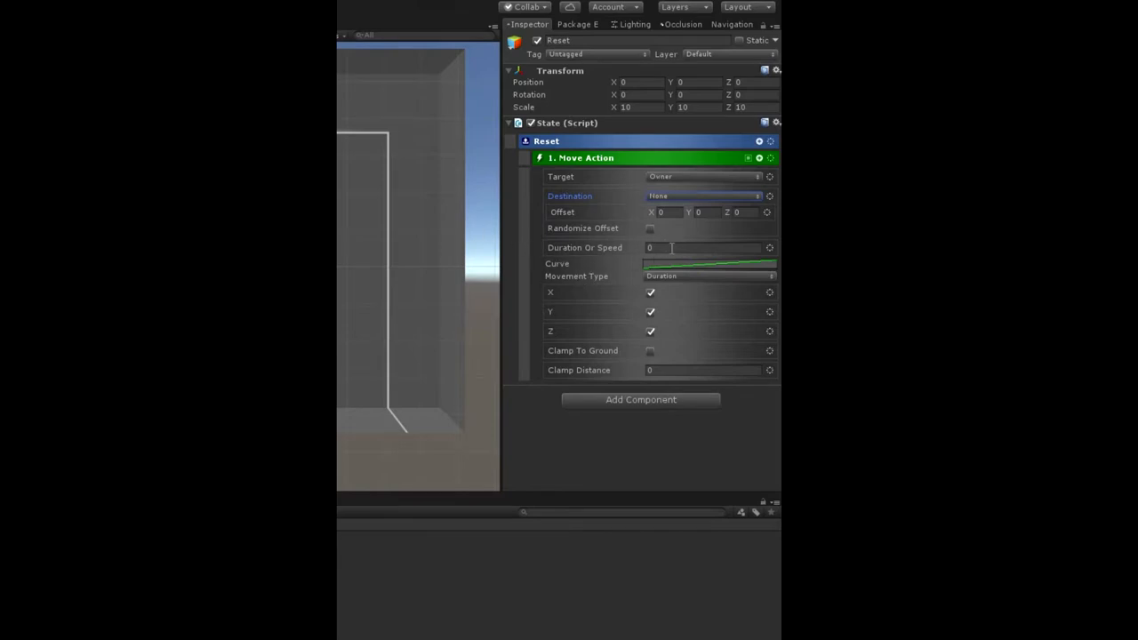
mouse_move(617, 256)
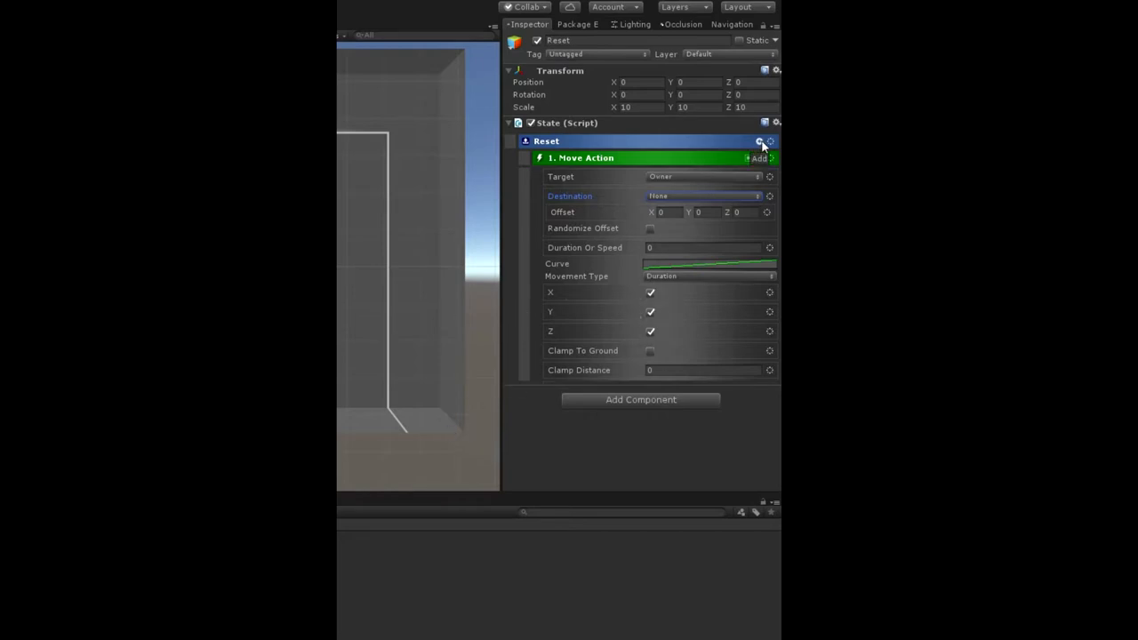
Add a Set Velocity Action from Physics to the Reset state.
click(759, 142)
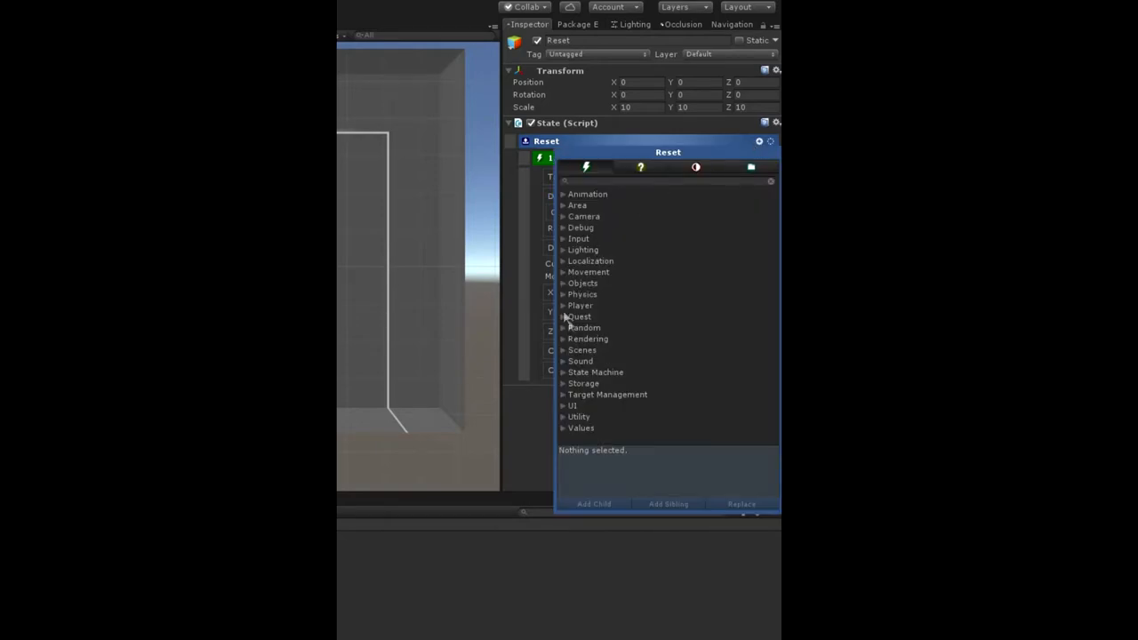
click(582, 295)
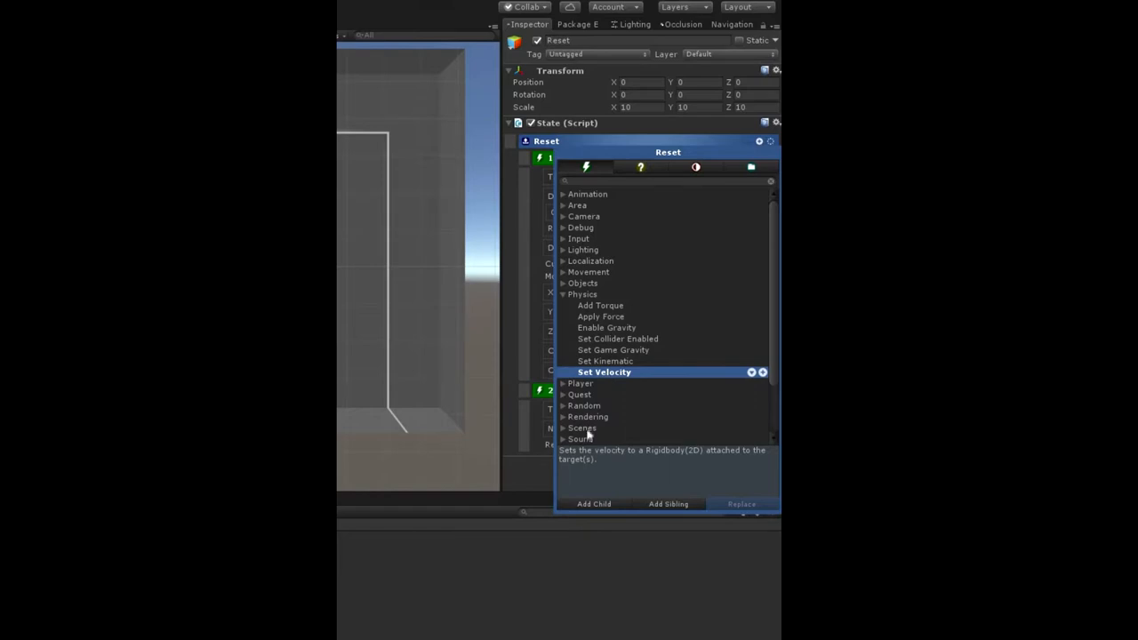
click(604, 372)
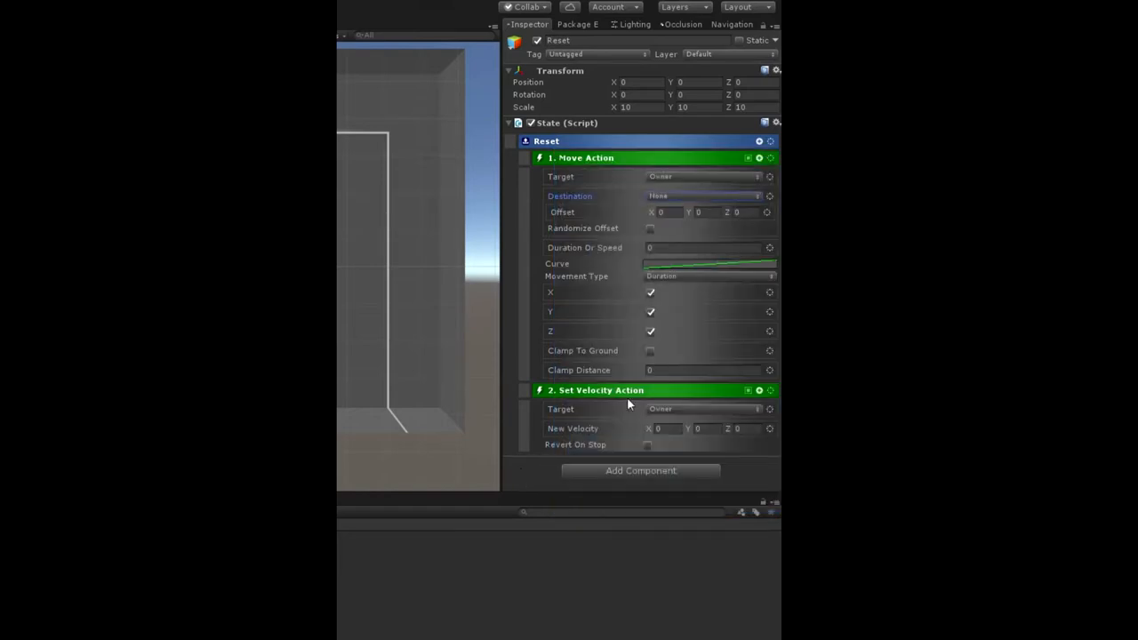
mouse_move(685, 411)
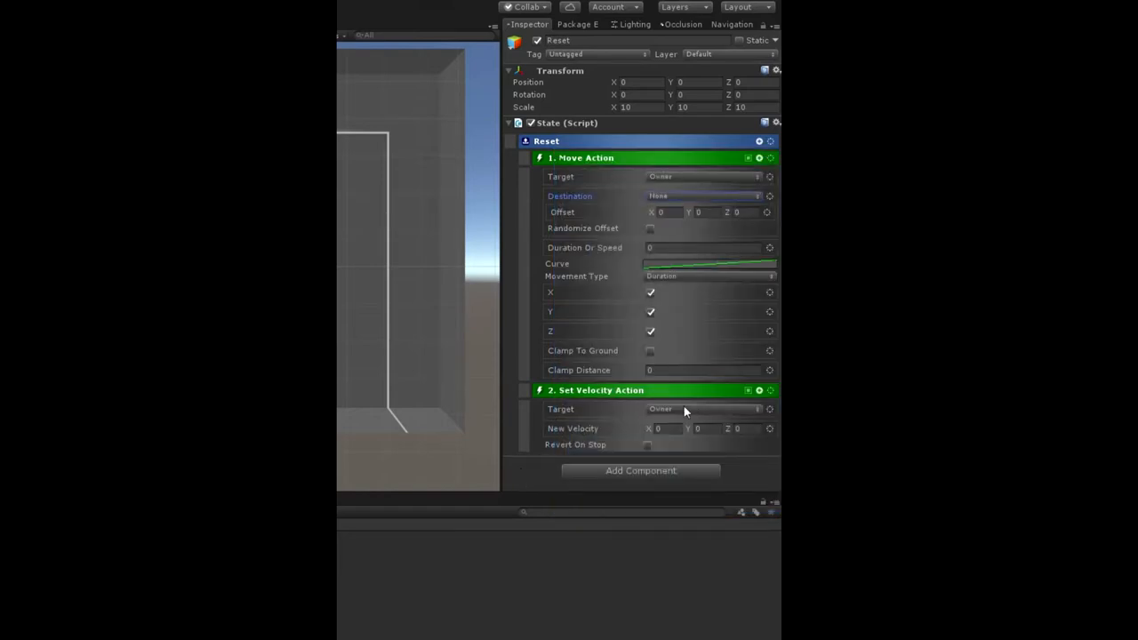
mouse_move(751, 428)
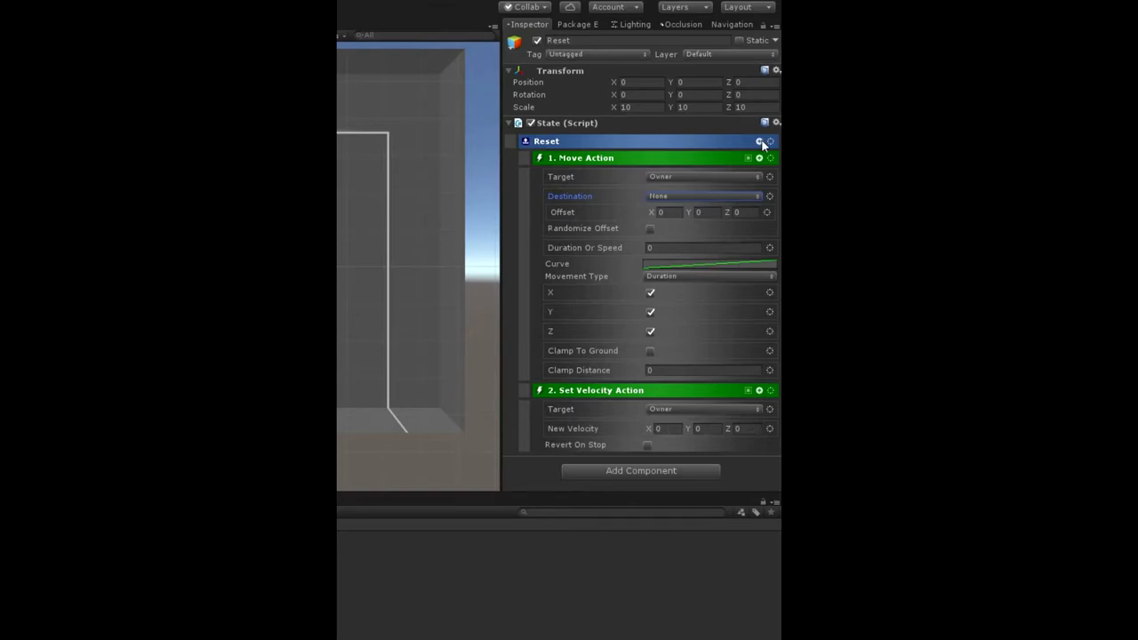
Add a Change State Action to Reset with State Name 'Start'.
click(759, 141)
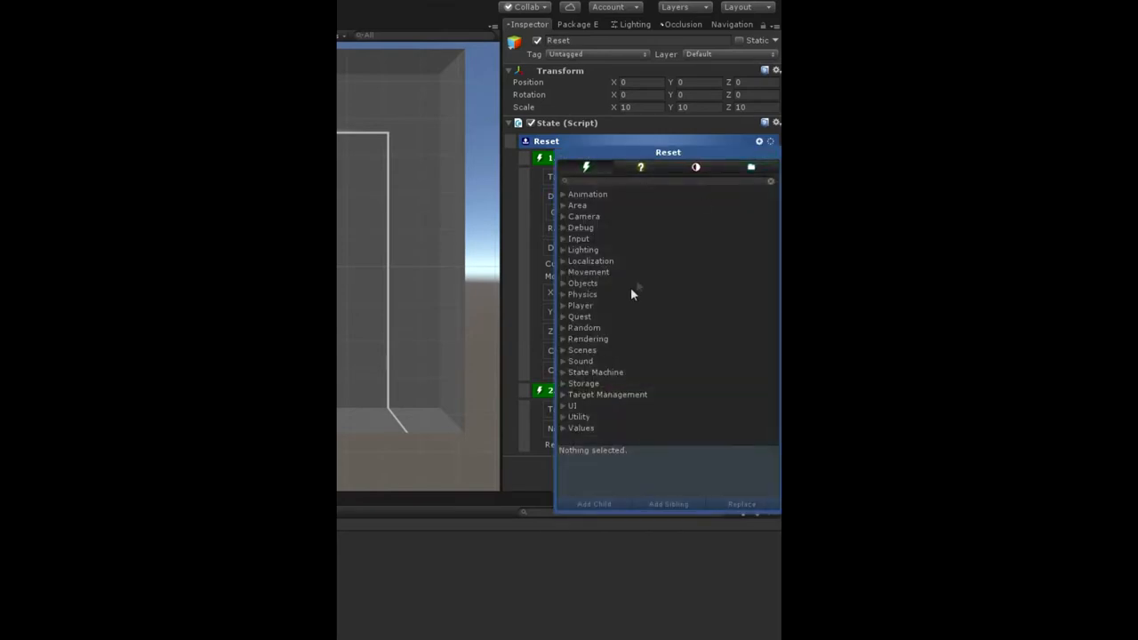
click(563, 372)
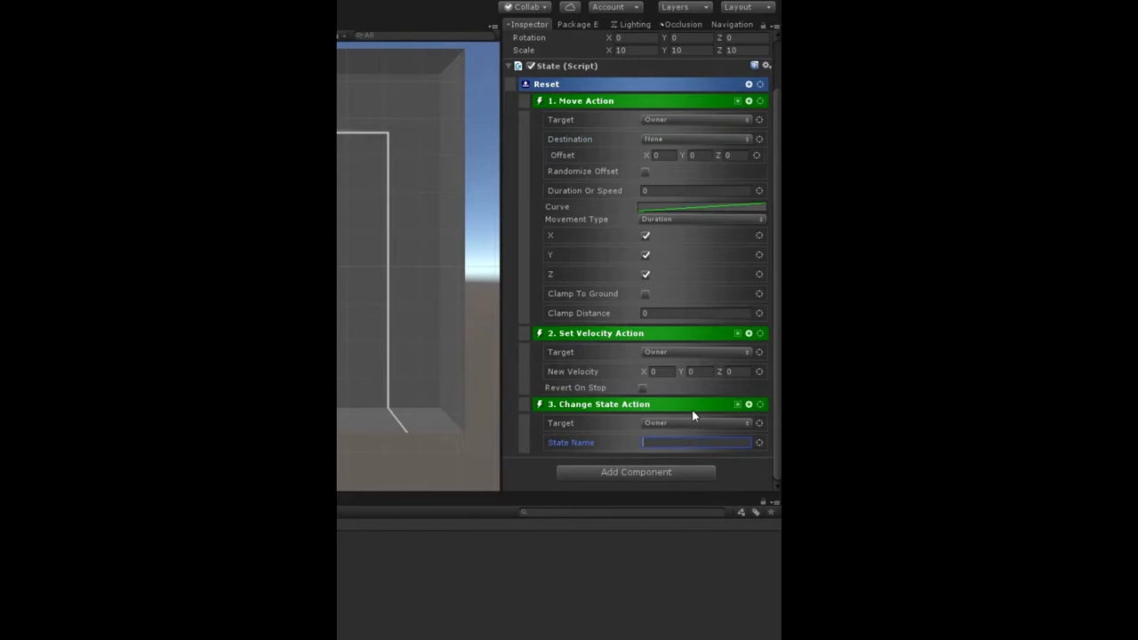
text(Start)
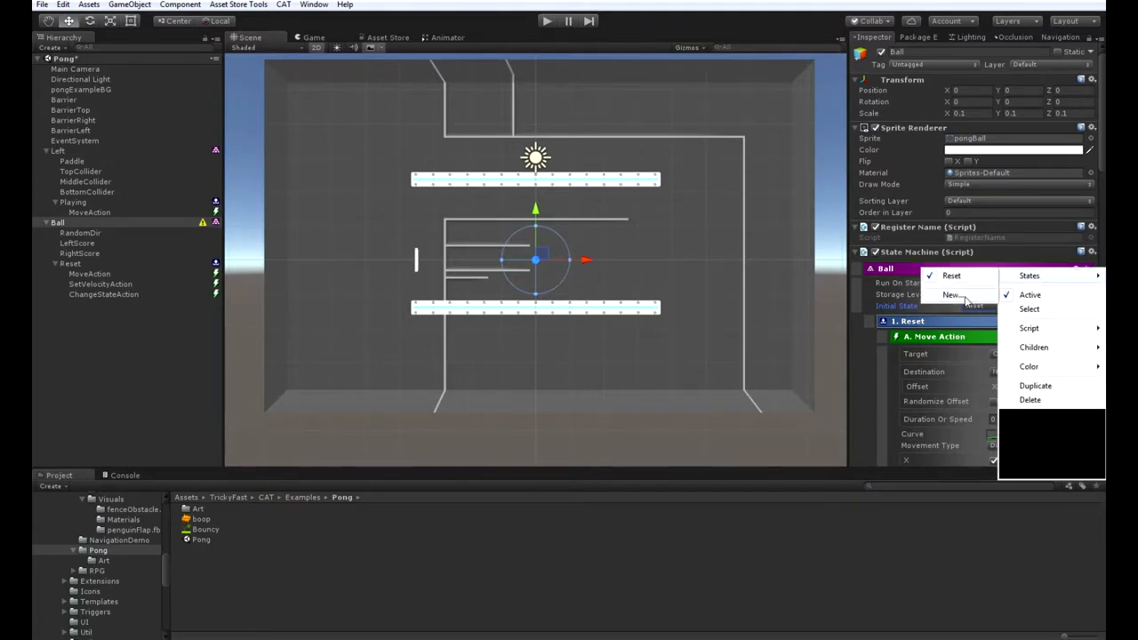
Add another state to Ball's State Machine and name it Start.
click(948, 294)
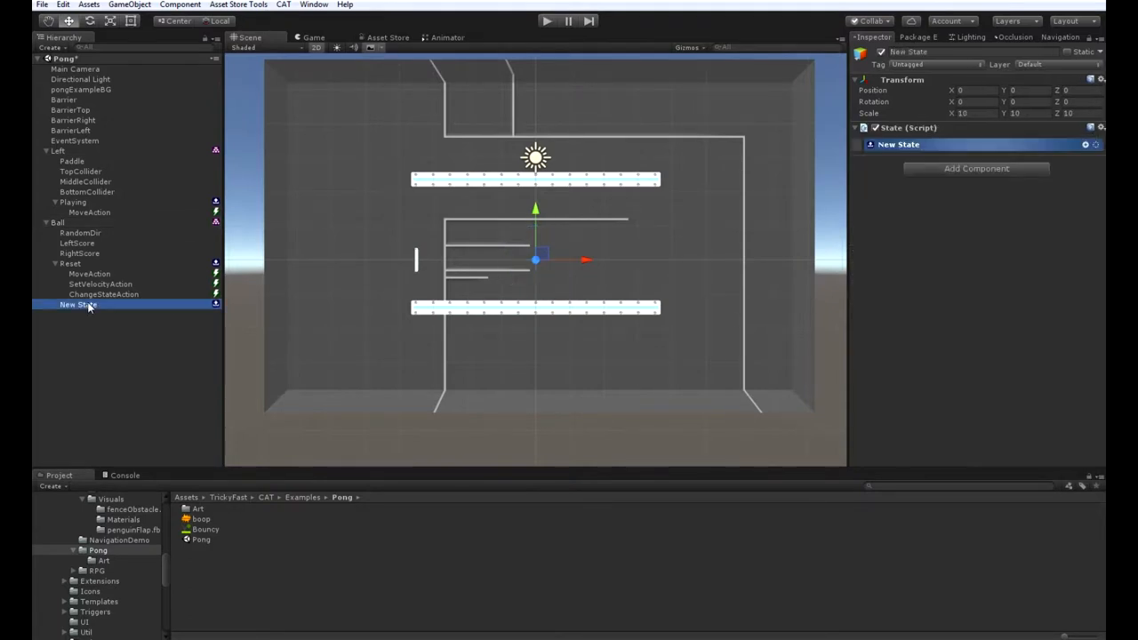
text(Start)
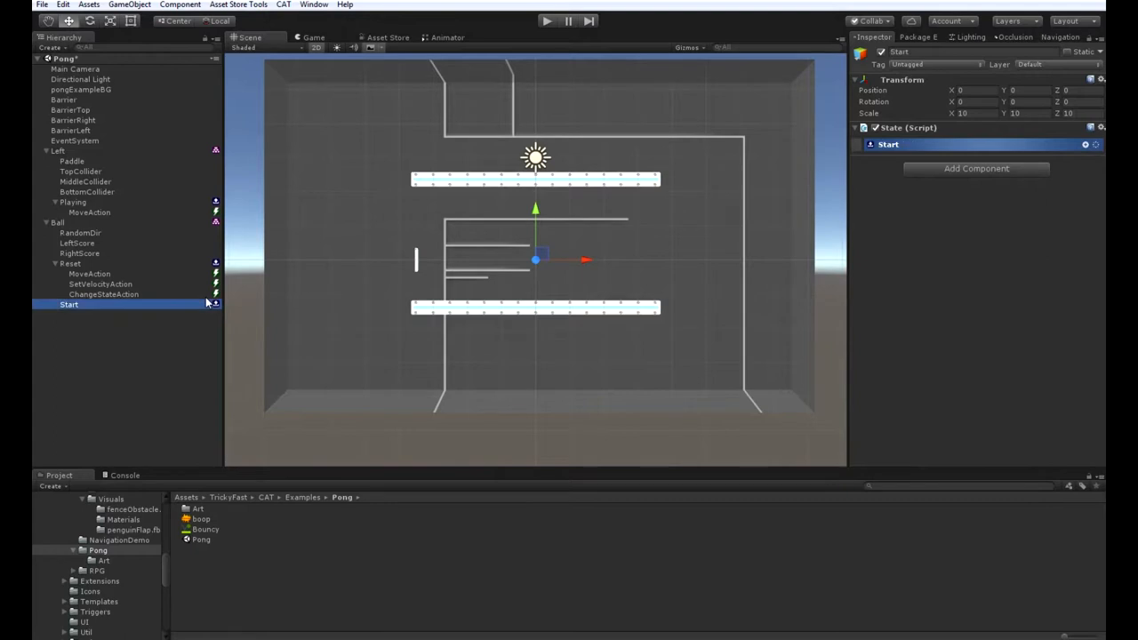
mouse_move(194, 295)
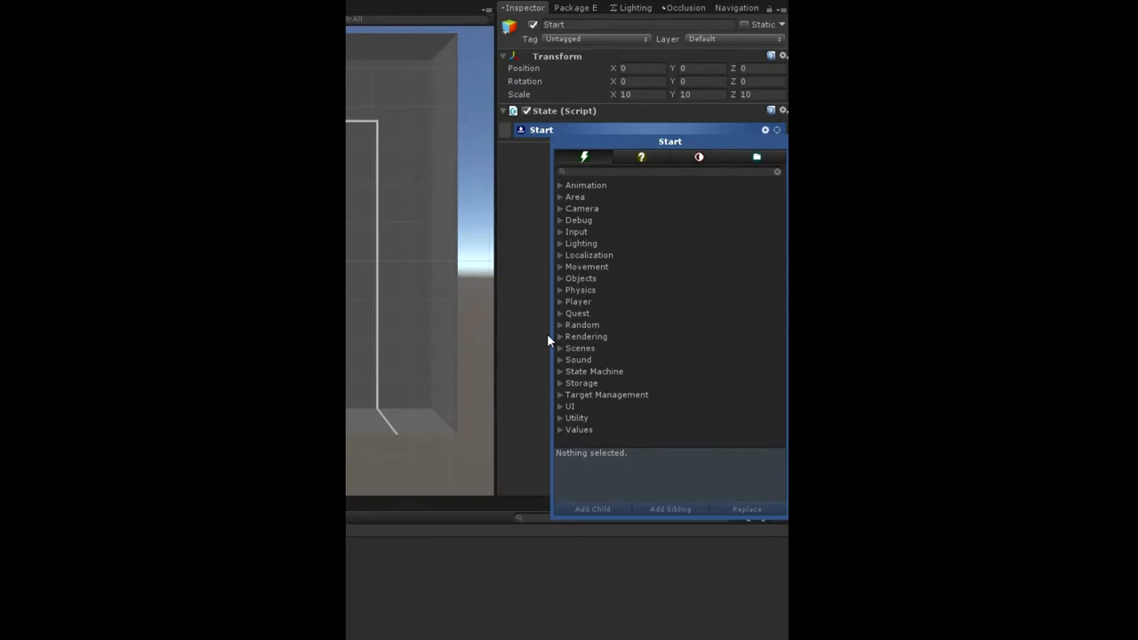
mouse_move(583, 280)
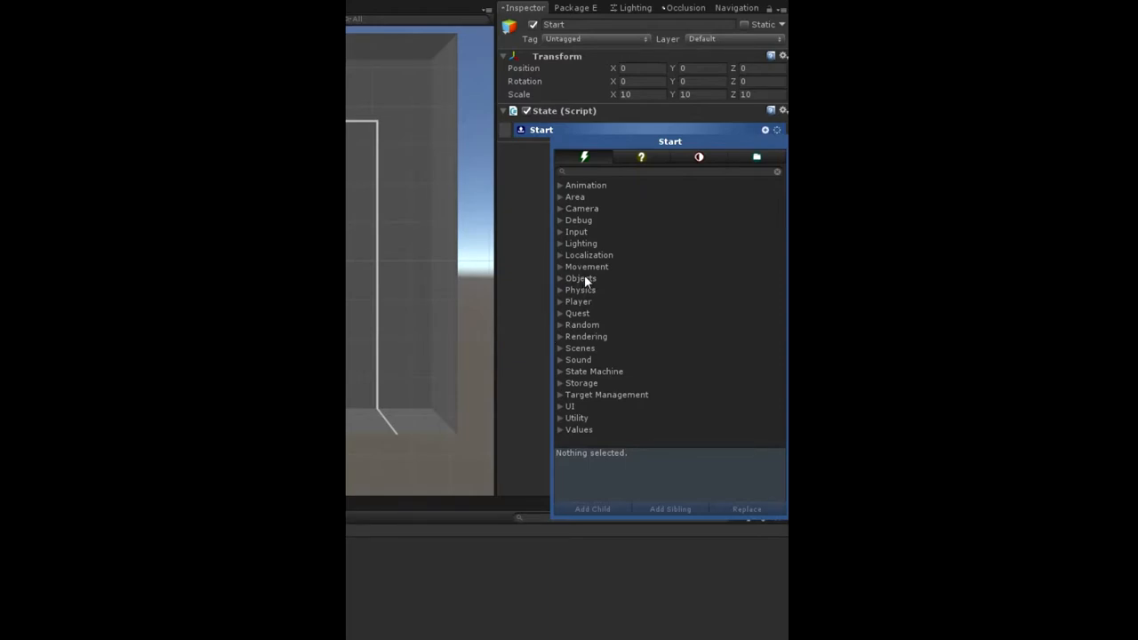
mouse_move(584, 267)
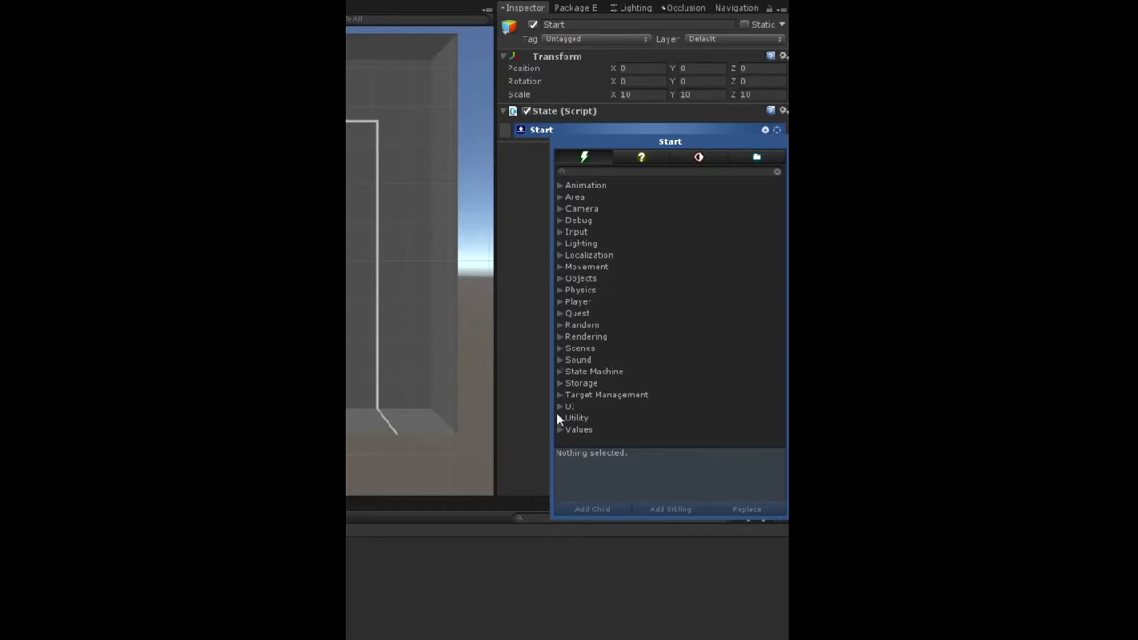
Add Delayed, Apply Force and Change State actions to Start's action list.
click(574, 418)
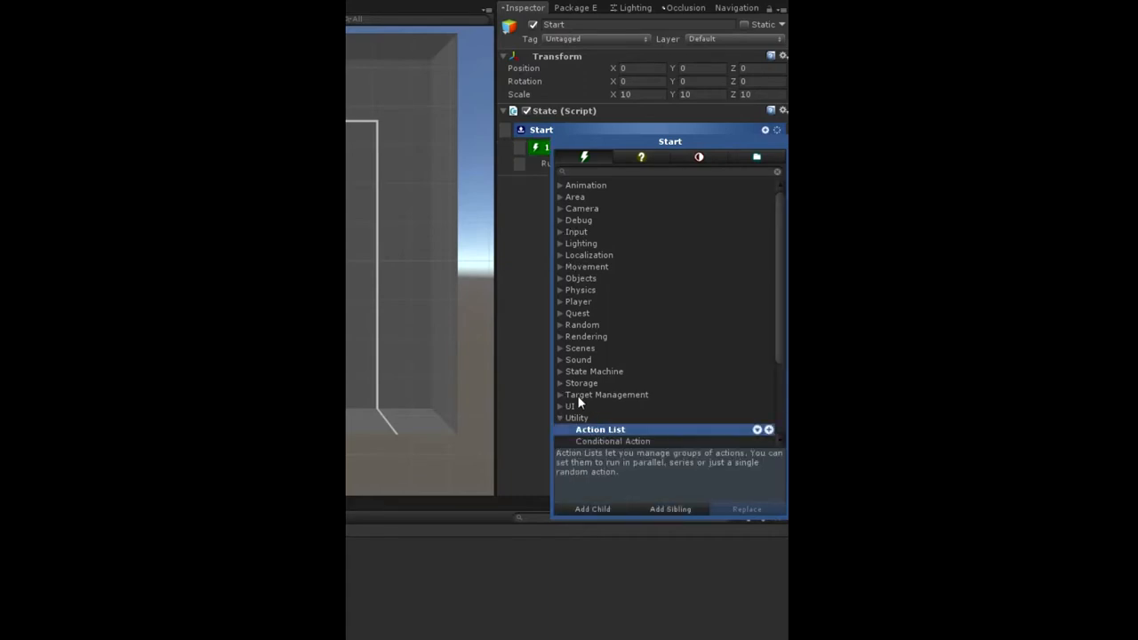
click(599, 429)
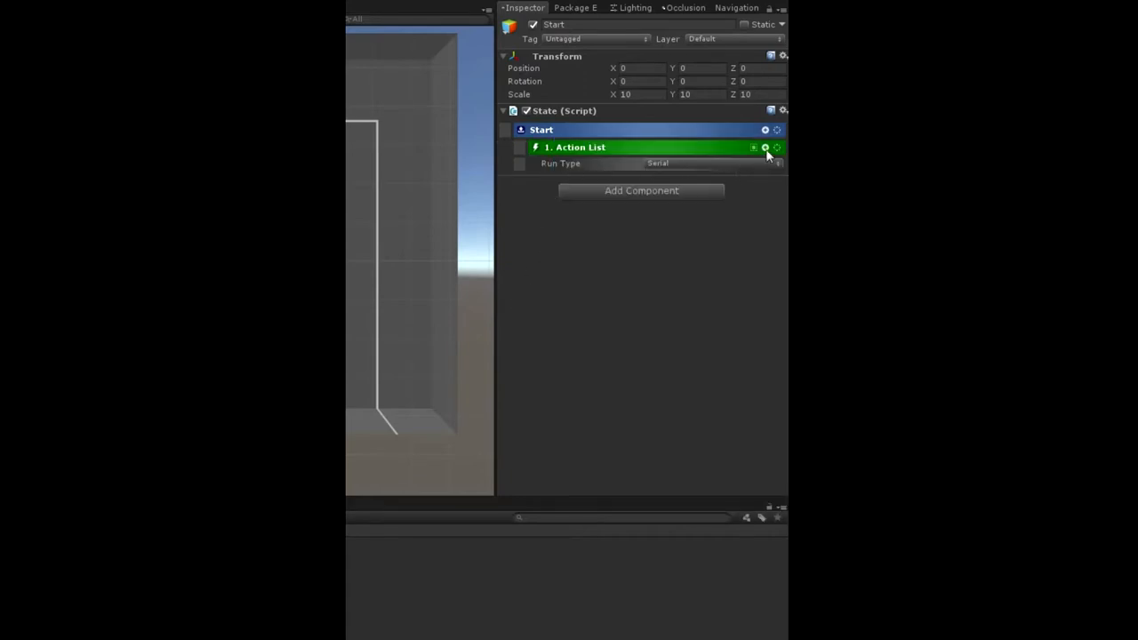
click(765, 147)
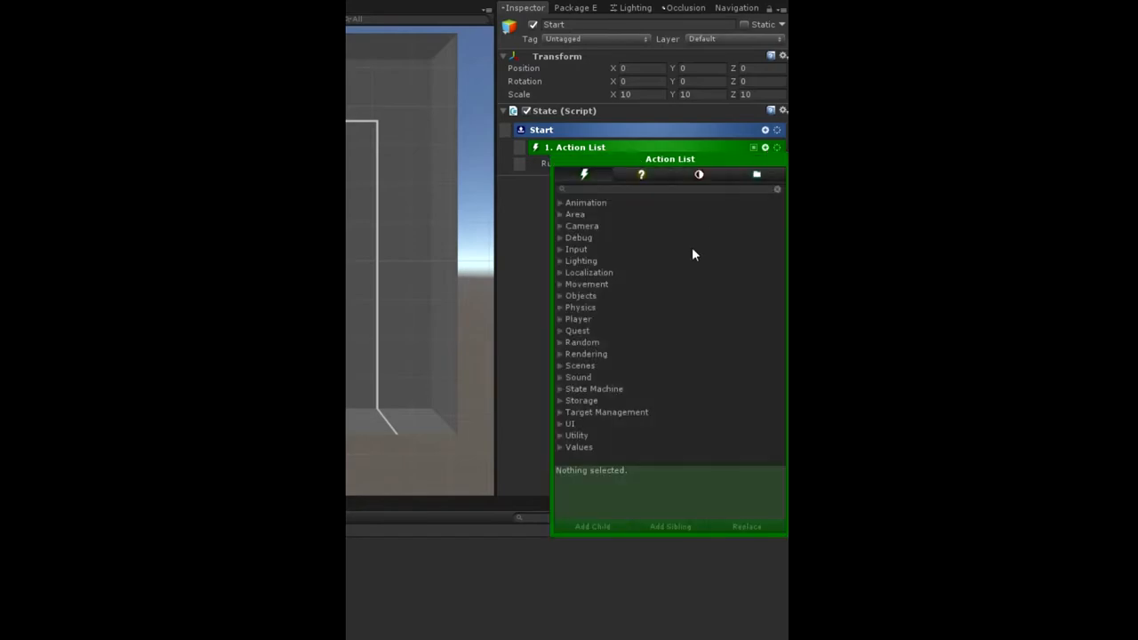
mouse_move(568, 330)
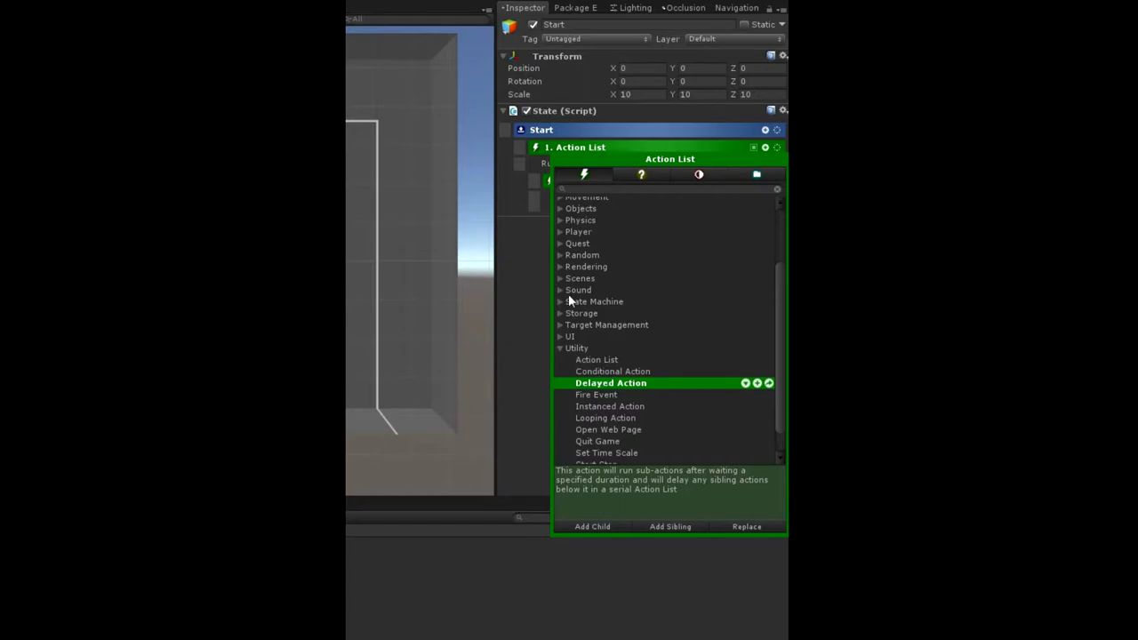
click(562, 220)
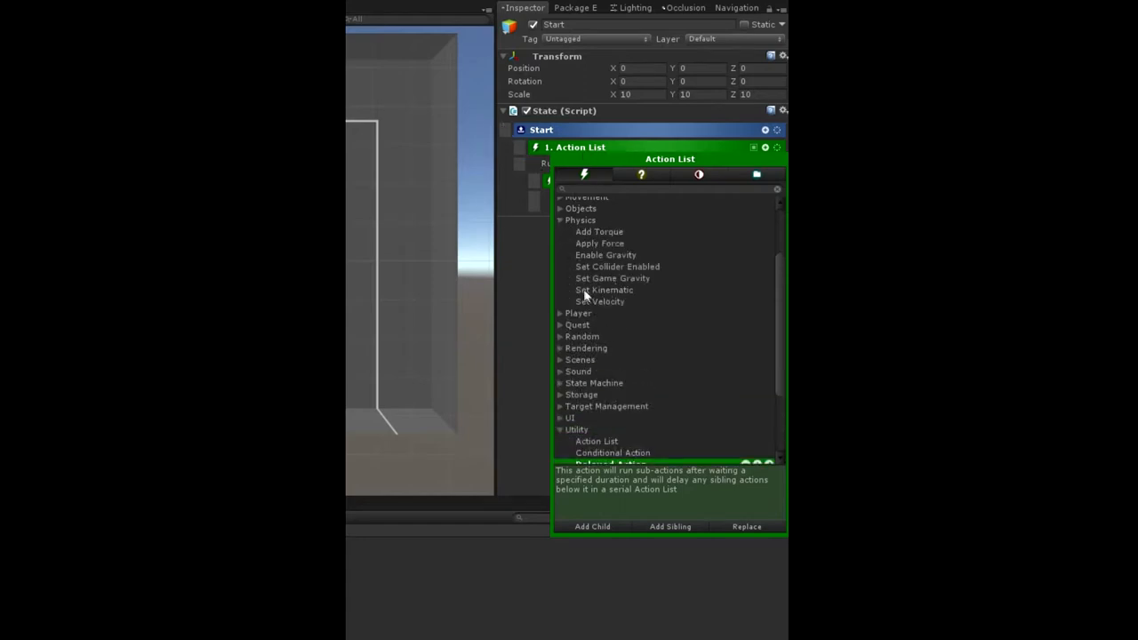
mouse_move(609, 231)
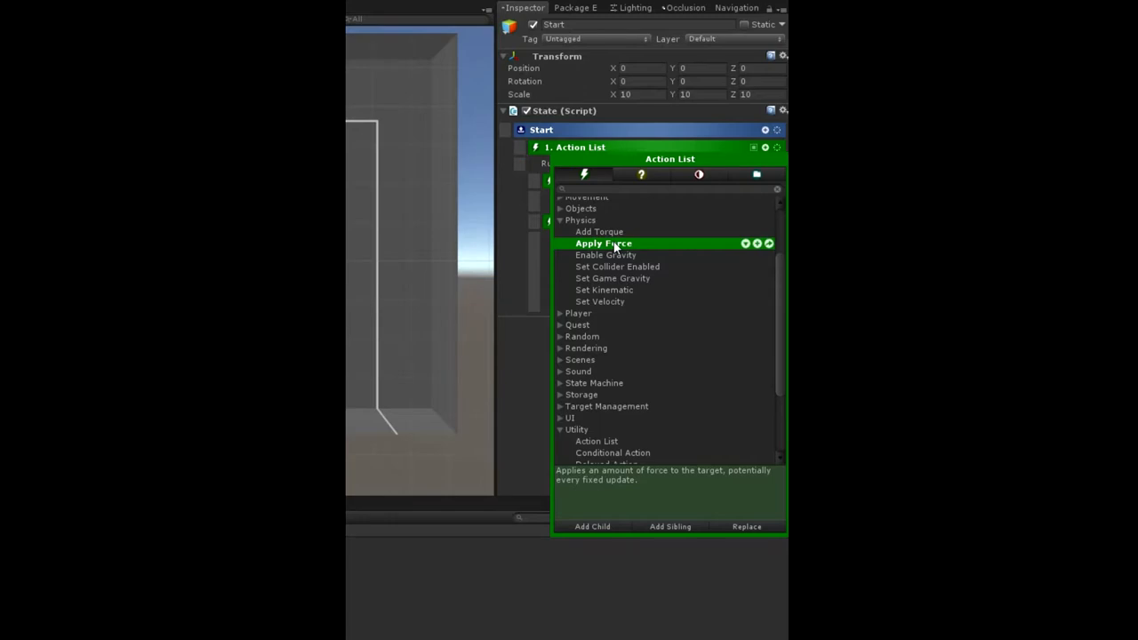
scroll(down, 3)
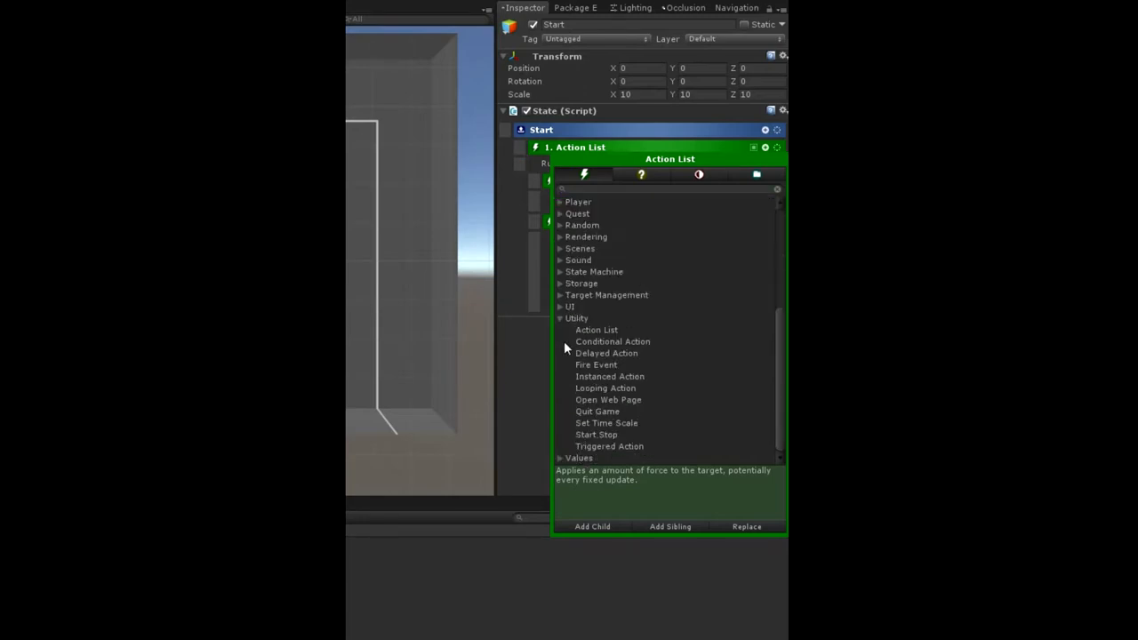
click(594, 271)
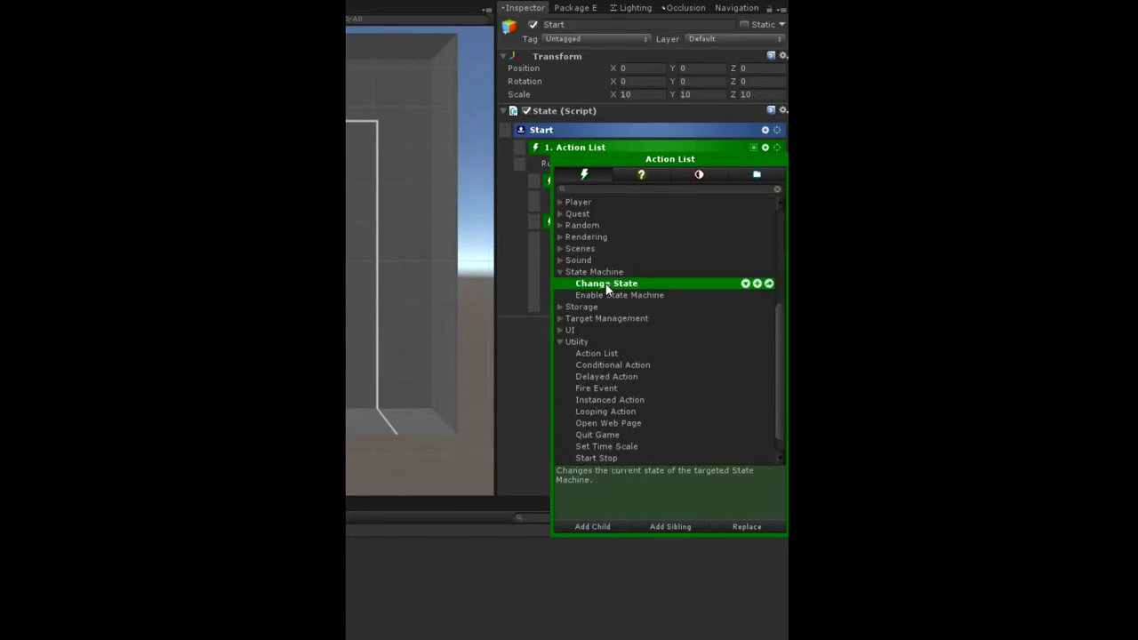
click(605, 283)
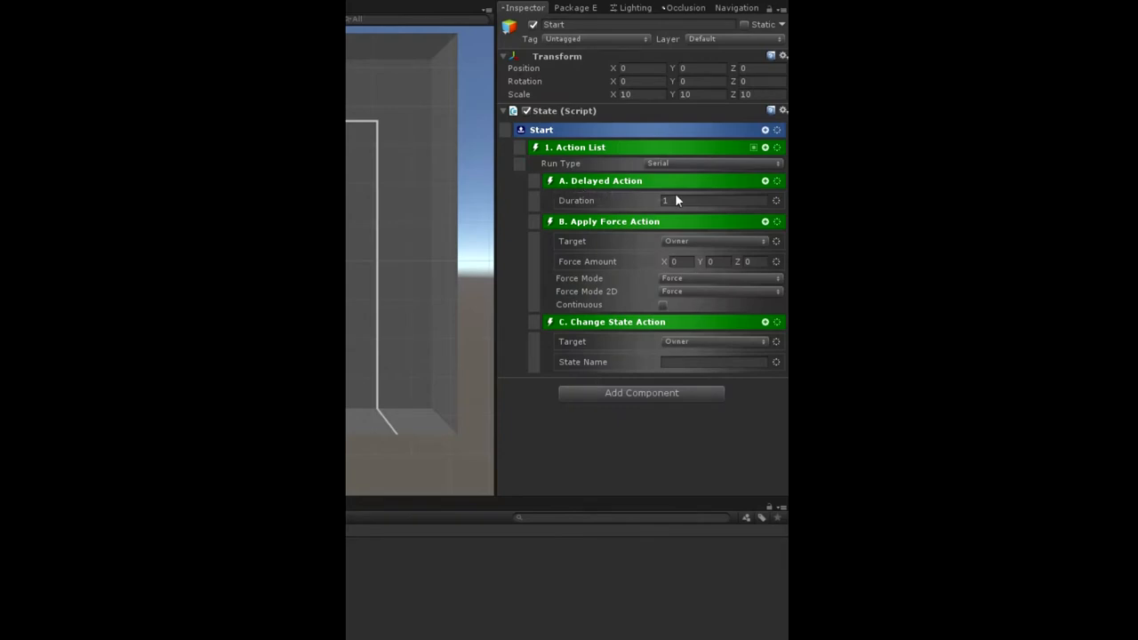
mouse_move(642, 241)
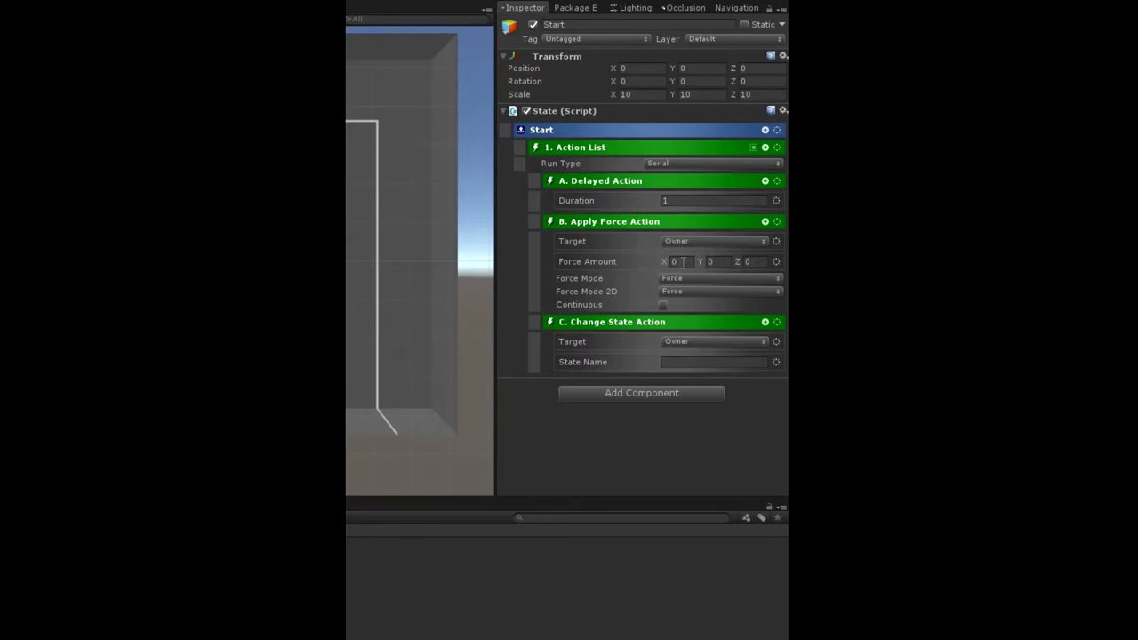
Make Start's Apply Force use the owner's RandomDir value with Impulse 2D force mode.
click(776, 260)
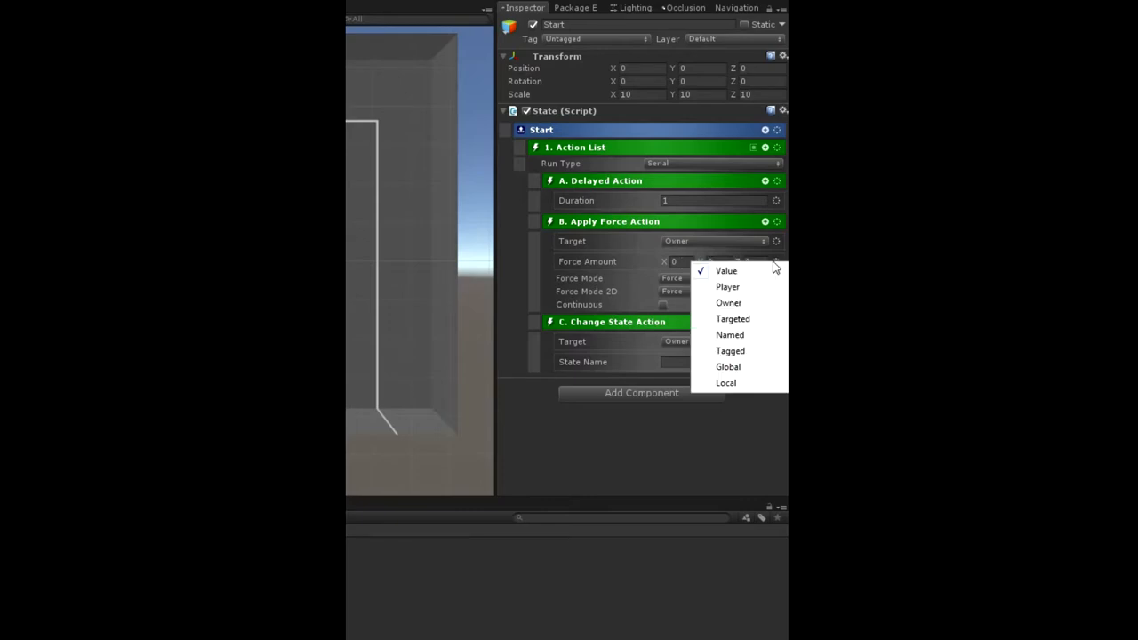
mouse_move(749, 296)
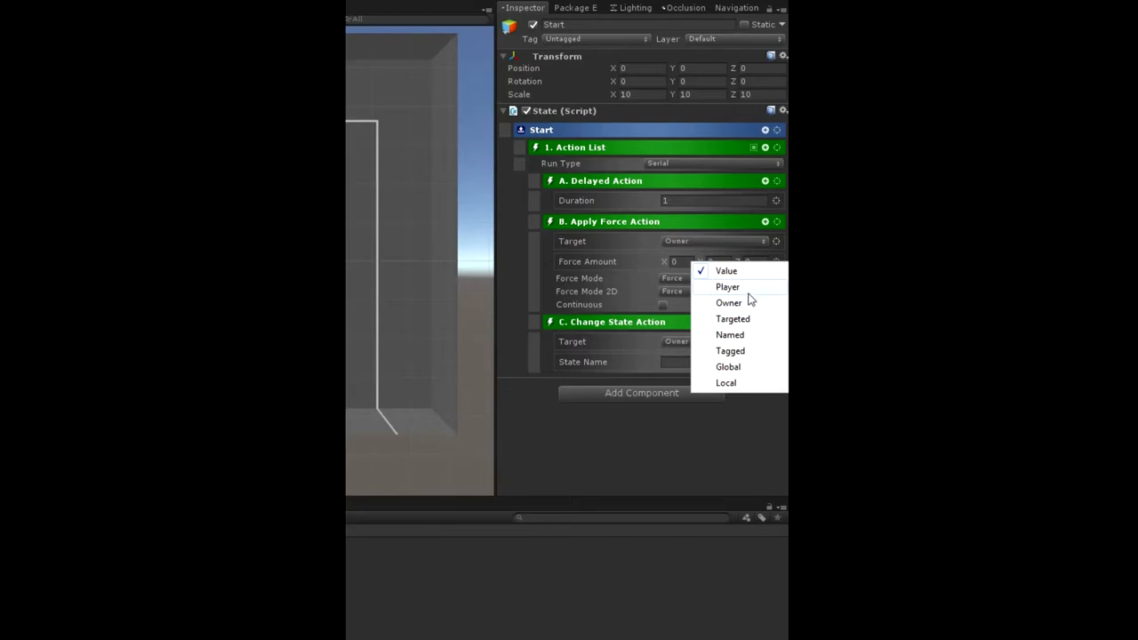
click(728, 302)
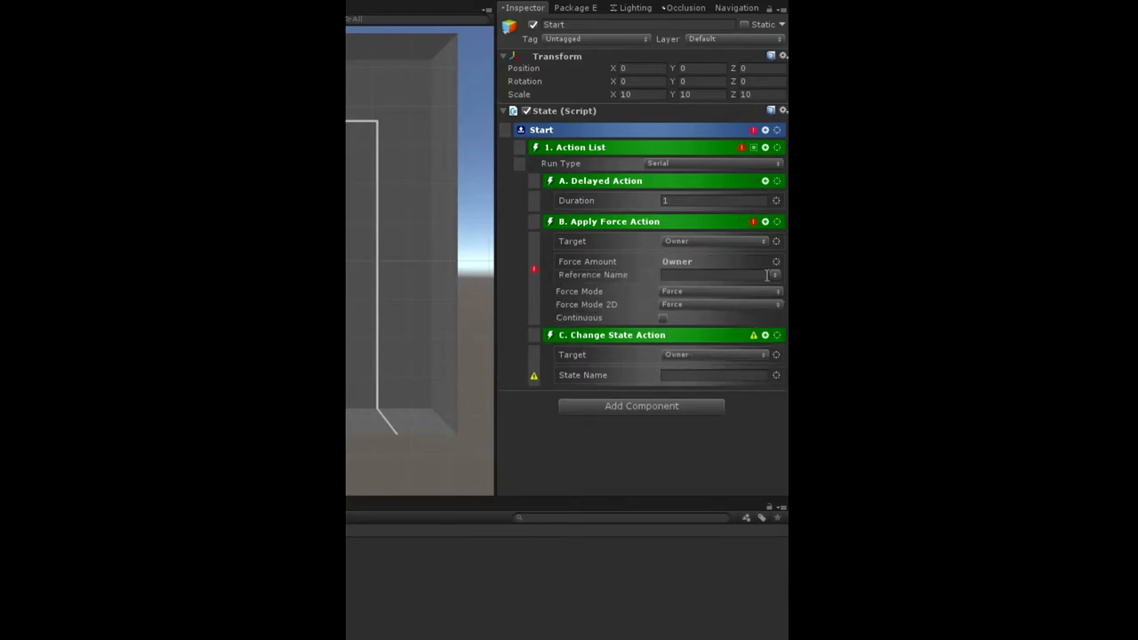
text(RandomDir)
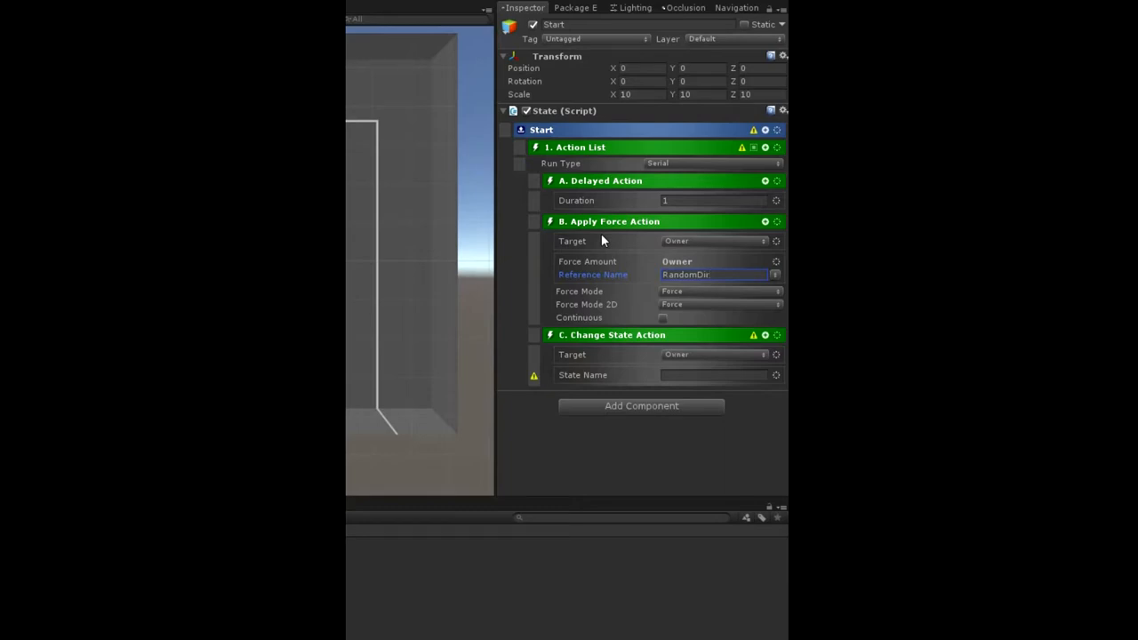
click(721, 304)
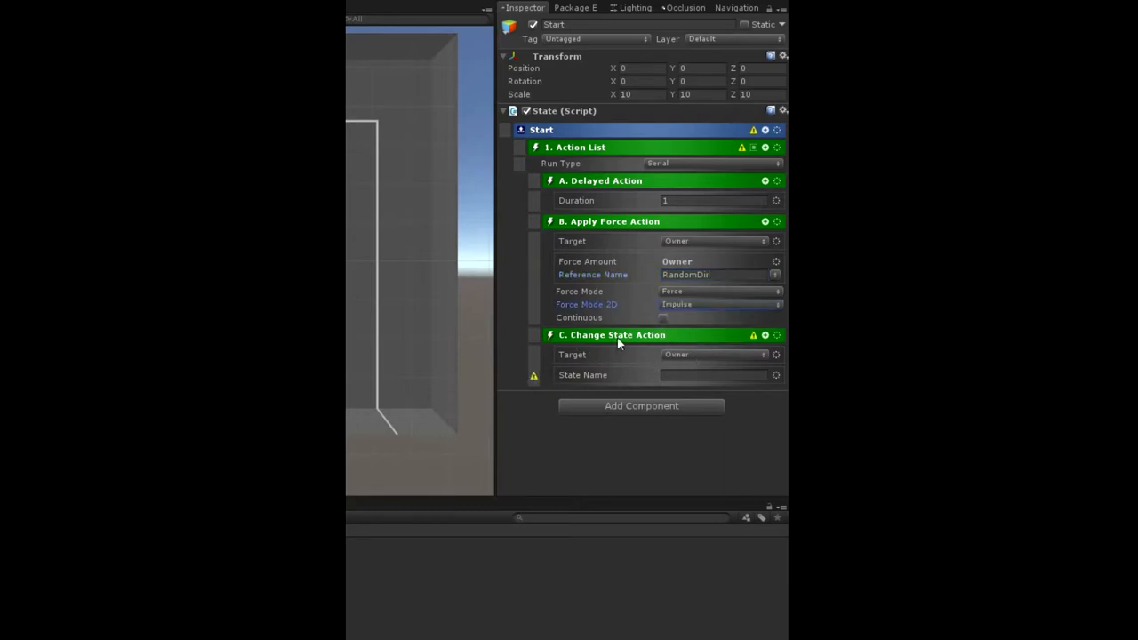
Set Start's Change State action to target the Playing state.
click(716, 376)
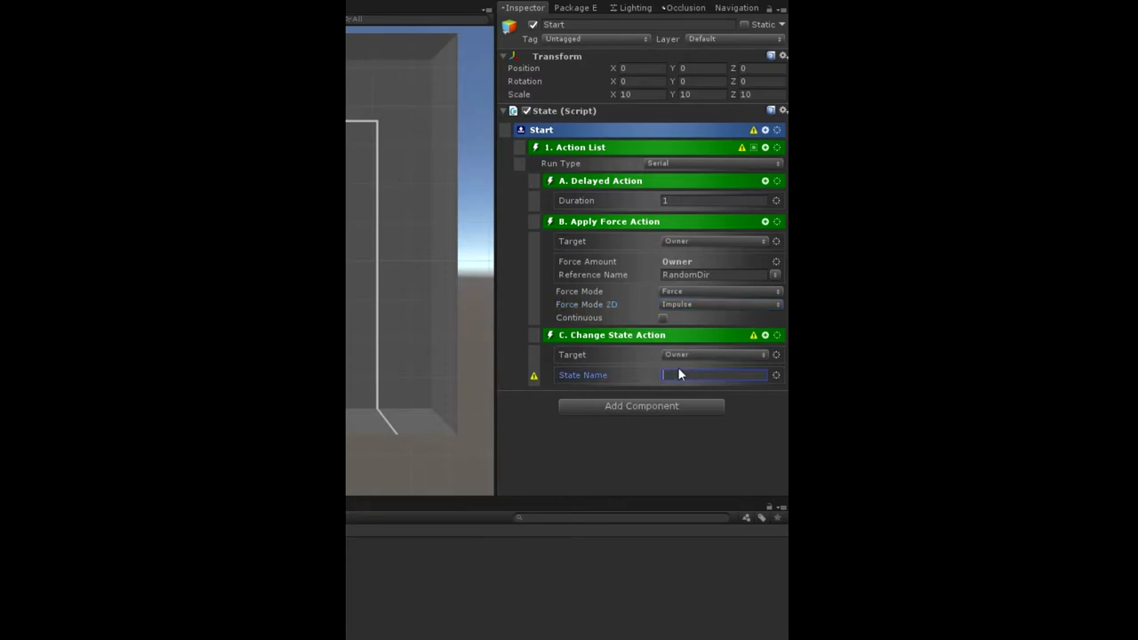
text(Playing)
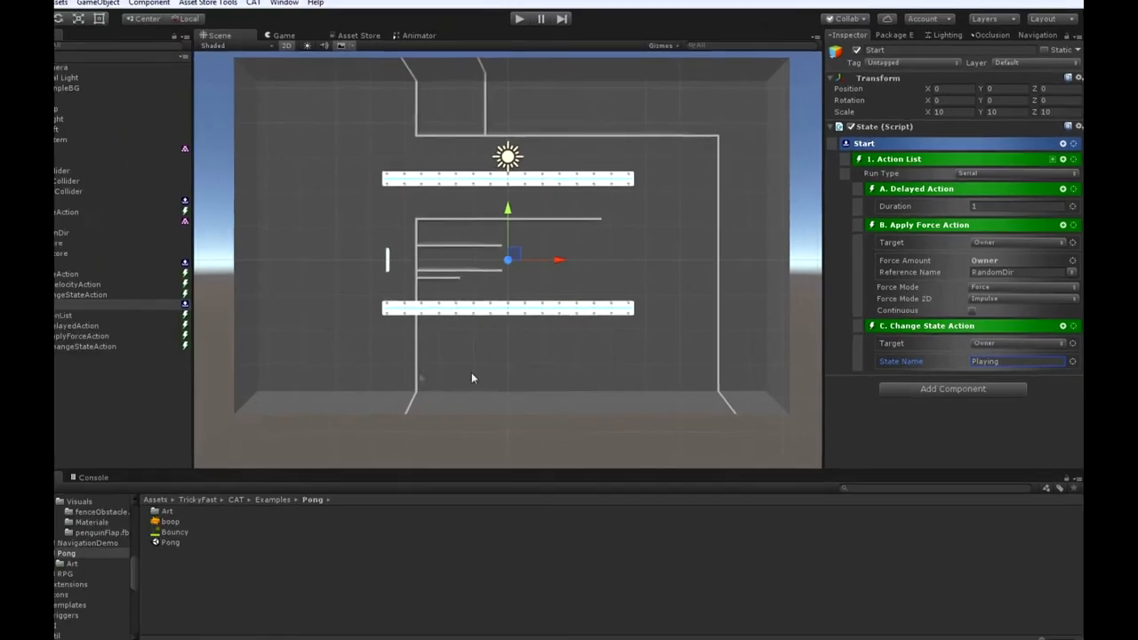
click(59, 222)
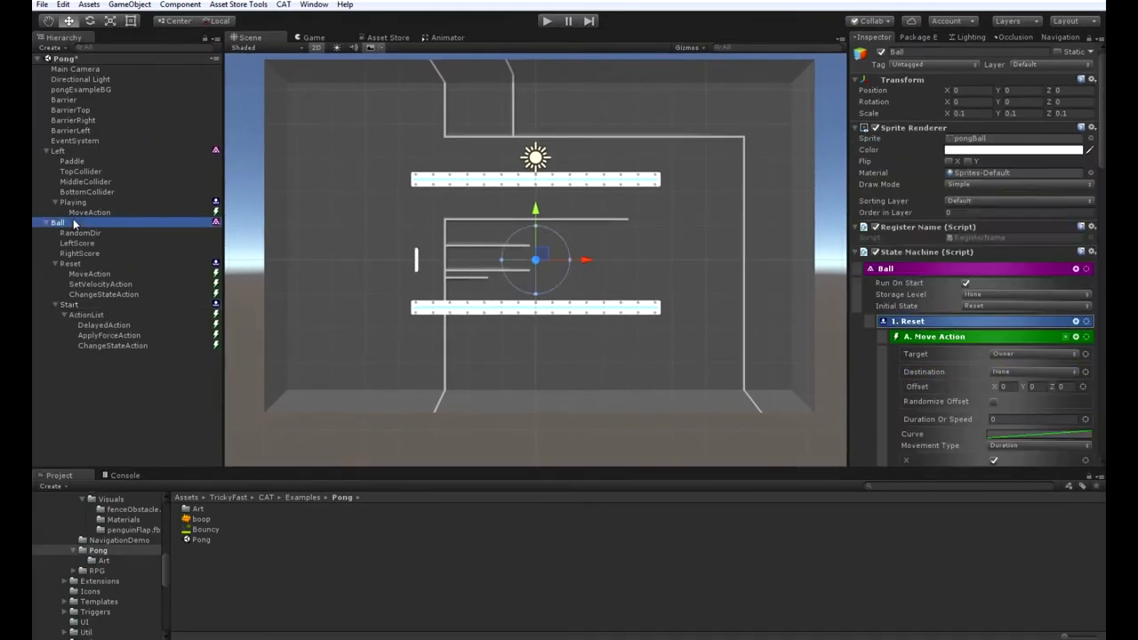
mouse_move(124, 213)
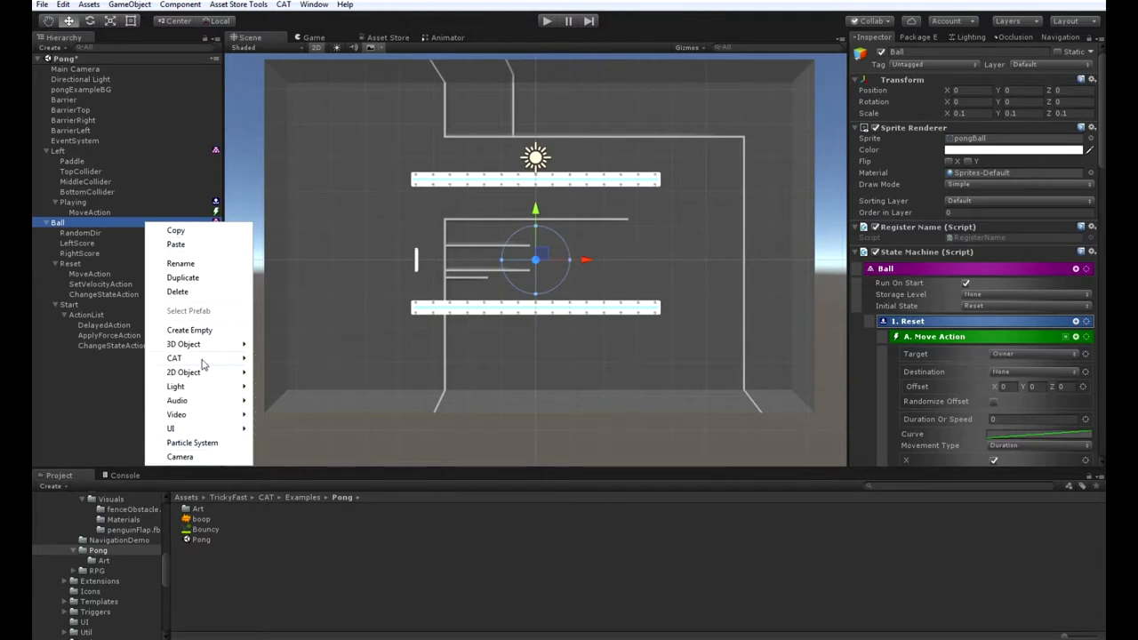
mouse_move(281, 415)
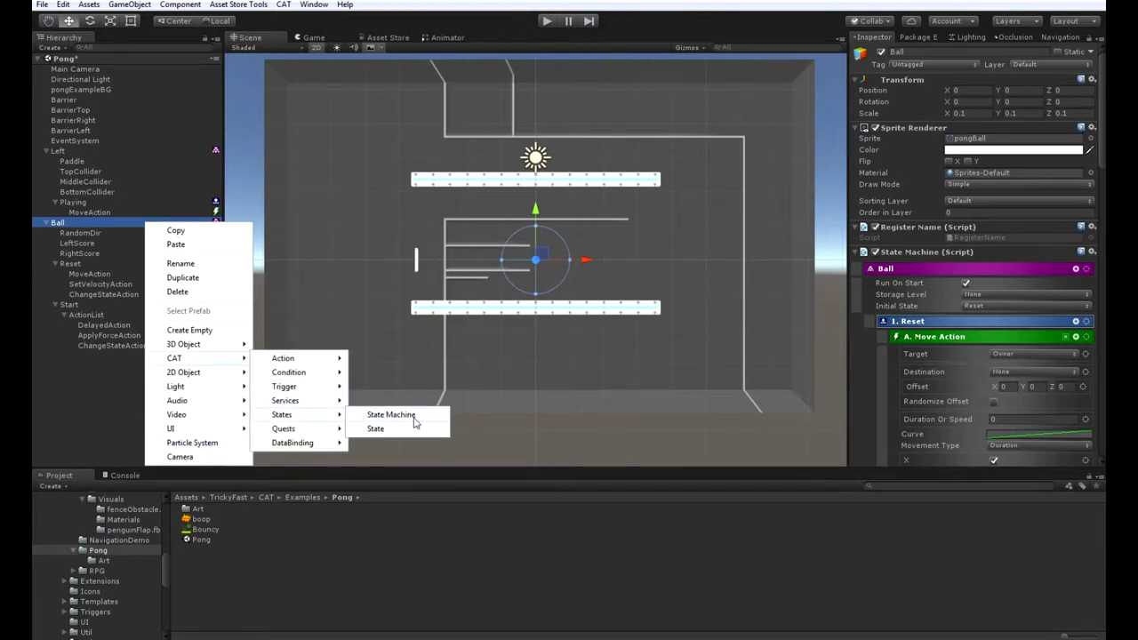
Create a new Ball state named Playing with a Triggered Action and open its trigger list.
click(375, 428)
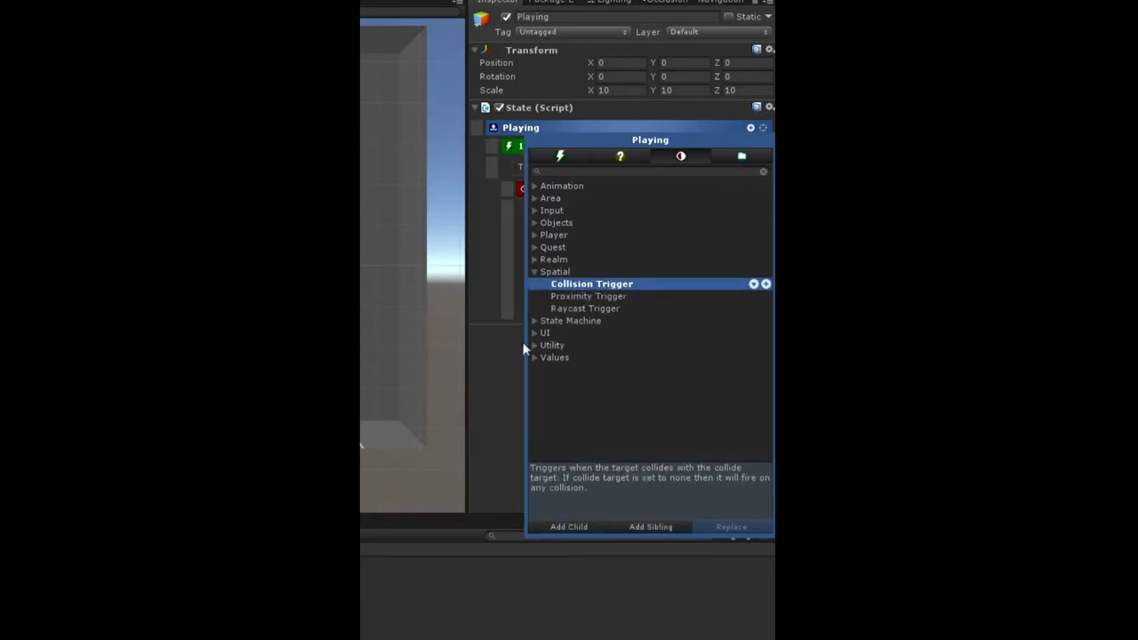
Add a Collision Trigger and a Play Sound Action to Playing's triggered action.
click(591, 284)
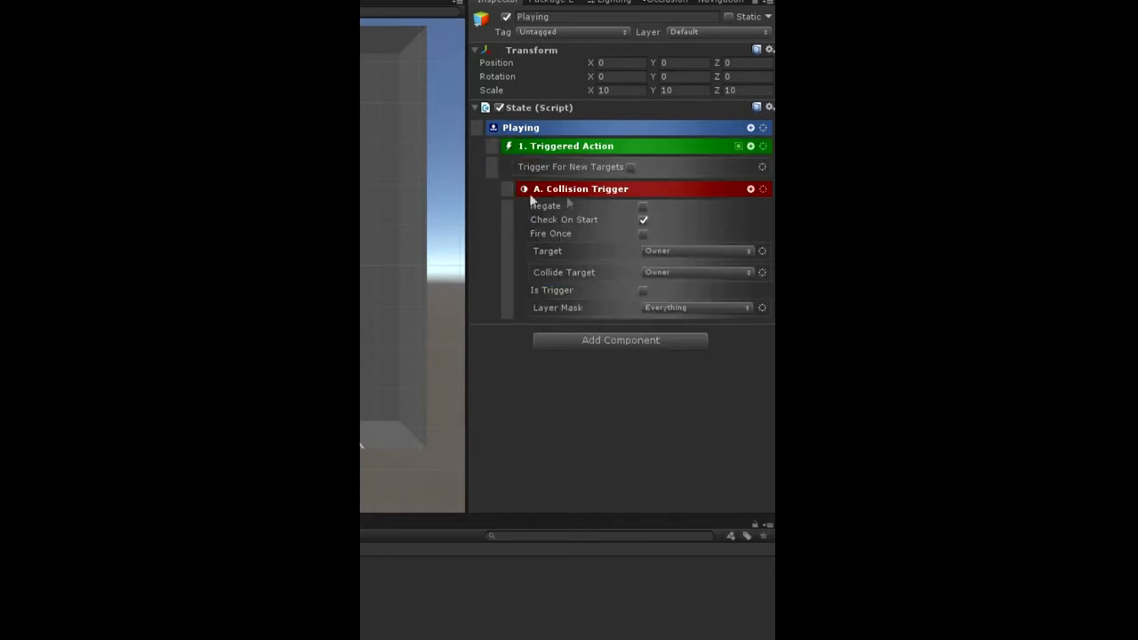
mouse_move(716, 190)
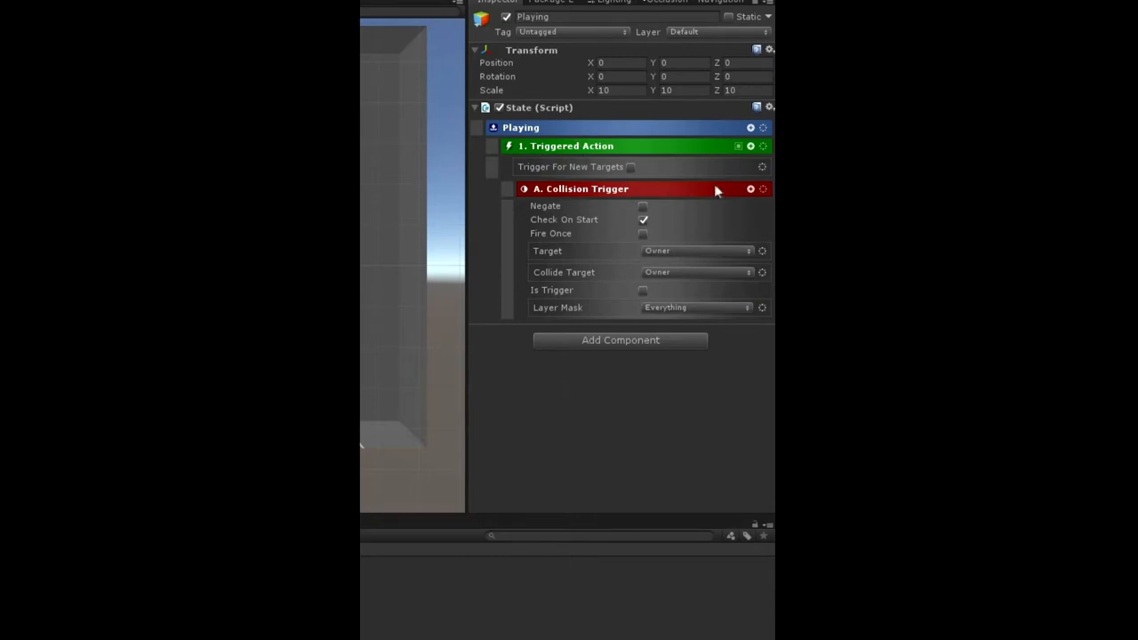
click(750, 188)
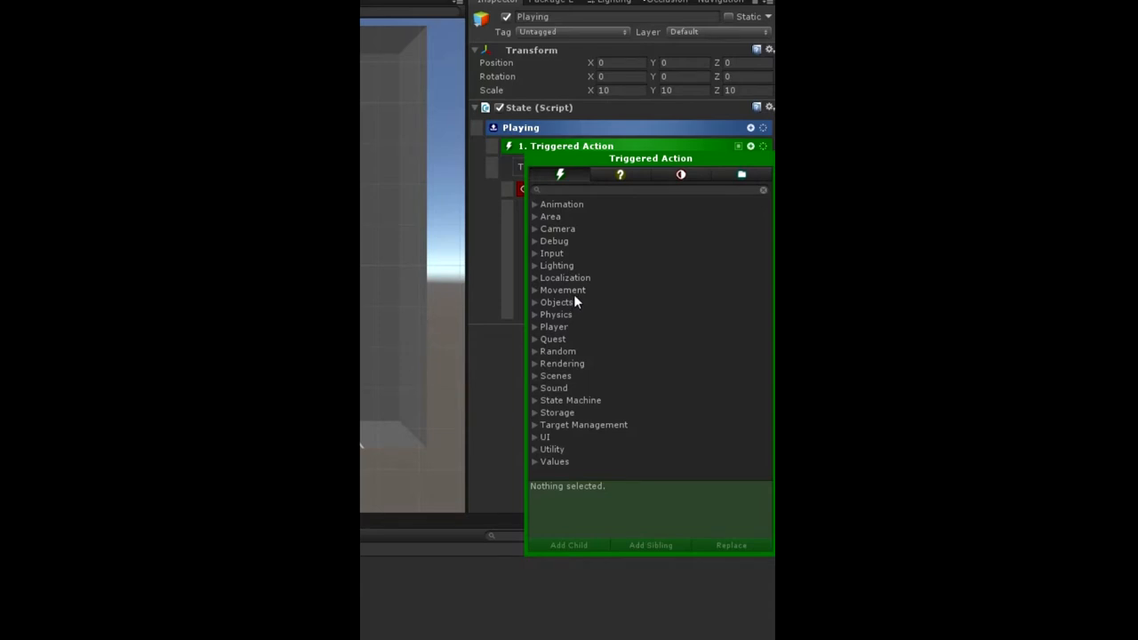
mouse_move(555, 413)
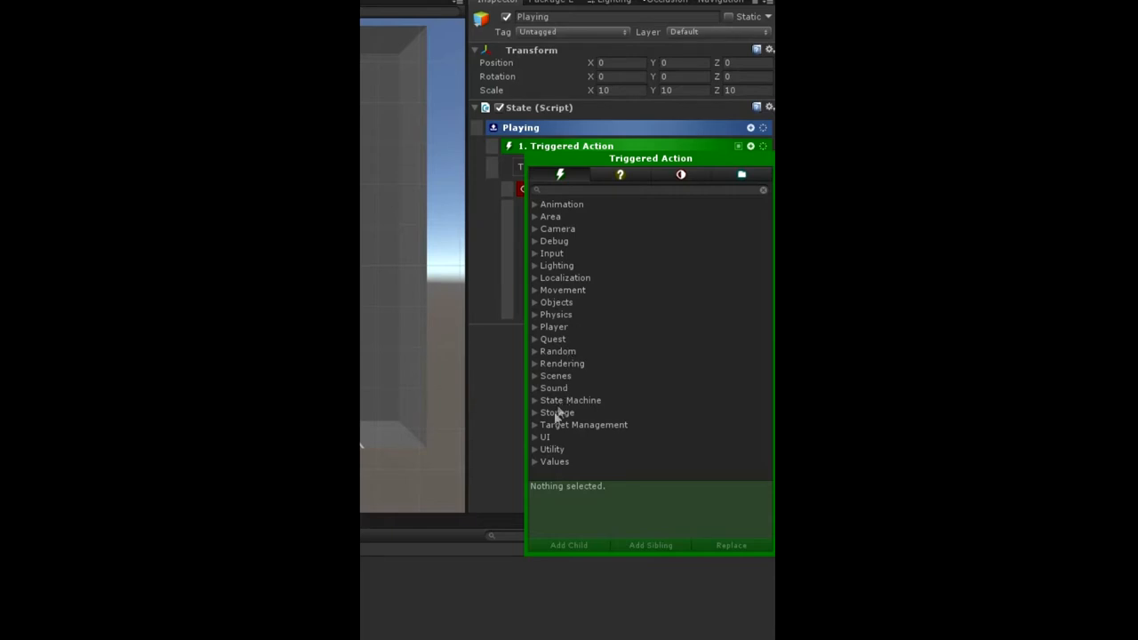
click(553, 388)
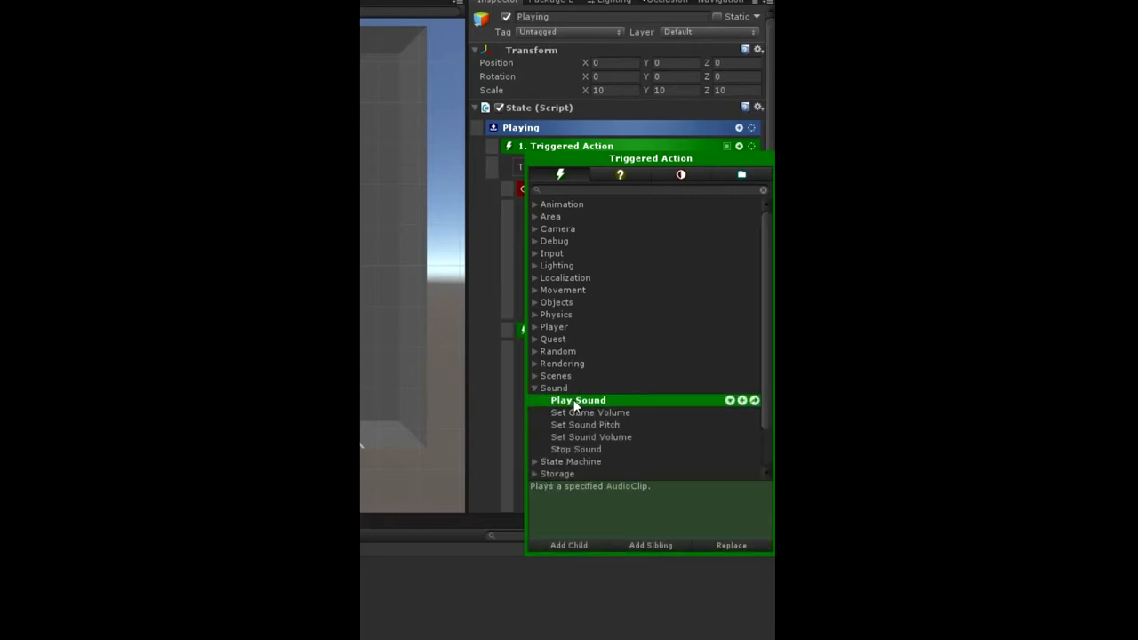
click(578, 400)
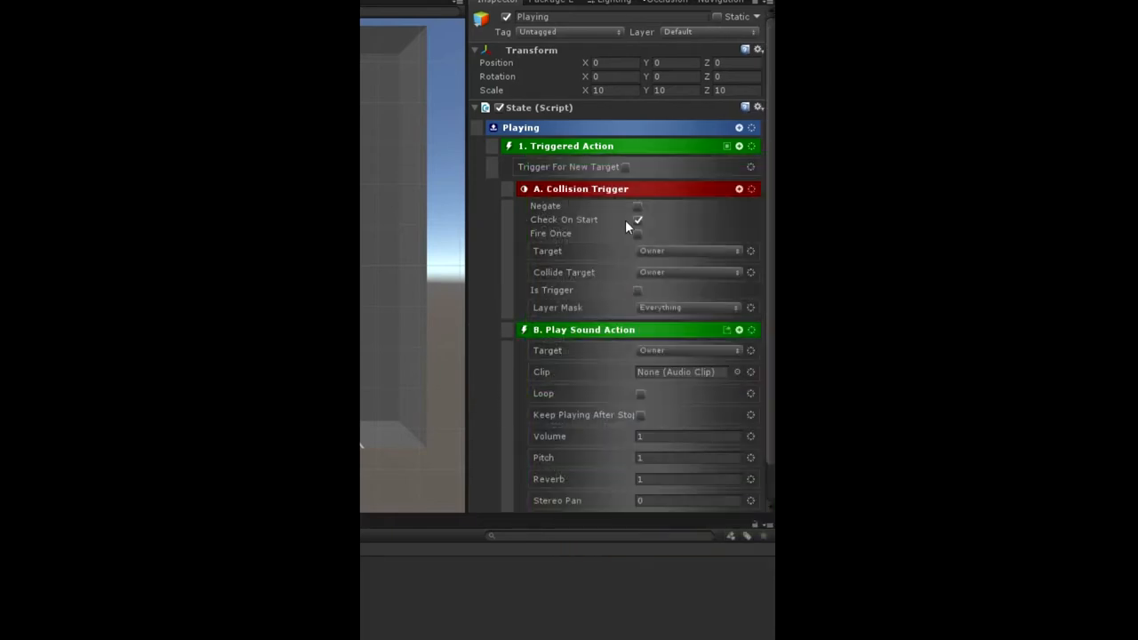
mouse_move(626, 222)
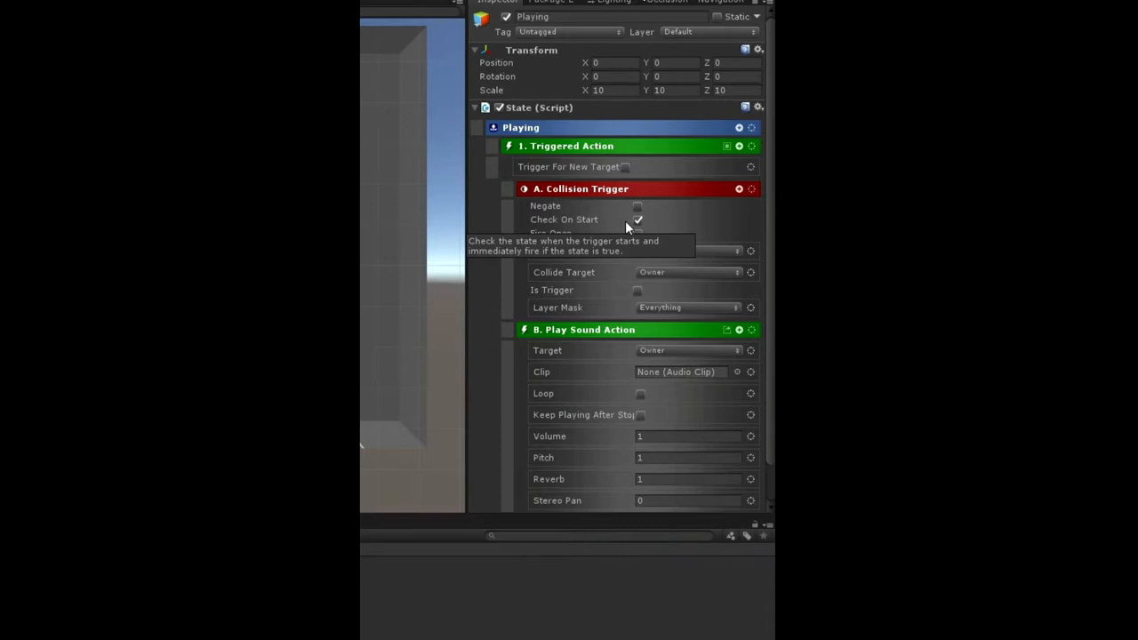
mouse_move(605, 249)
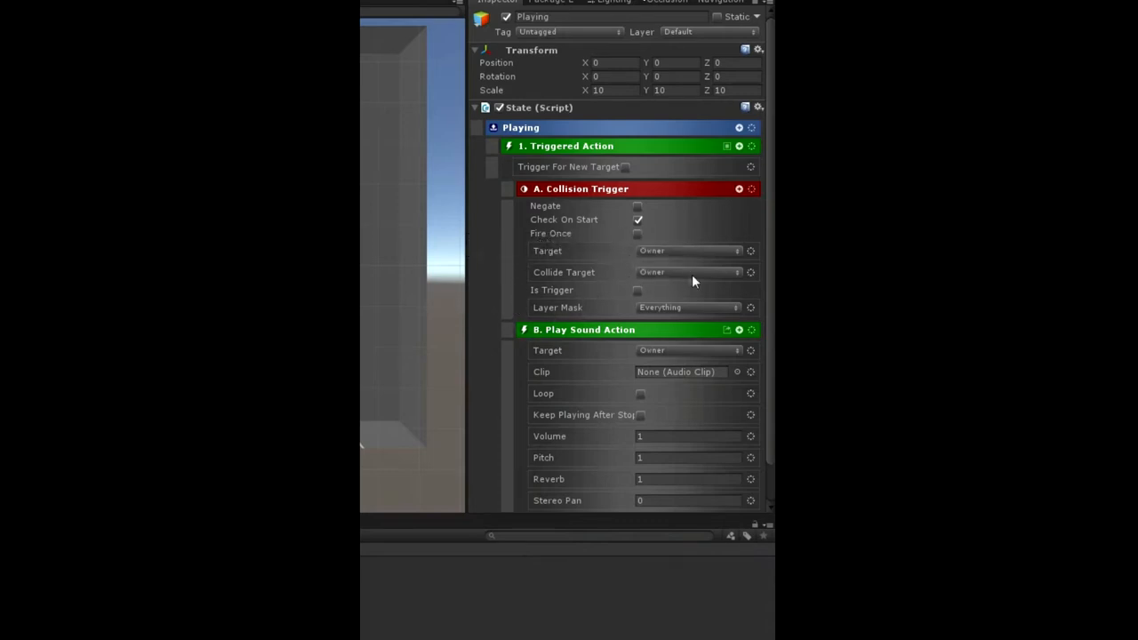
Set the collision trigger's Collide Target to None.
click(689, 273)
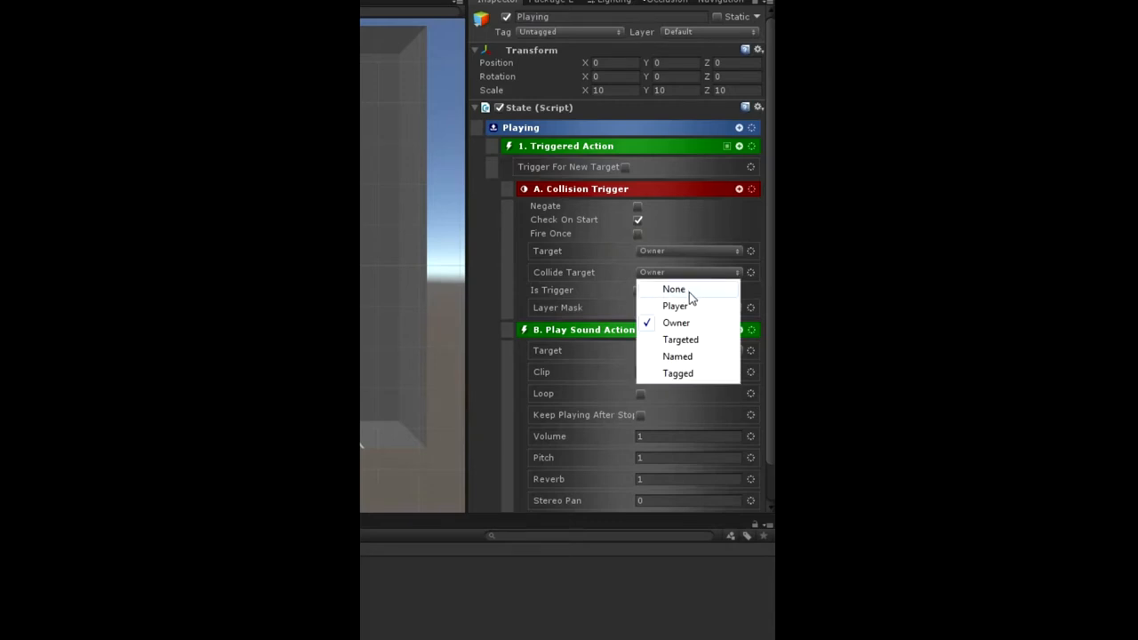
click(674, 289)
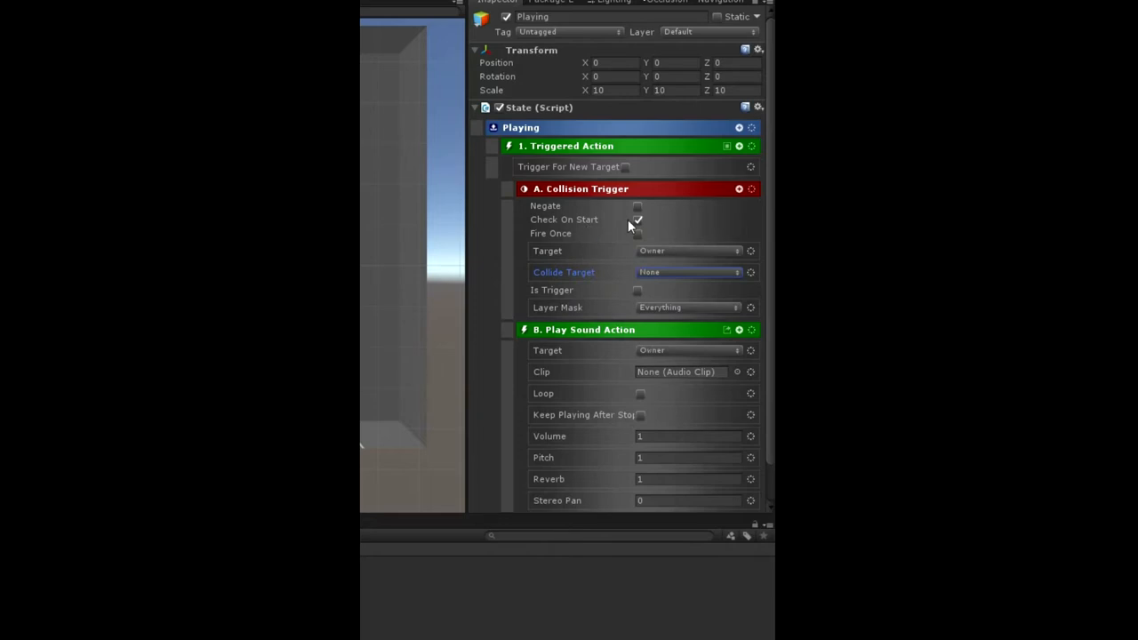
scroll(down, 3)
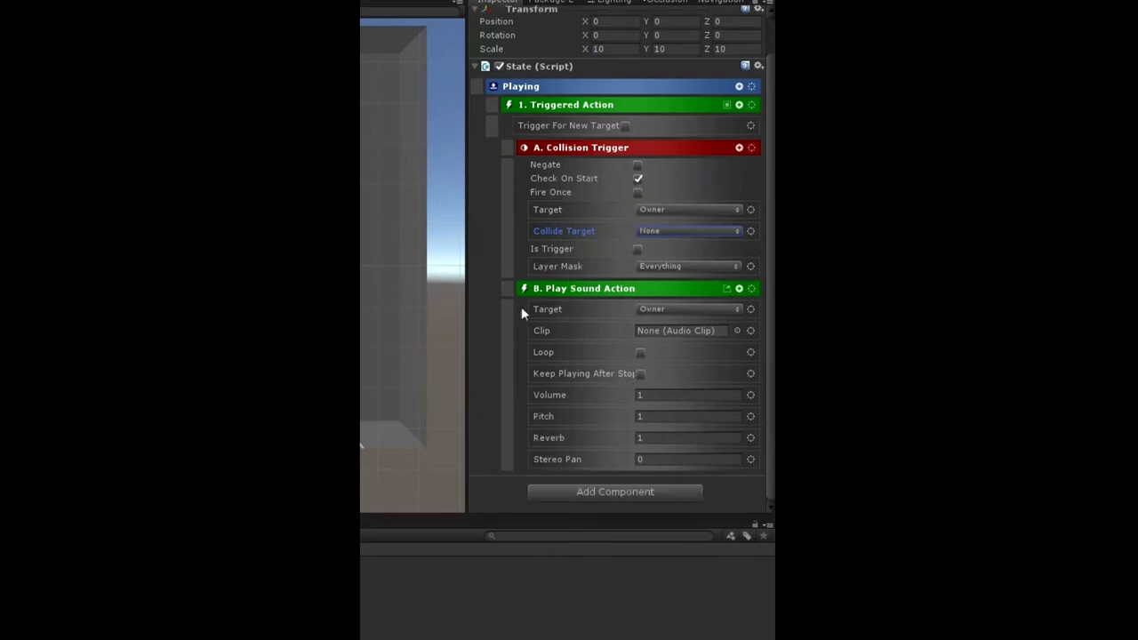
mouse_move(659, 321)
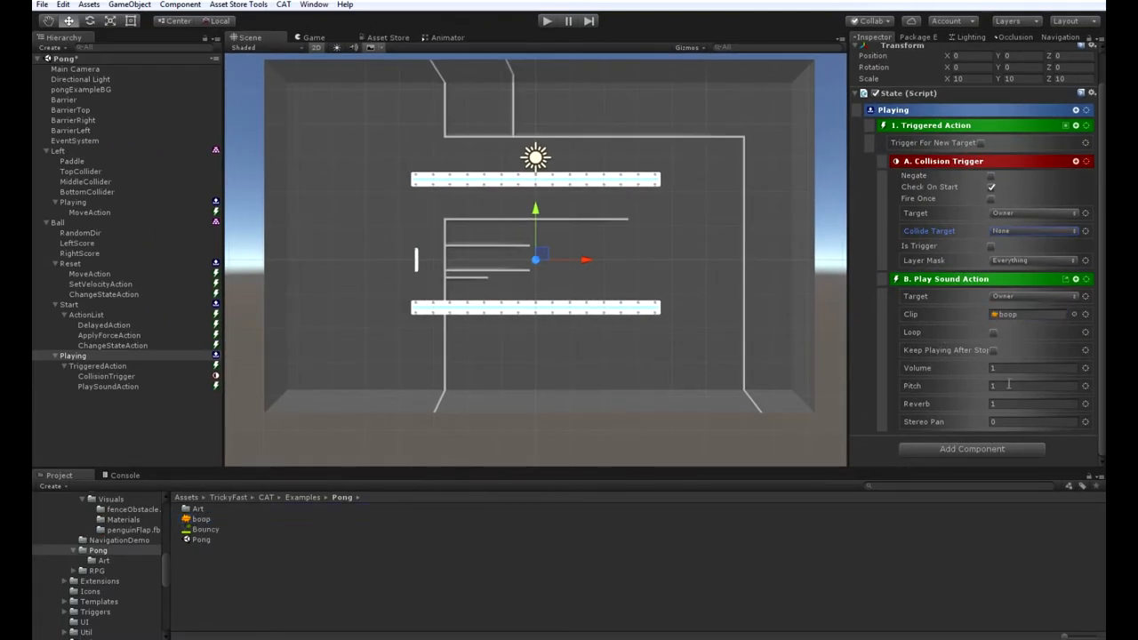
Give the Play Sound Action the boop clip, volume 10, and Keep Playing After Stop.
click(1032, 368)
text(0)
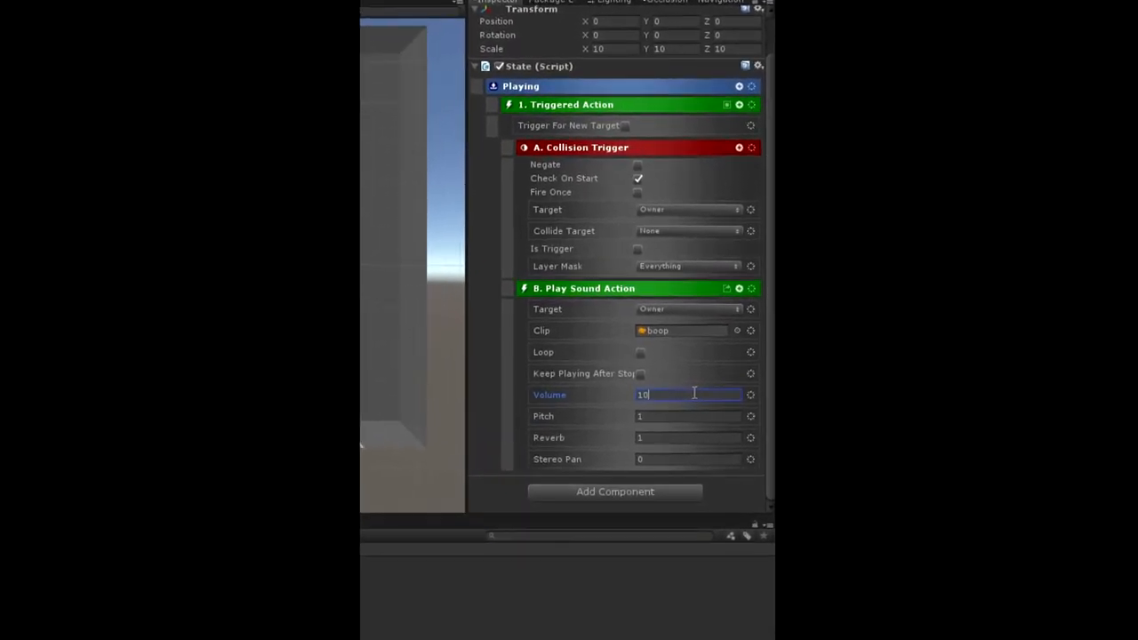
click(640, 373)
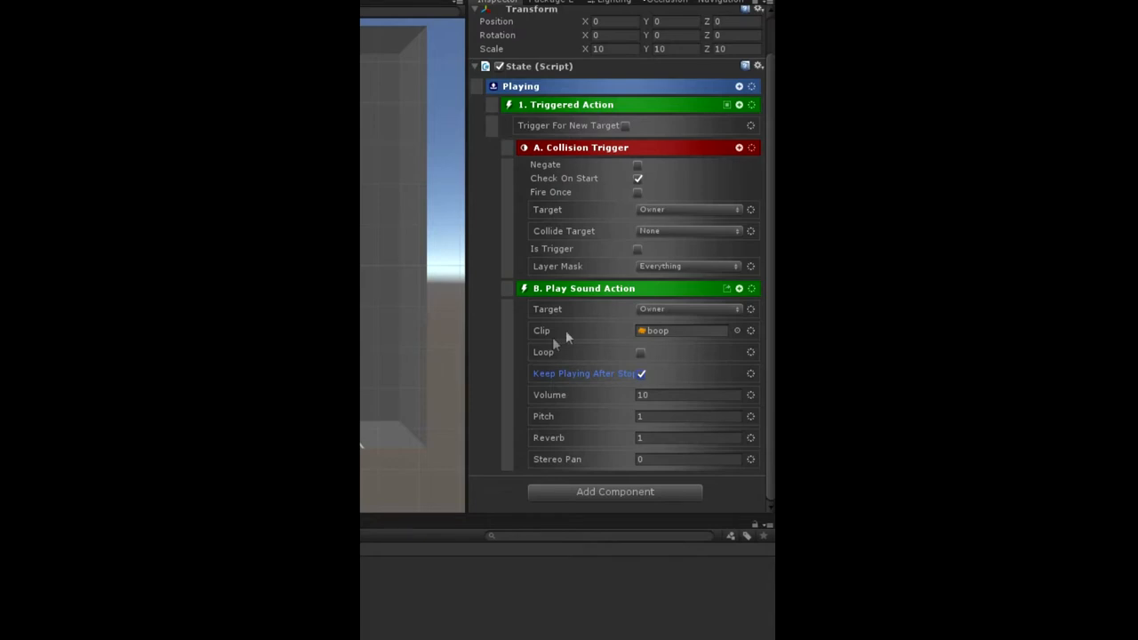
mouse_move(698, 318)
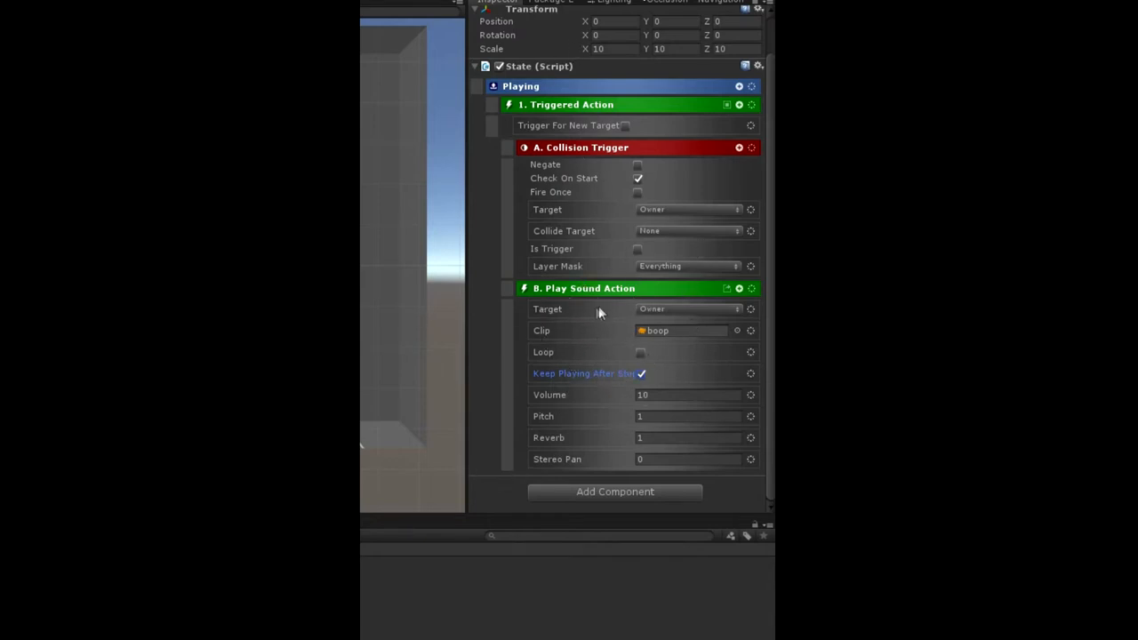
mouse_move(587, 163)
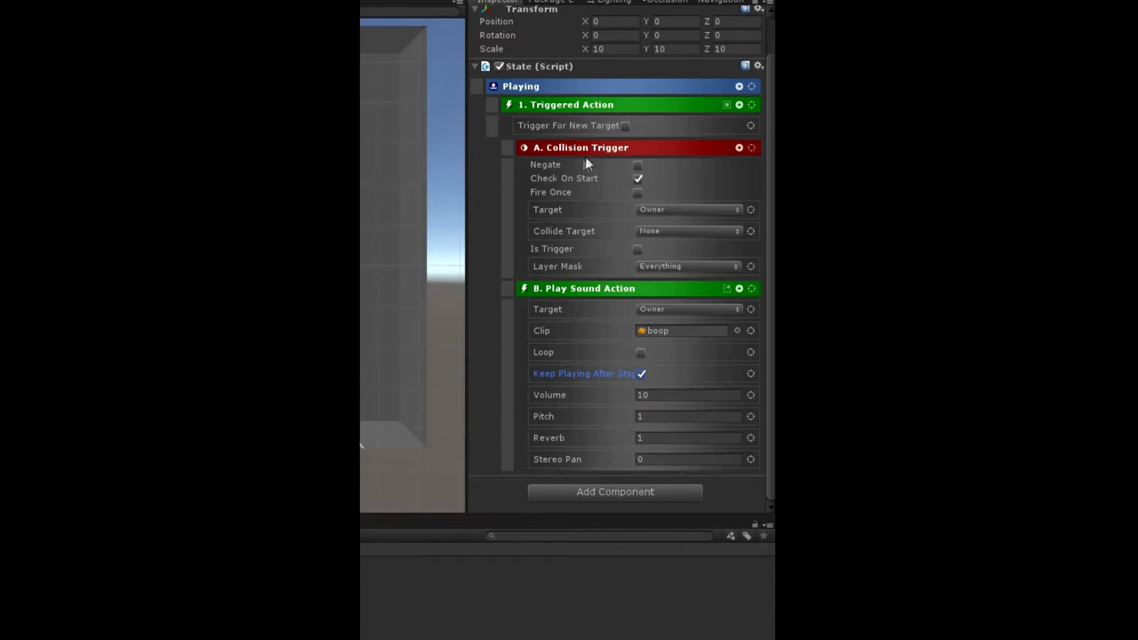
mouse_move(551, 125)
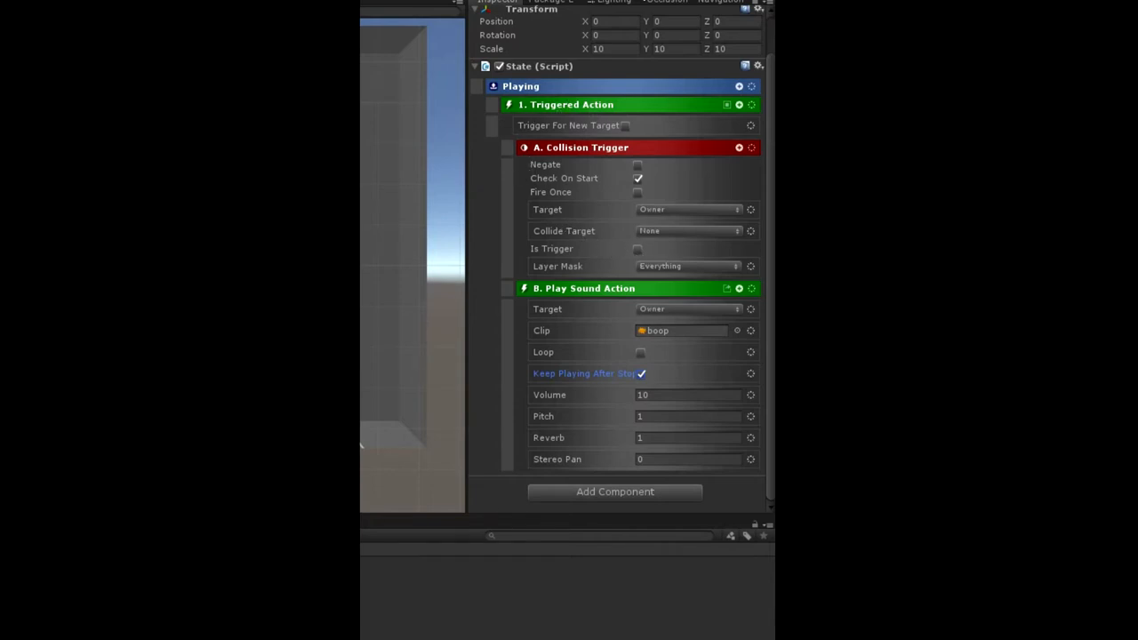
mouse_move(579, 363)
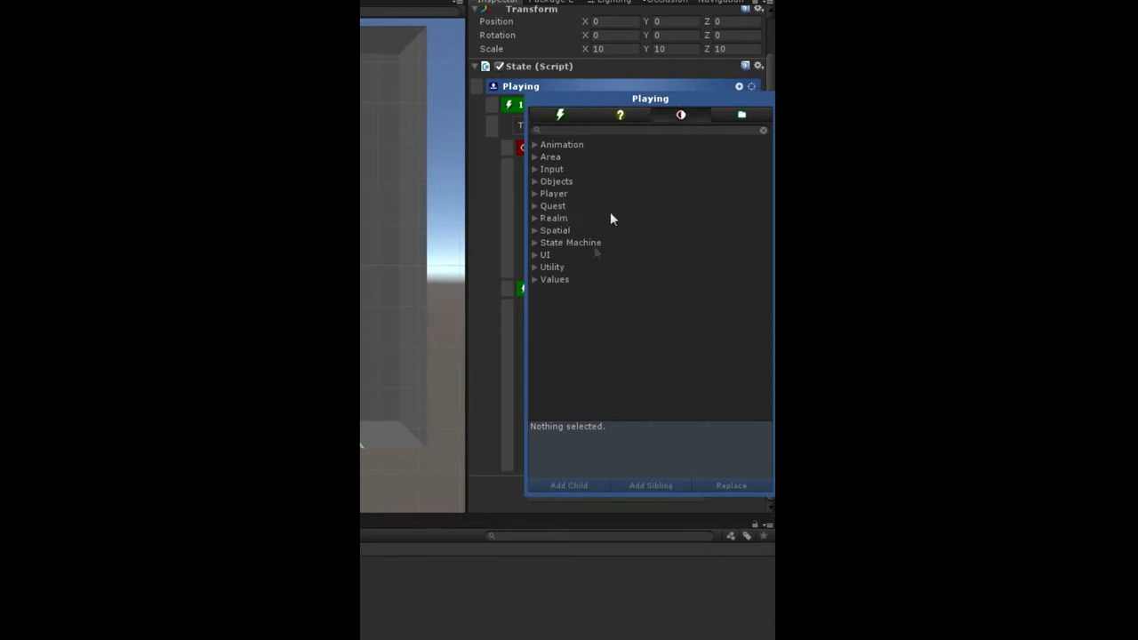
Add two more Collision Trigger triggered actions to the Playing state.
click(535, 229)
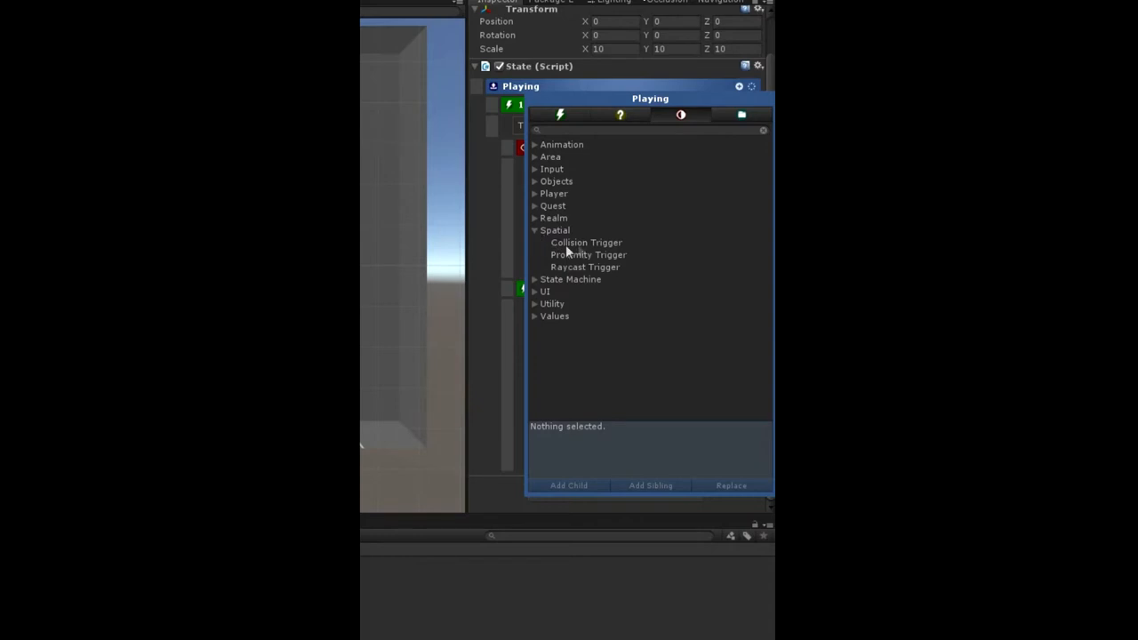
click(585, 242)
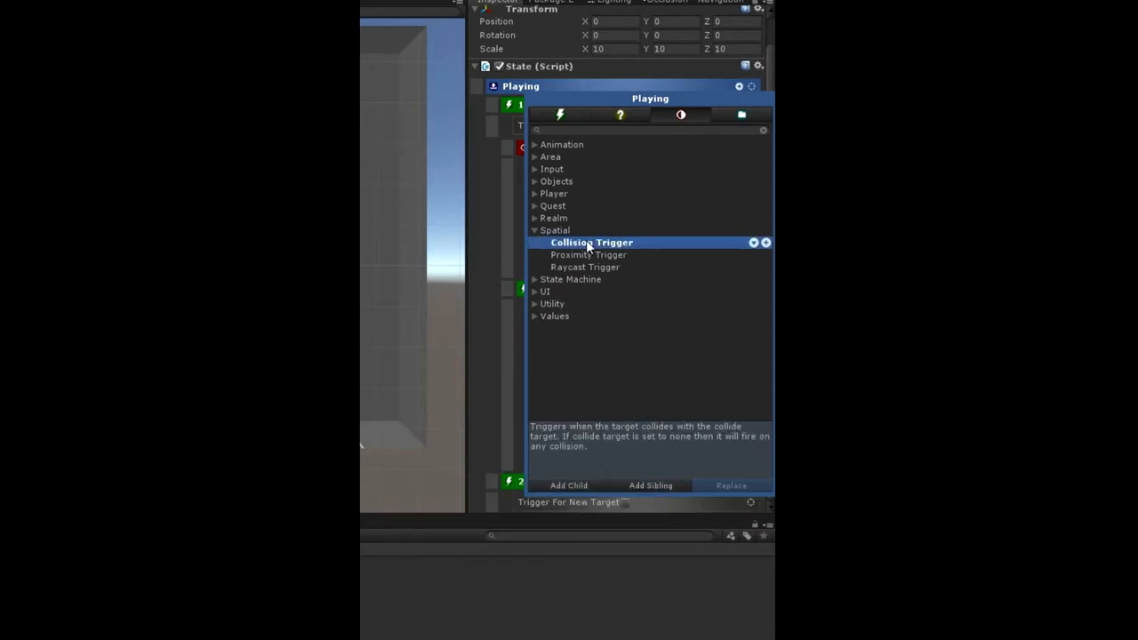
click(592, 242)
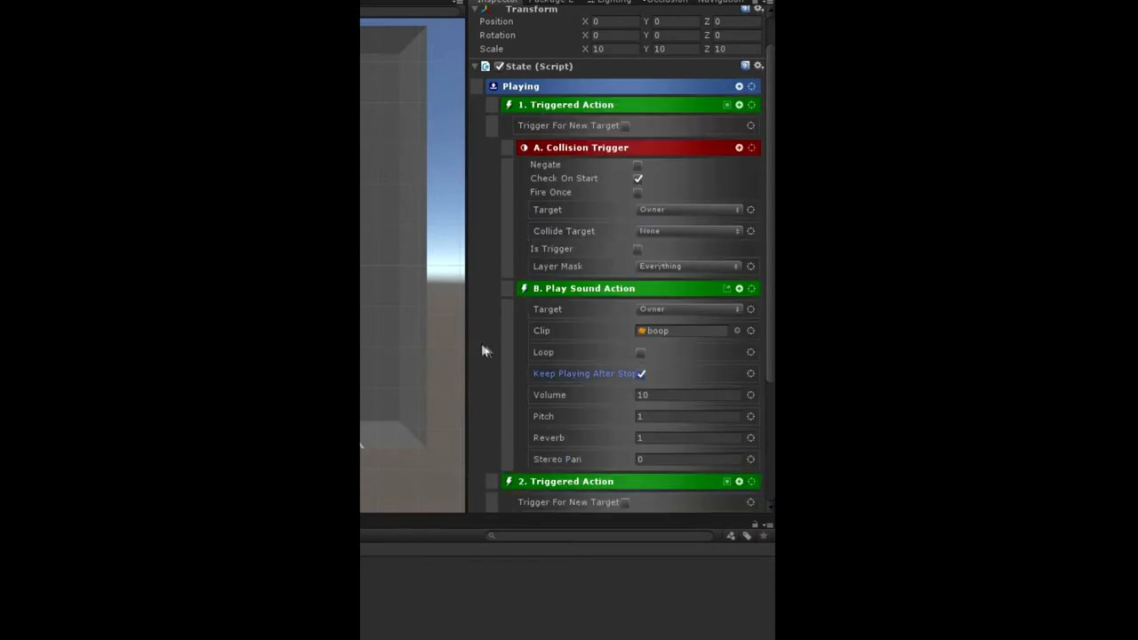
scroll(down, 3)
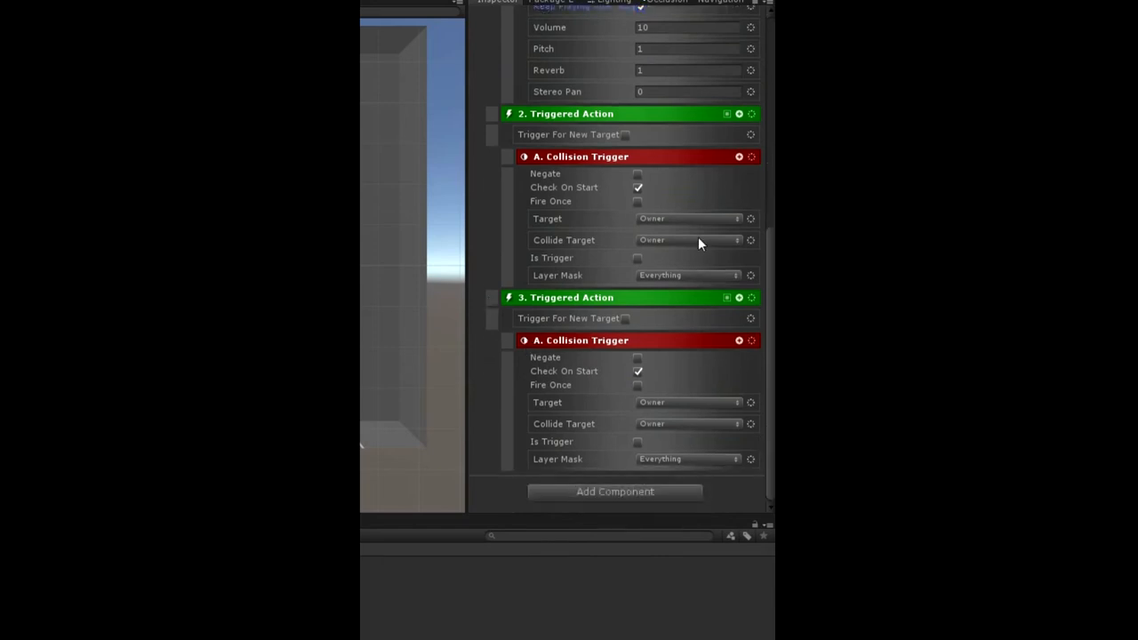
mouse_move(669, 232)
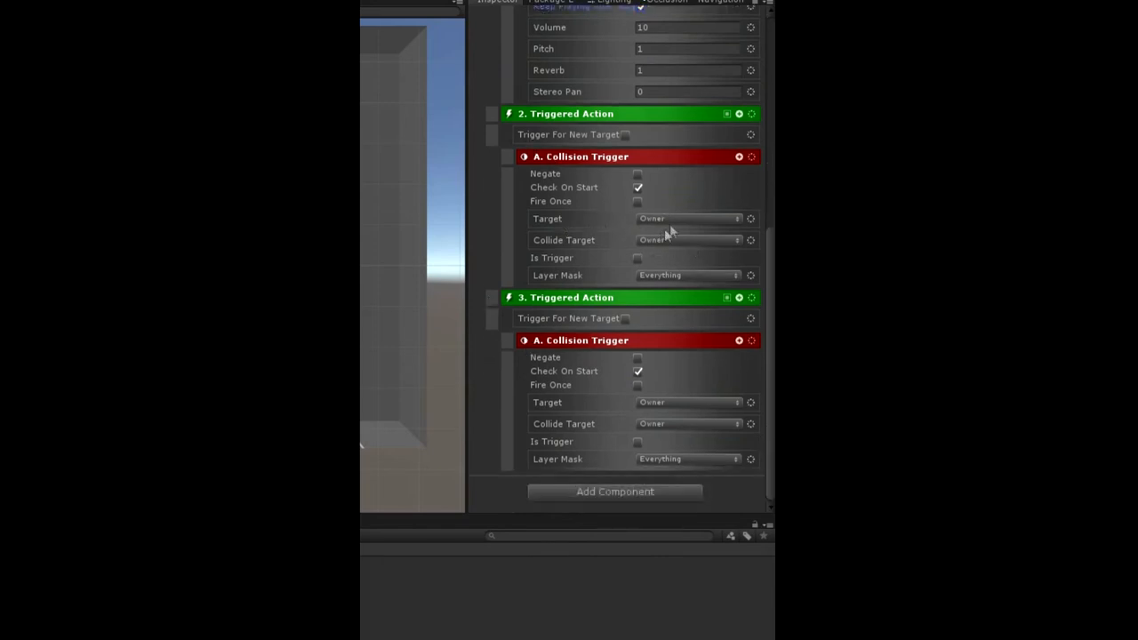
Set the new triggers' Collide Targets to Named BarrierLeft and BarrierRight.
click(689, 240)
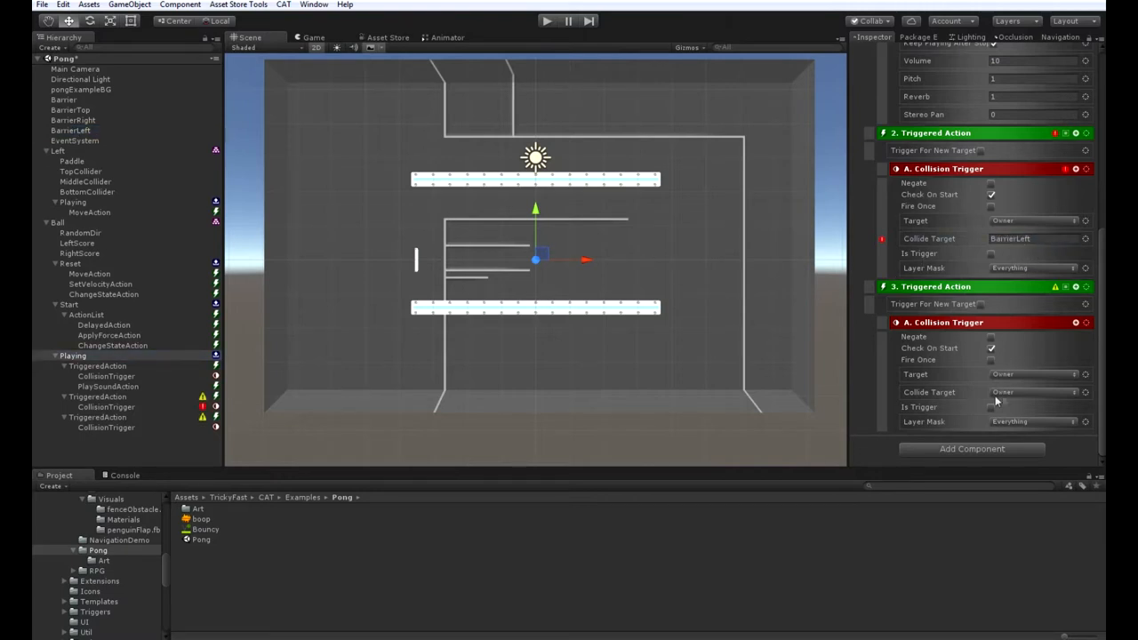
click(1032, 392)
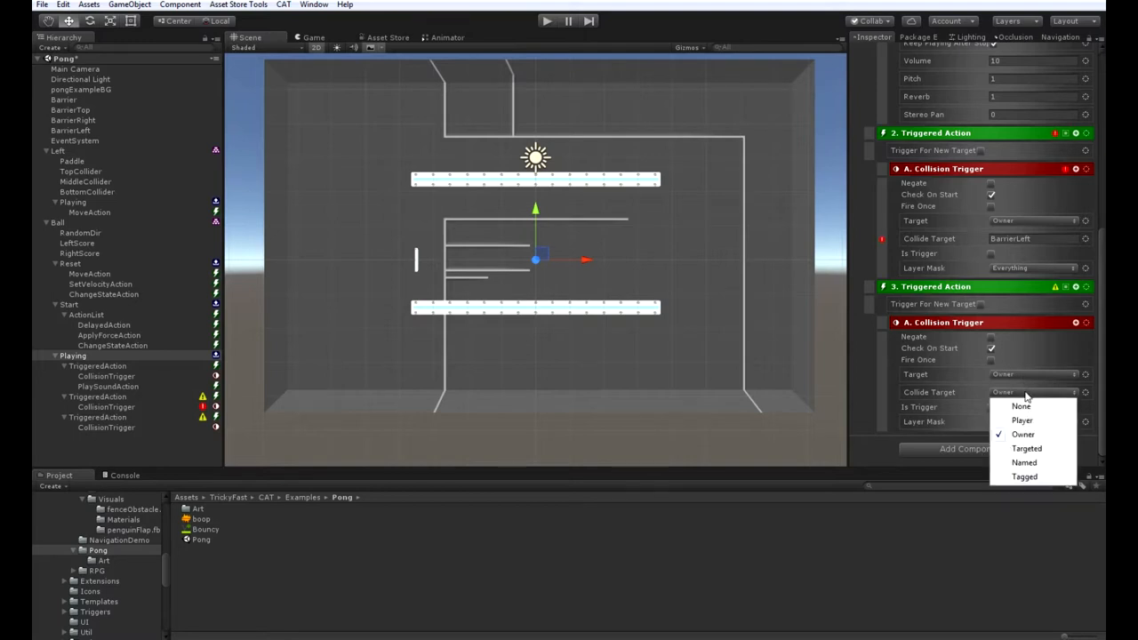
click(1017, 406)
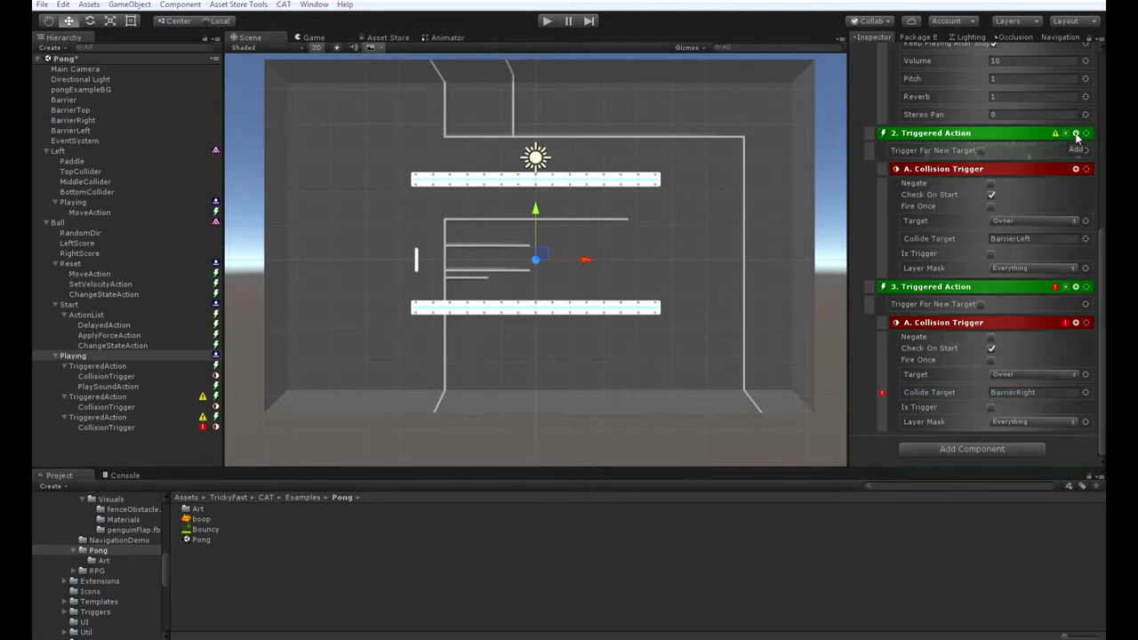
Add Modify Integer Value and Change State actions to 2. Triggered Action.
click(1097, 136)
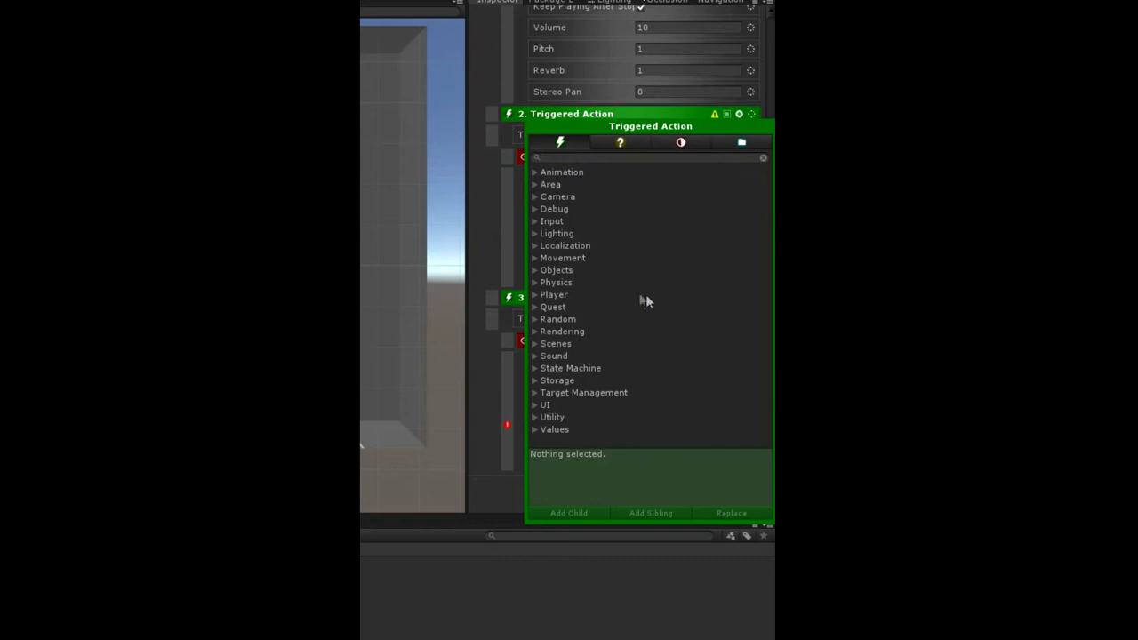
mouse_move(558, 435)
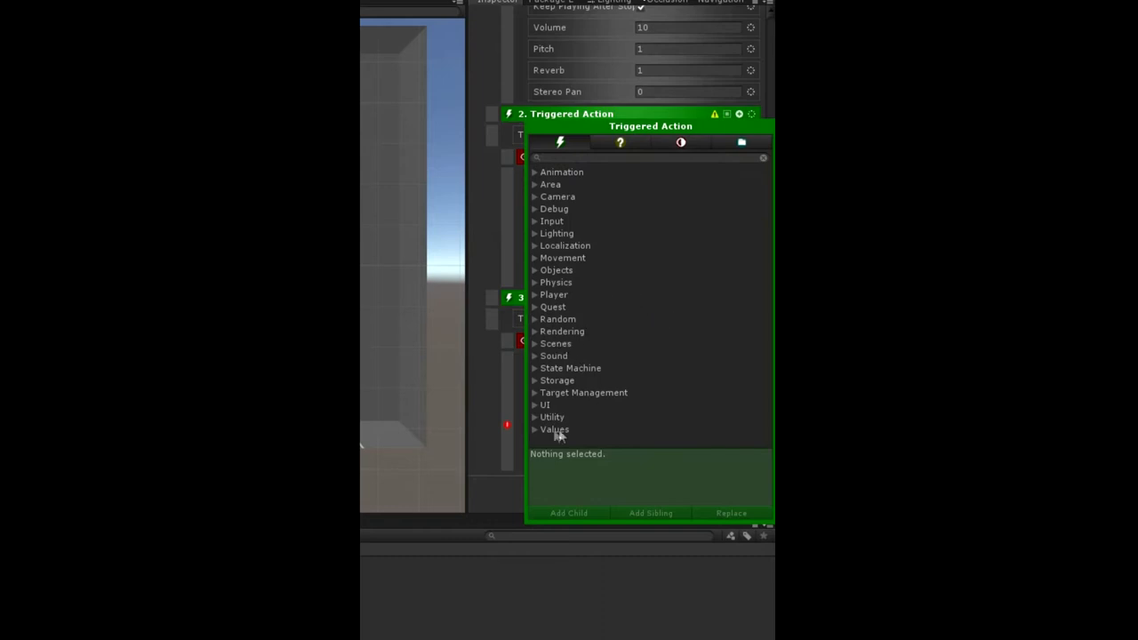
click(555, 430)
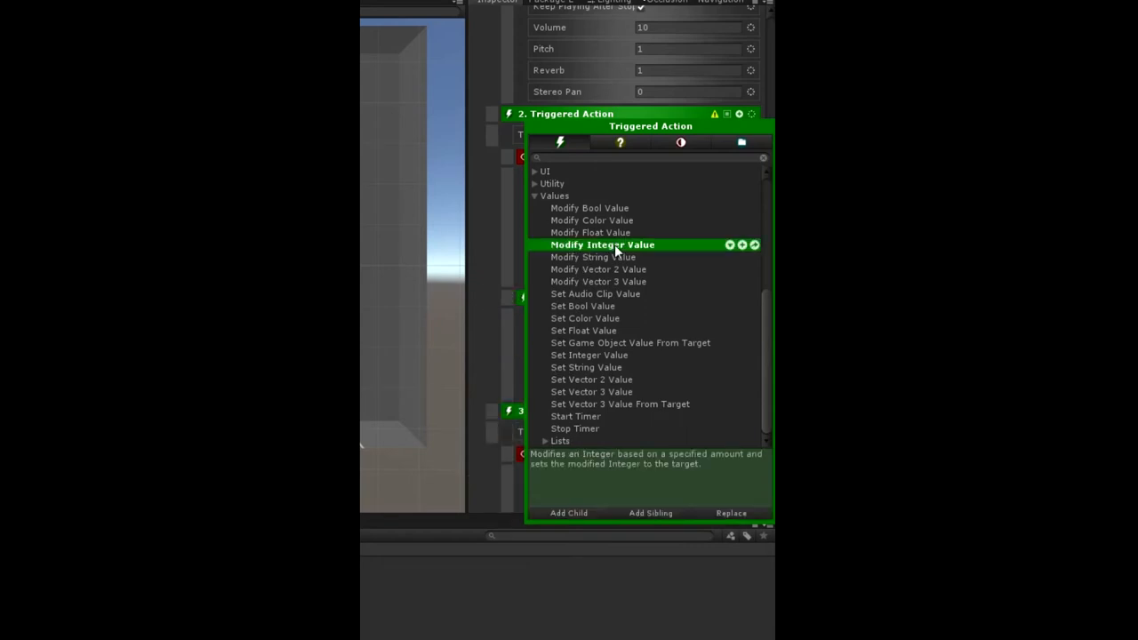
mouse_move(578, 208)
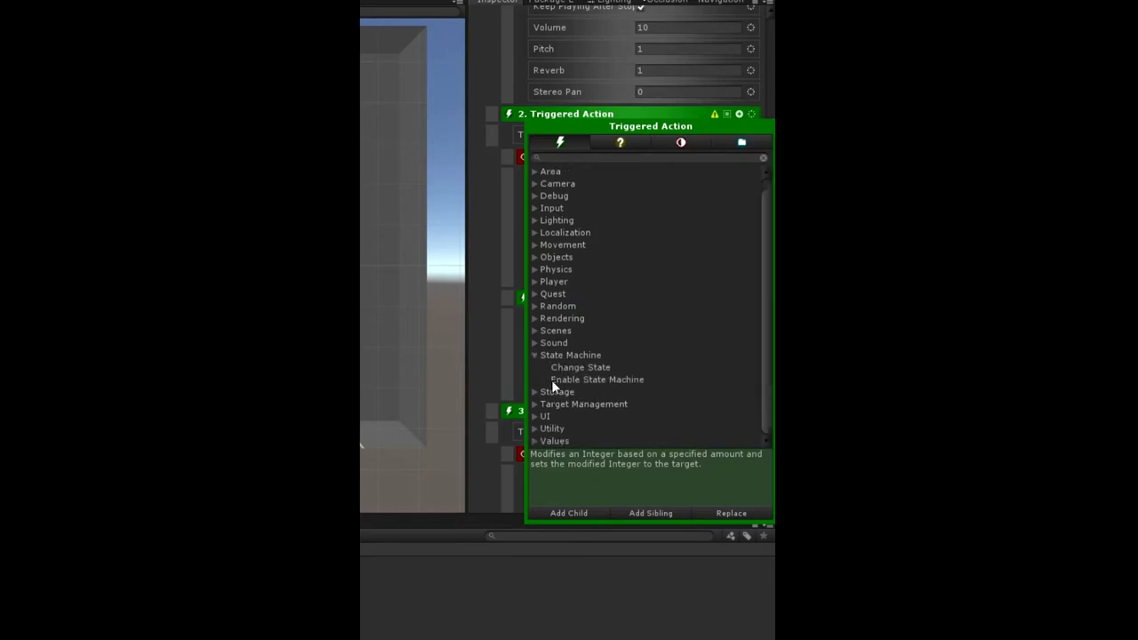
click(580, 367)
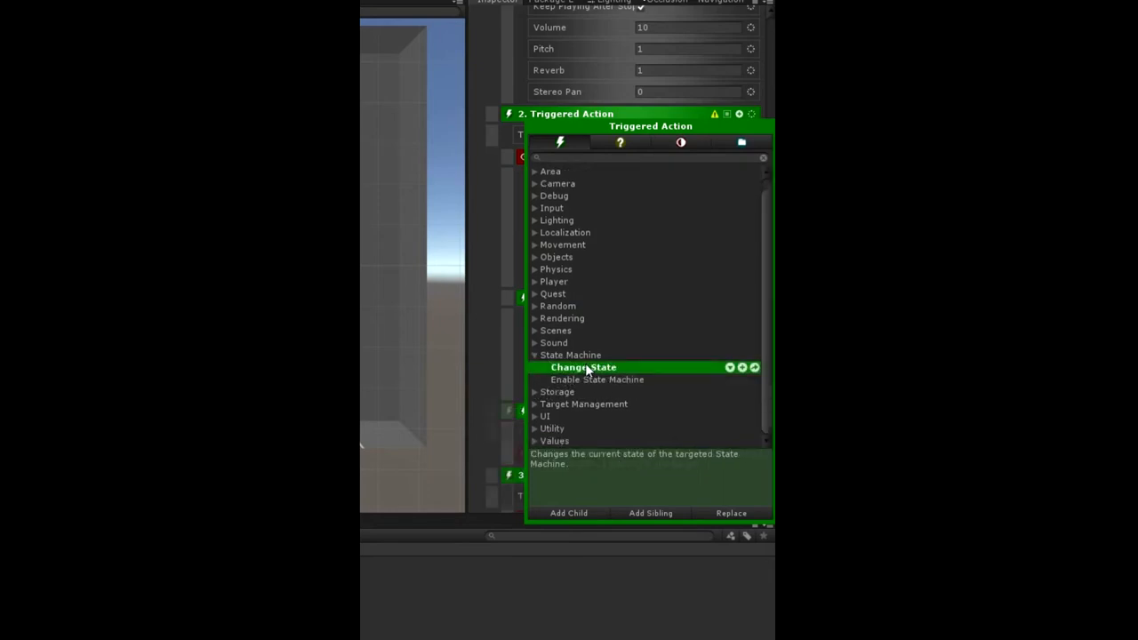
click(582, 368)
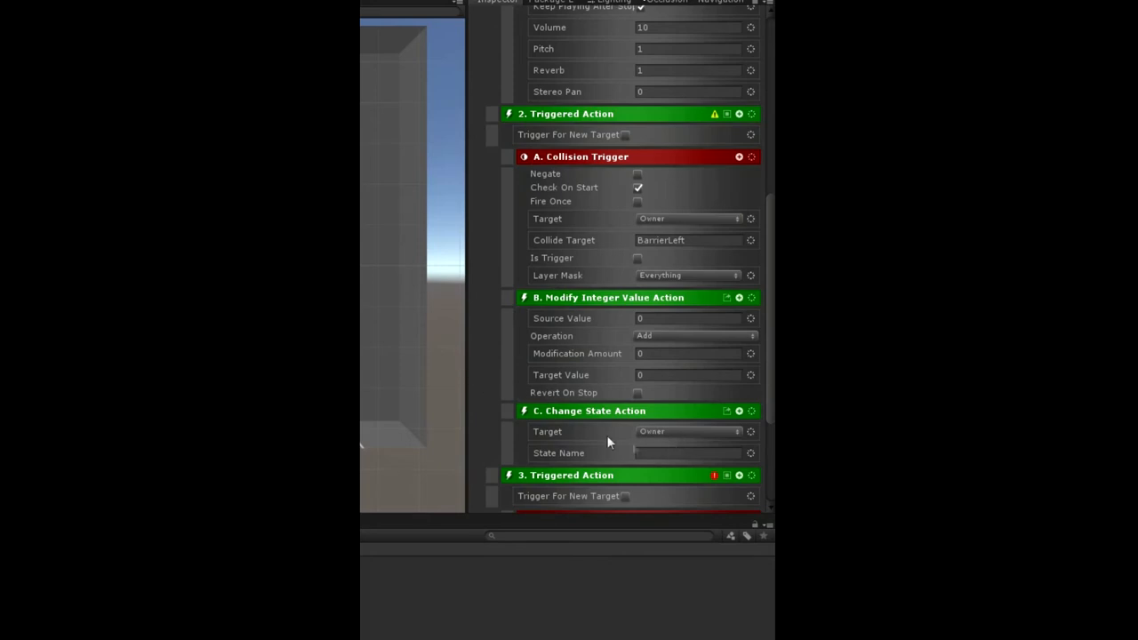
mouse_move(574, 305)
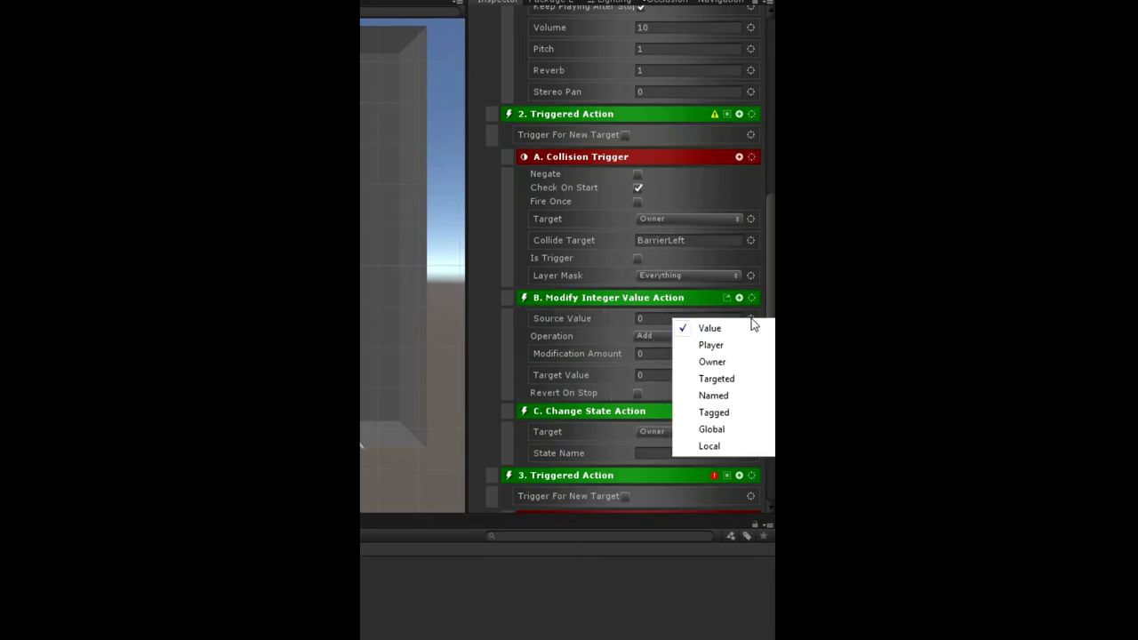
Make the Modify Integer Value action add 1 to the owner's RightScore.
click(711, 361)
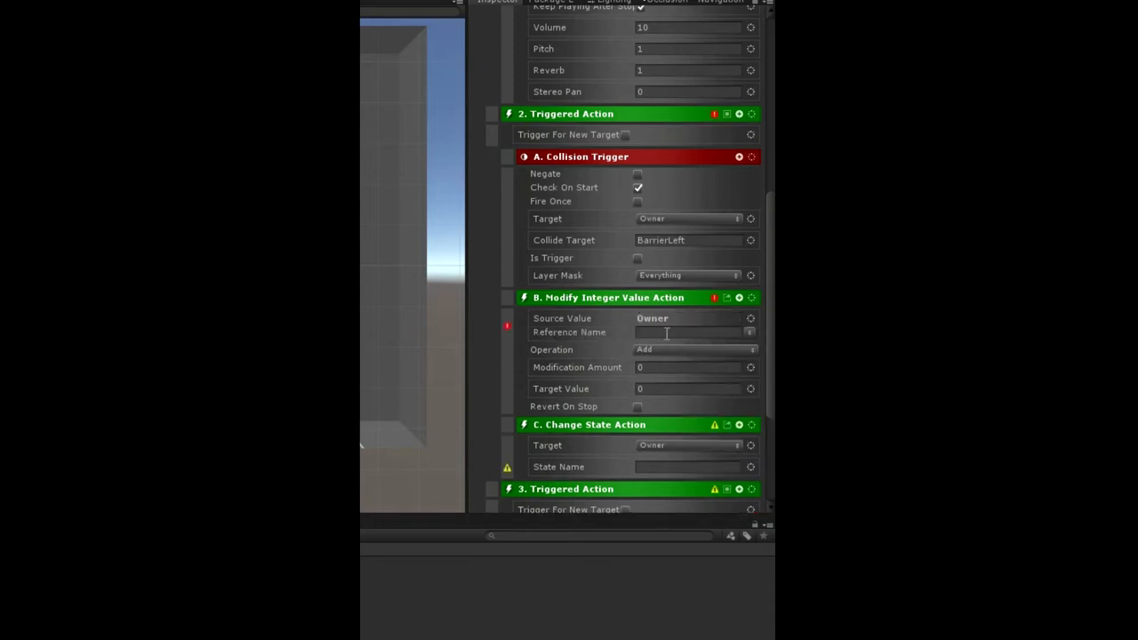
click(689, 332)
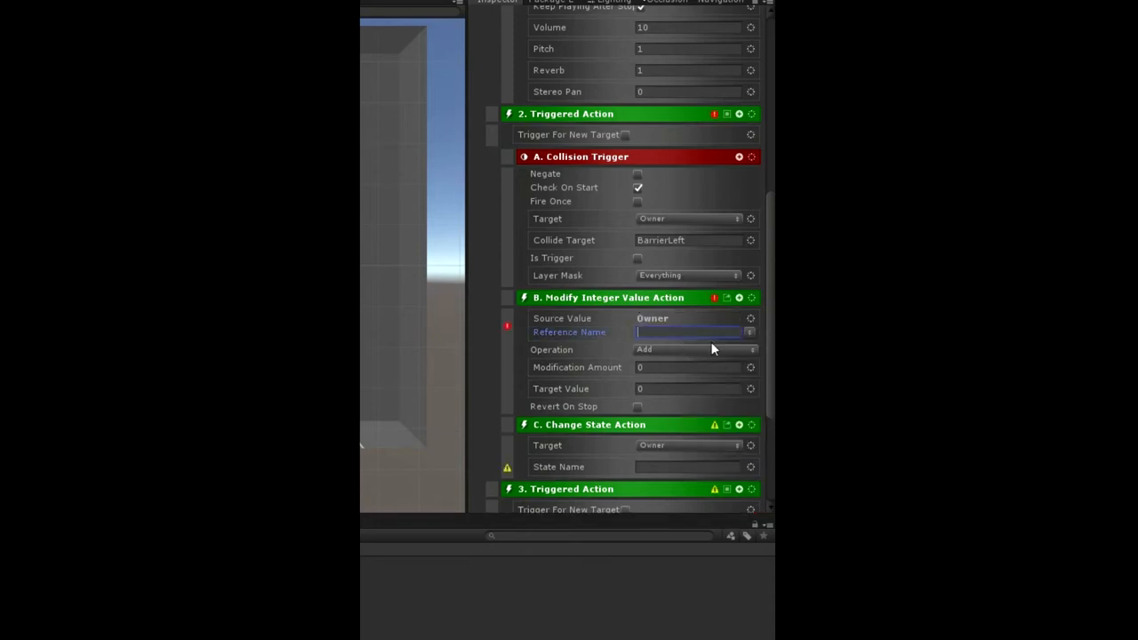
text(RightScore)
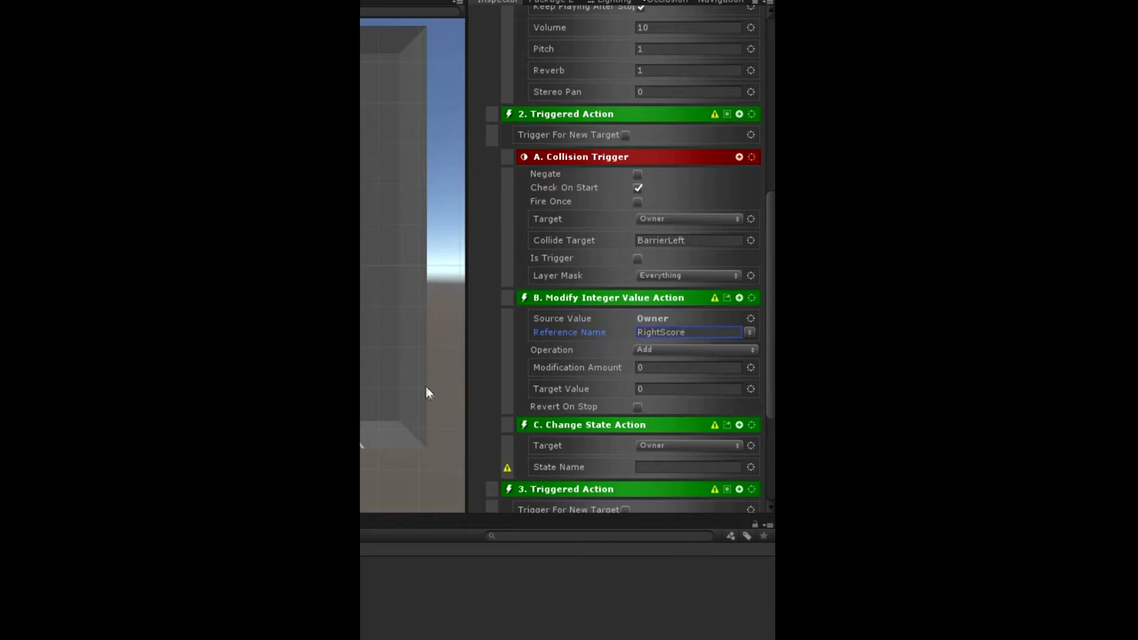
text(1)
text(R)
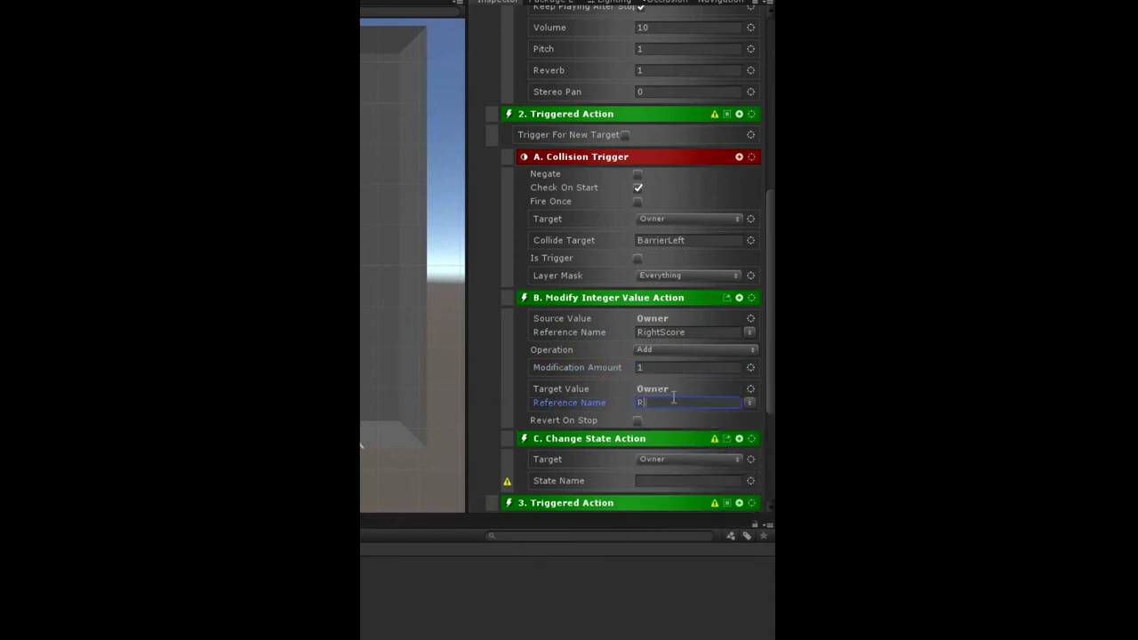
text(ightScore)
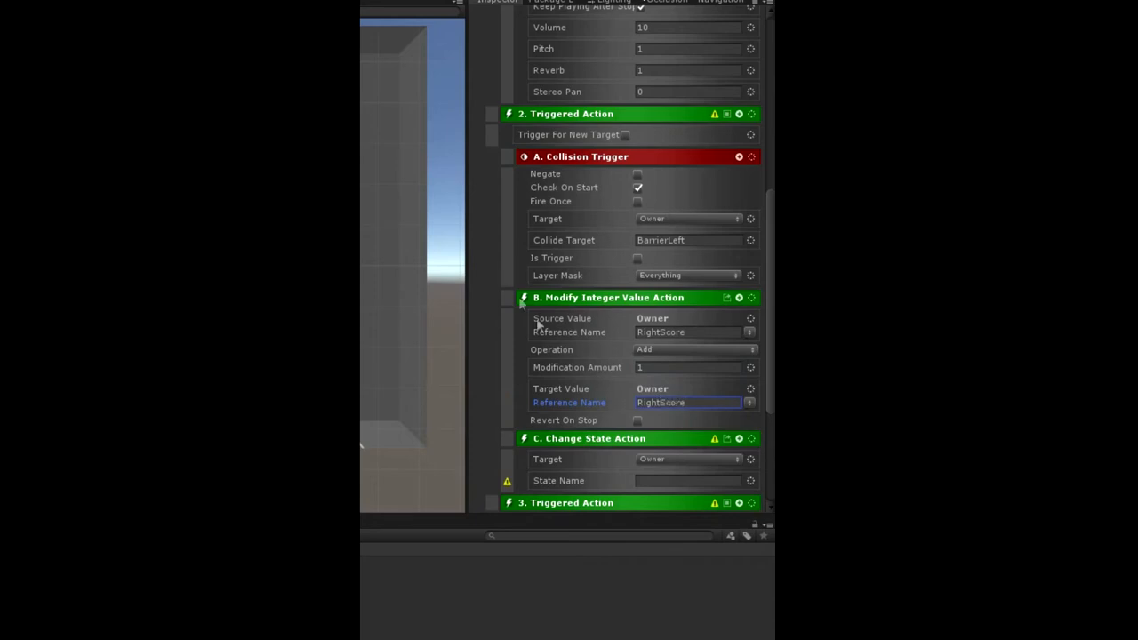
mouse_move(555, 402)
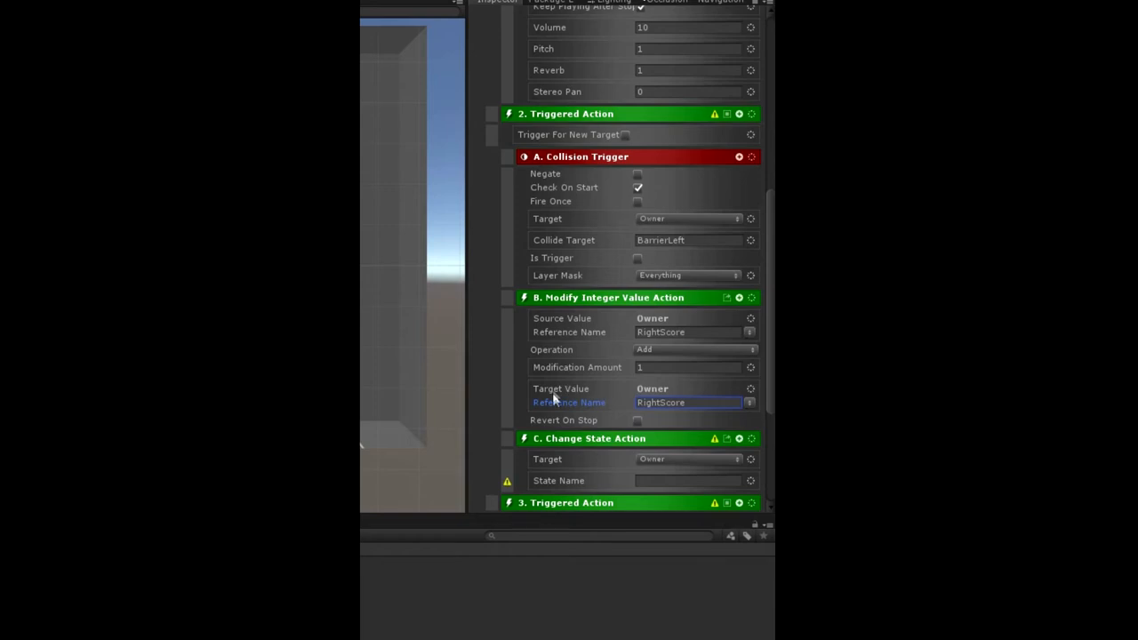
mouse_move(587, 333)
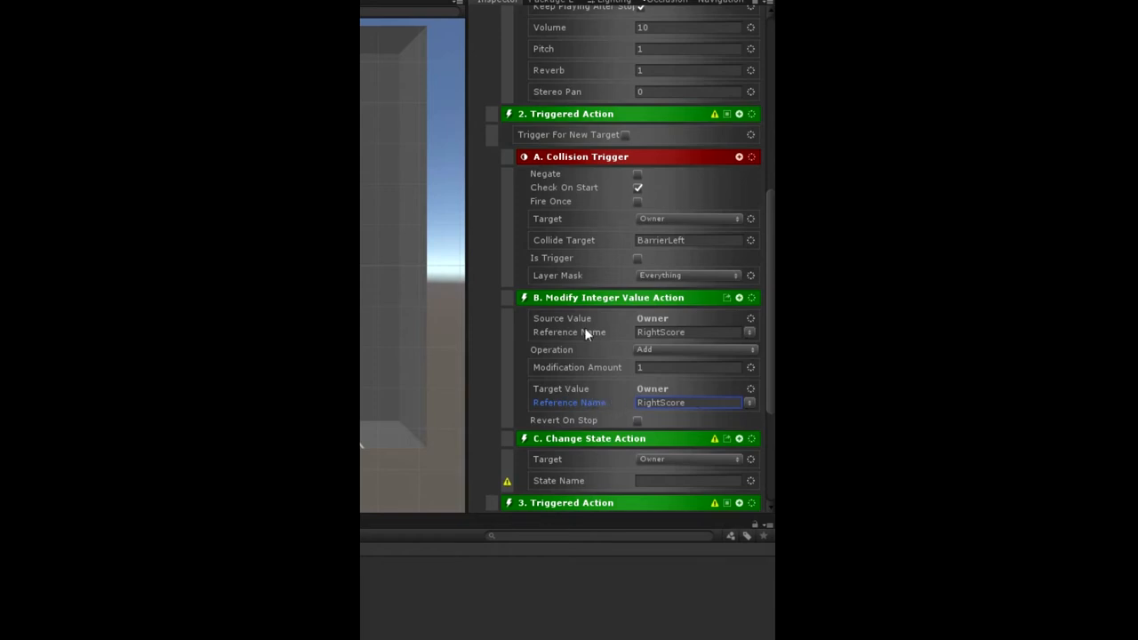
mouse_move(564, 345)
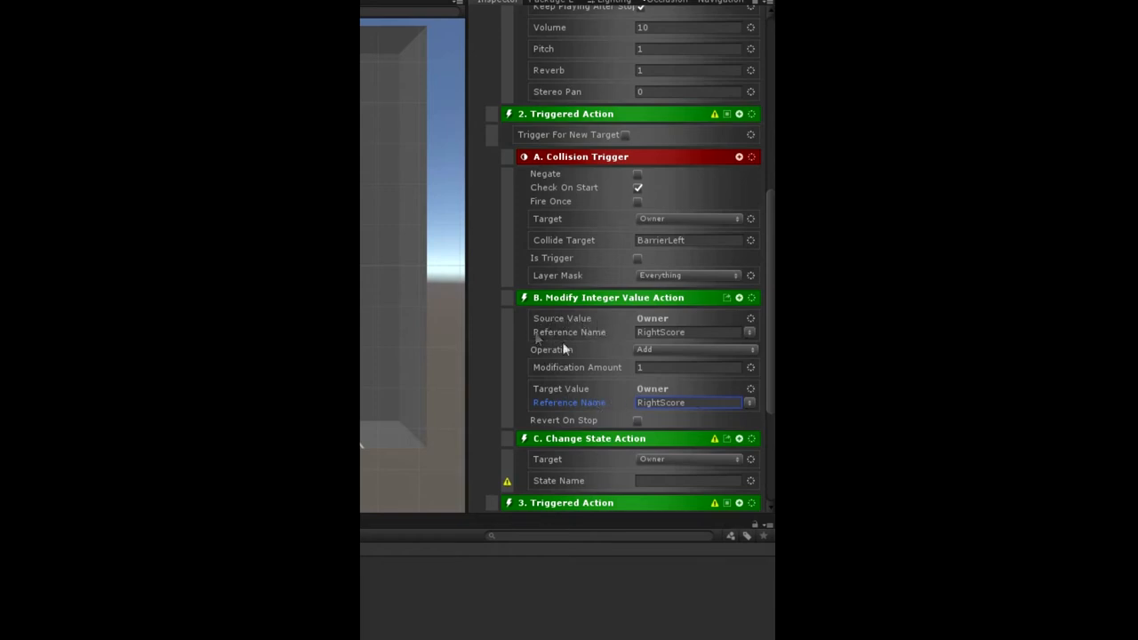
mouse_move(655, 350)
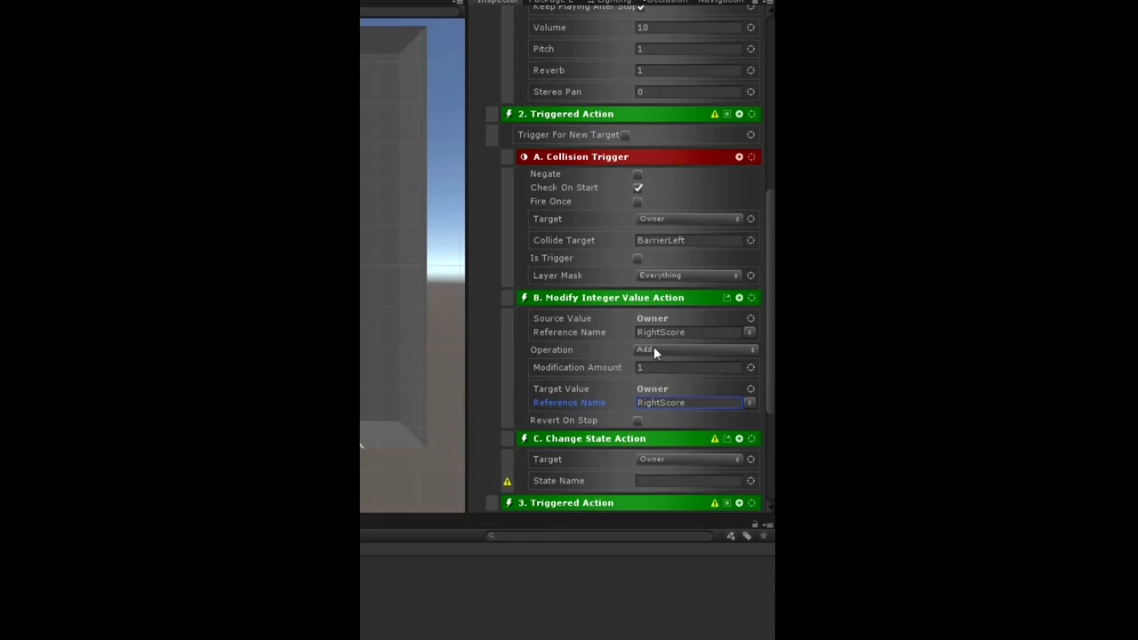
mouse_move(602, 409)
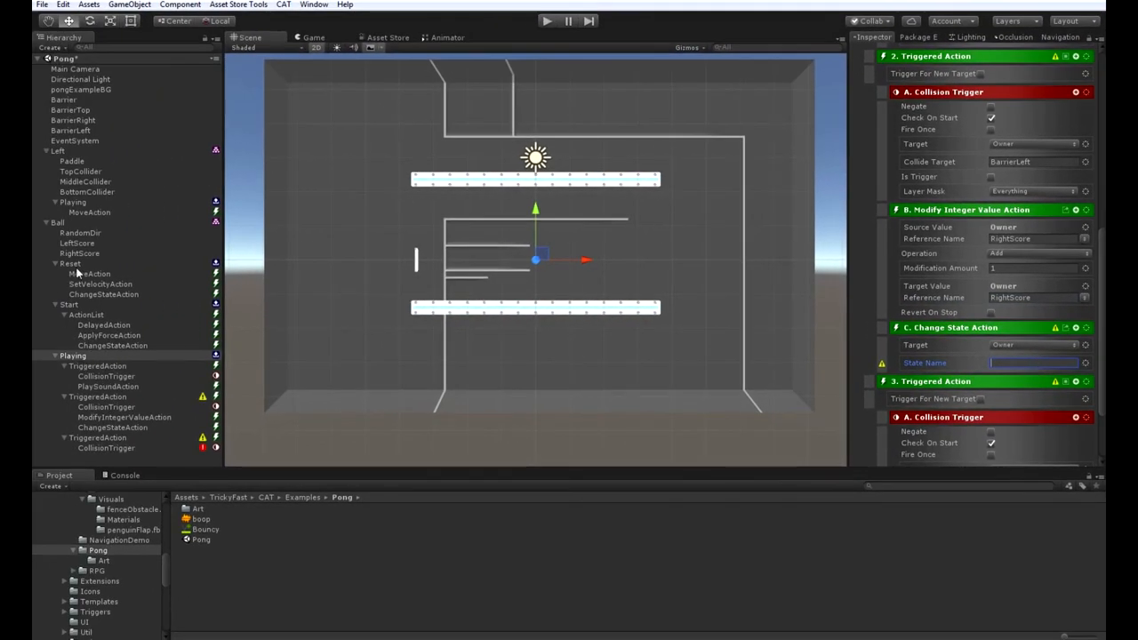
Set the Change State action's State Name to Reset.
text(Reset)
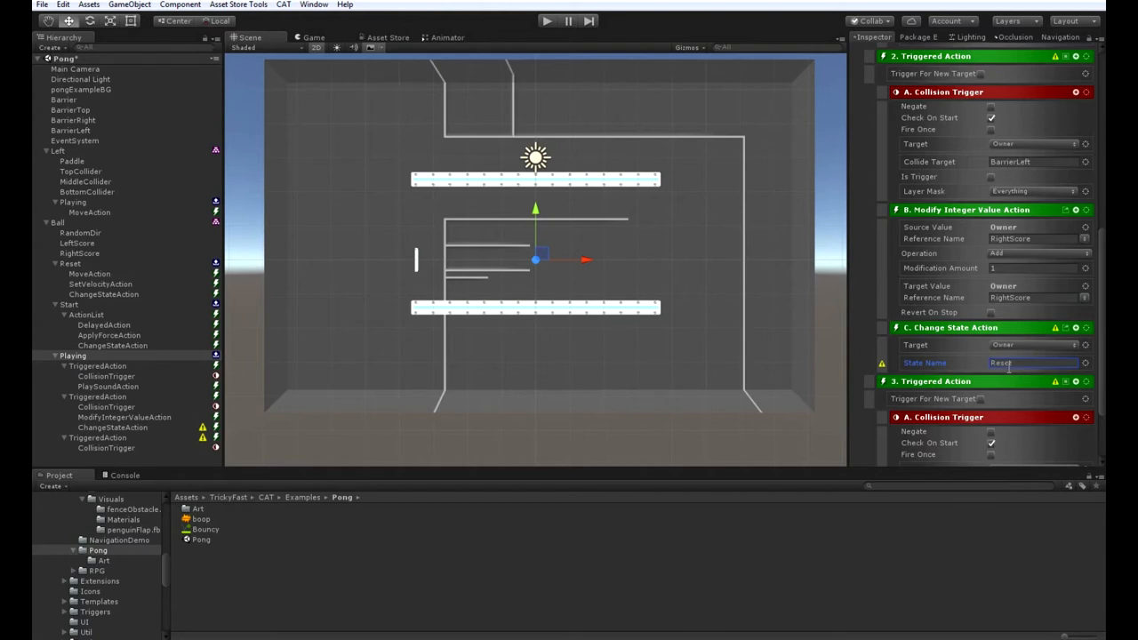
scroll(down, 3)
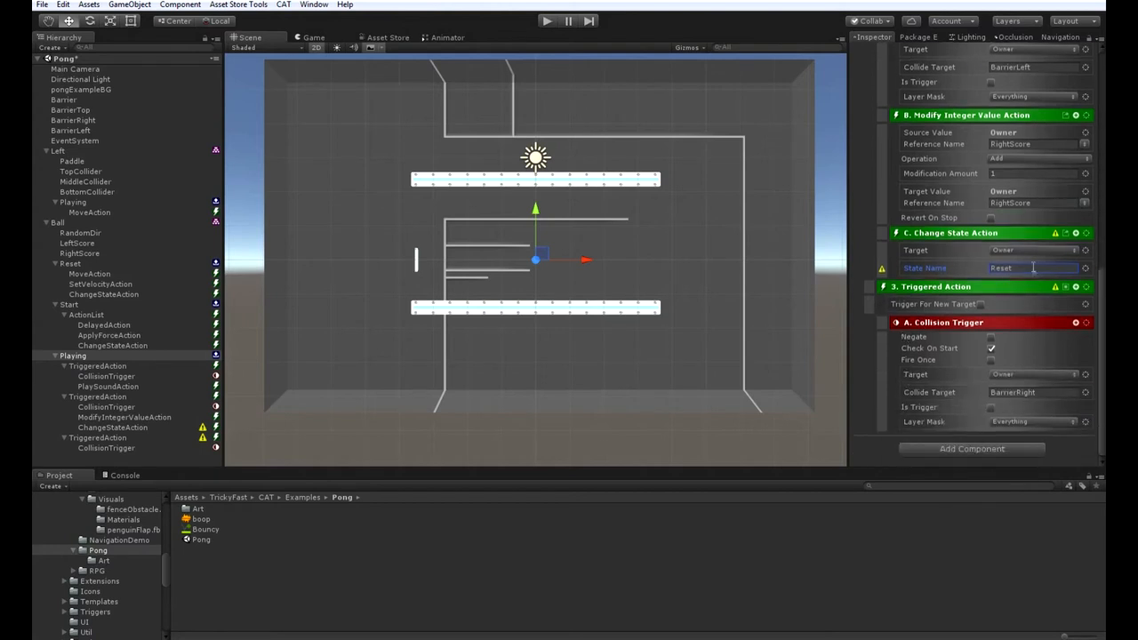
click(107, 376)
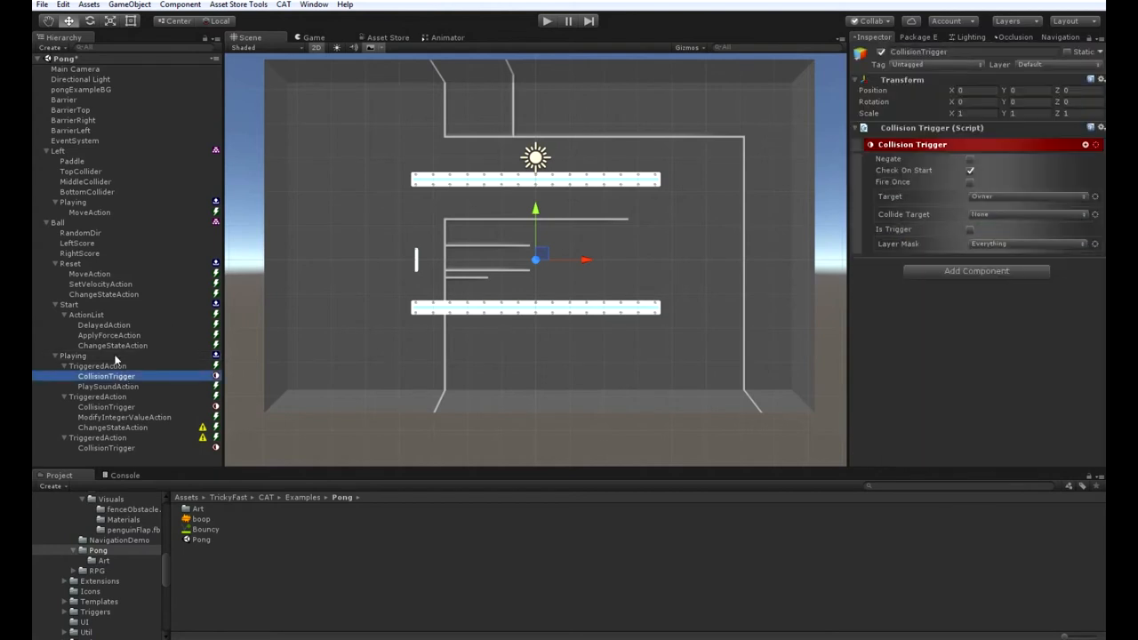
Duplicate the scoring and Reset actions under the BarrierRight triggered action.
click(111, 427)
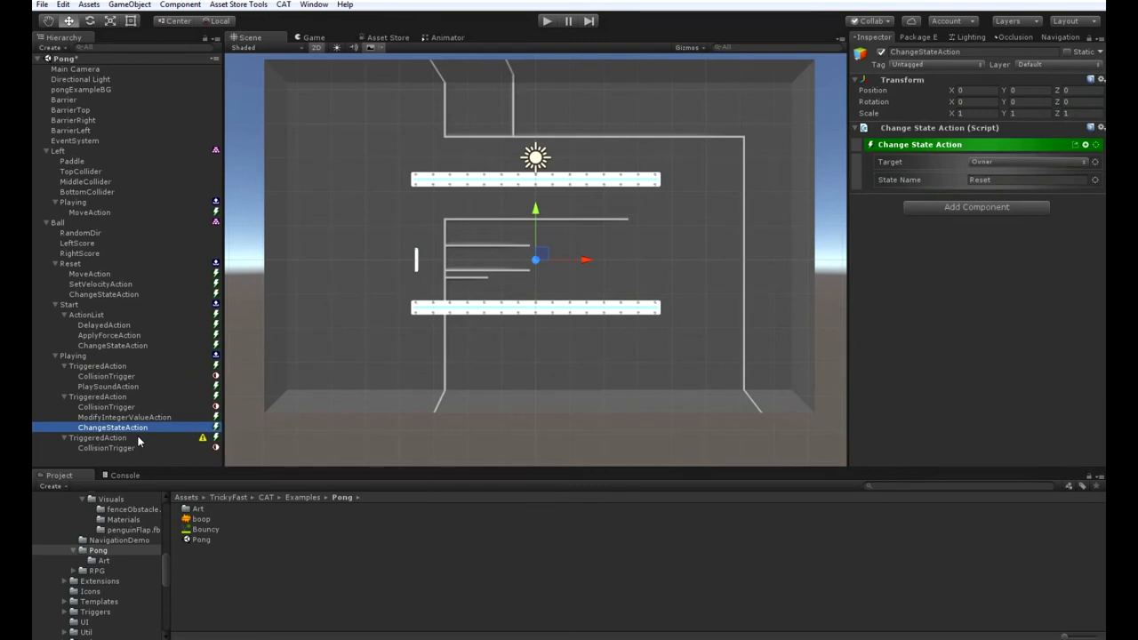
click(97, 438)
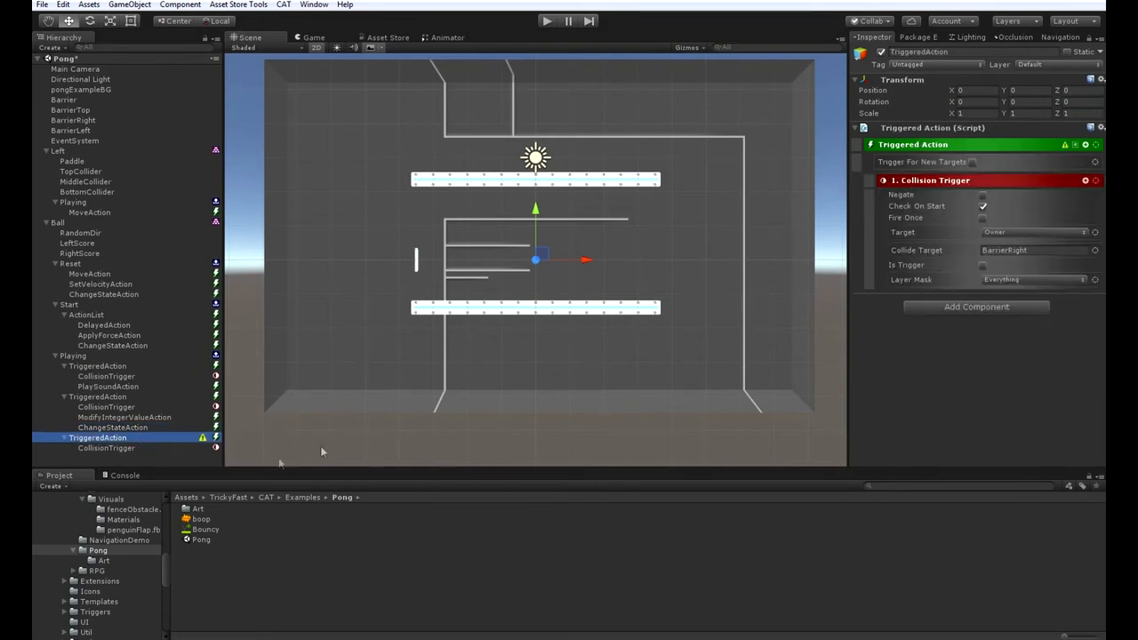
click(97, 396)
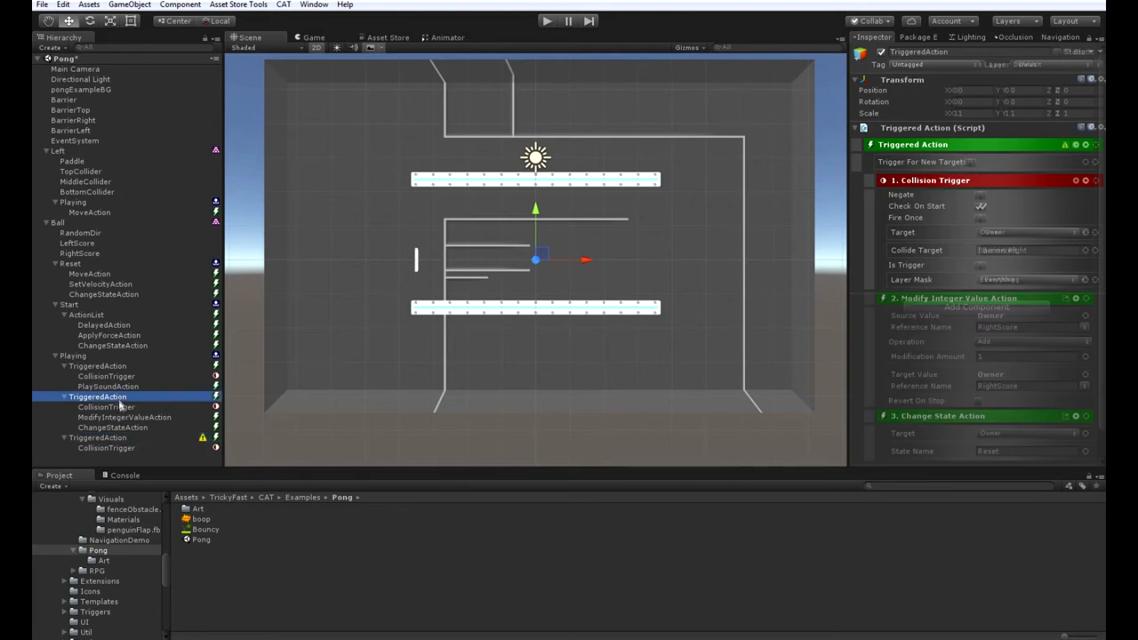
click(123, 417)
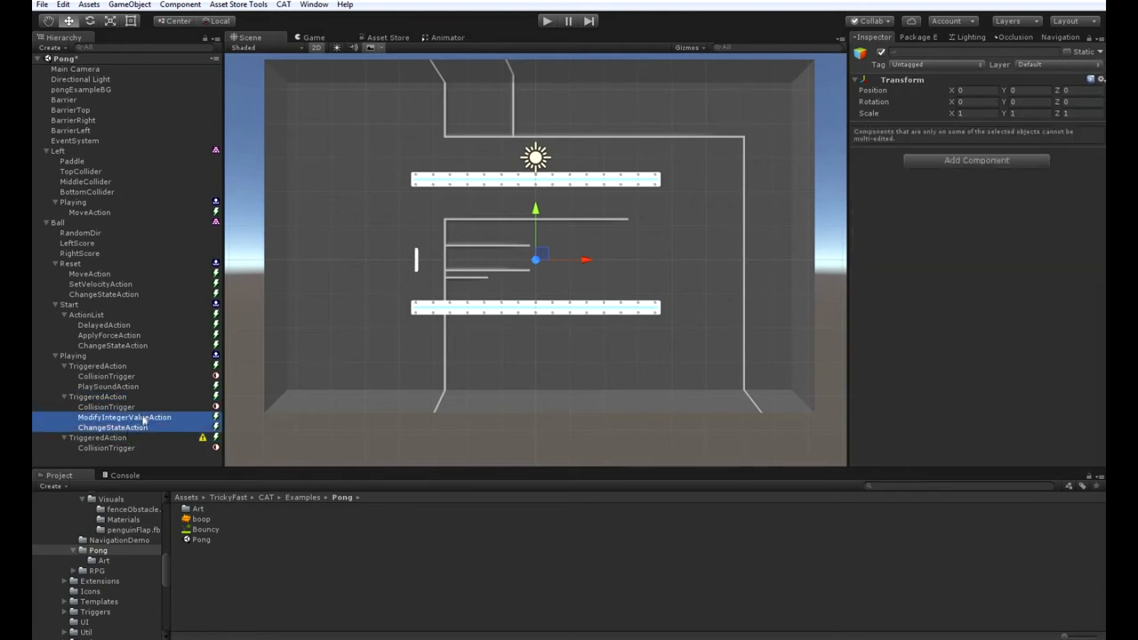
click(104, 458)
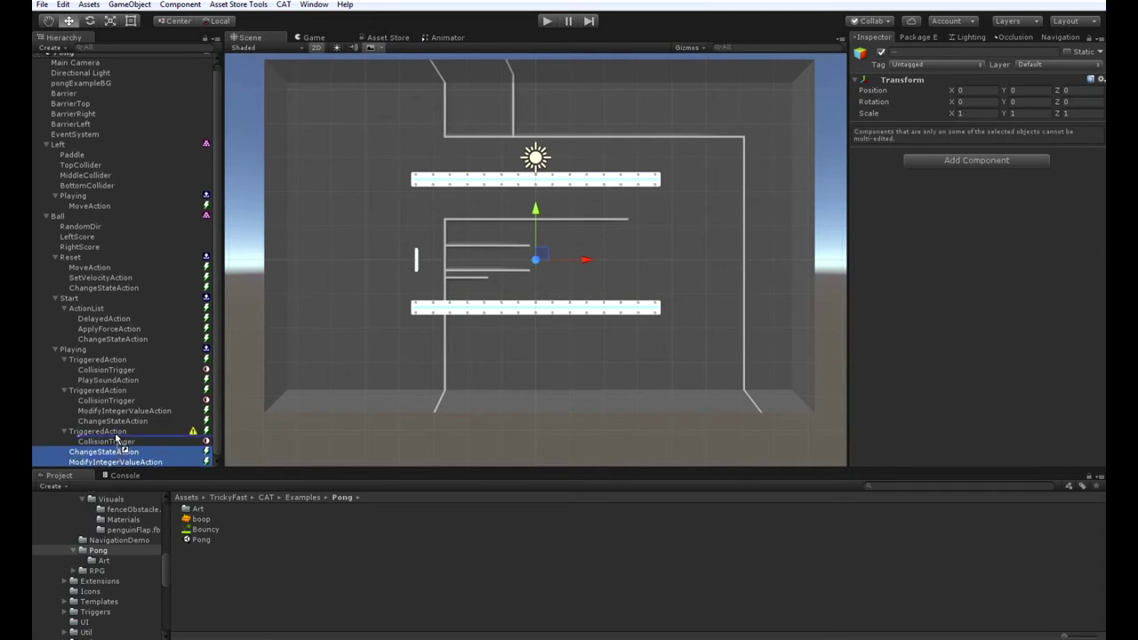
click(113, 452)
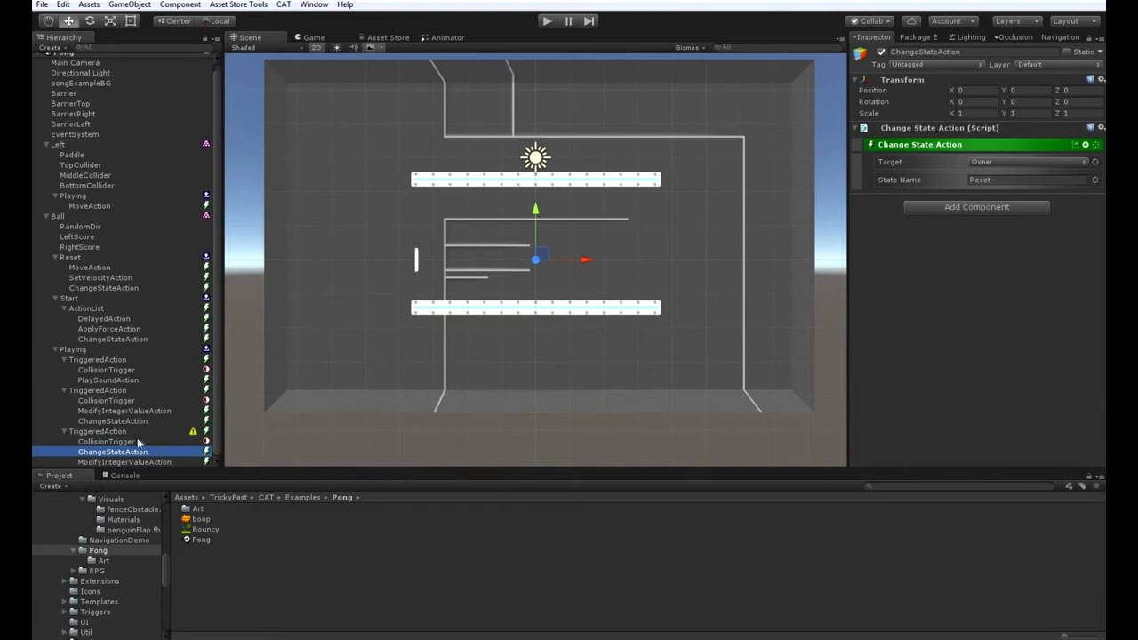
Change the copied scoring action's Reference Name to LeftScore.
click(123, 462)
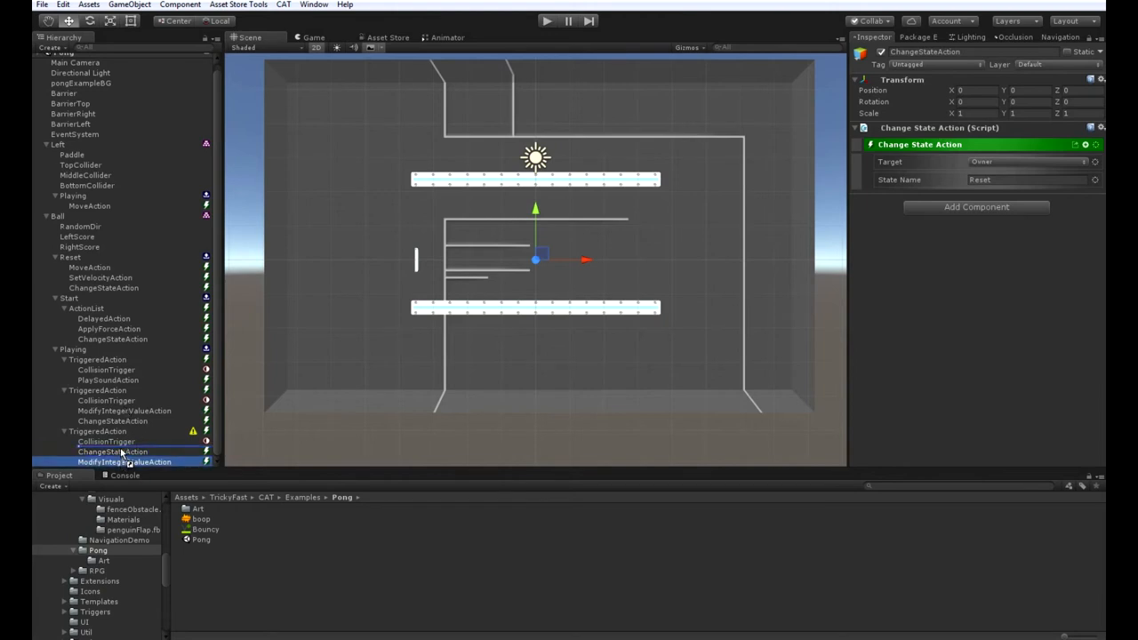
click(127, 462)
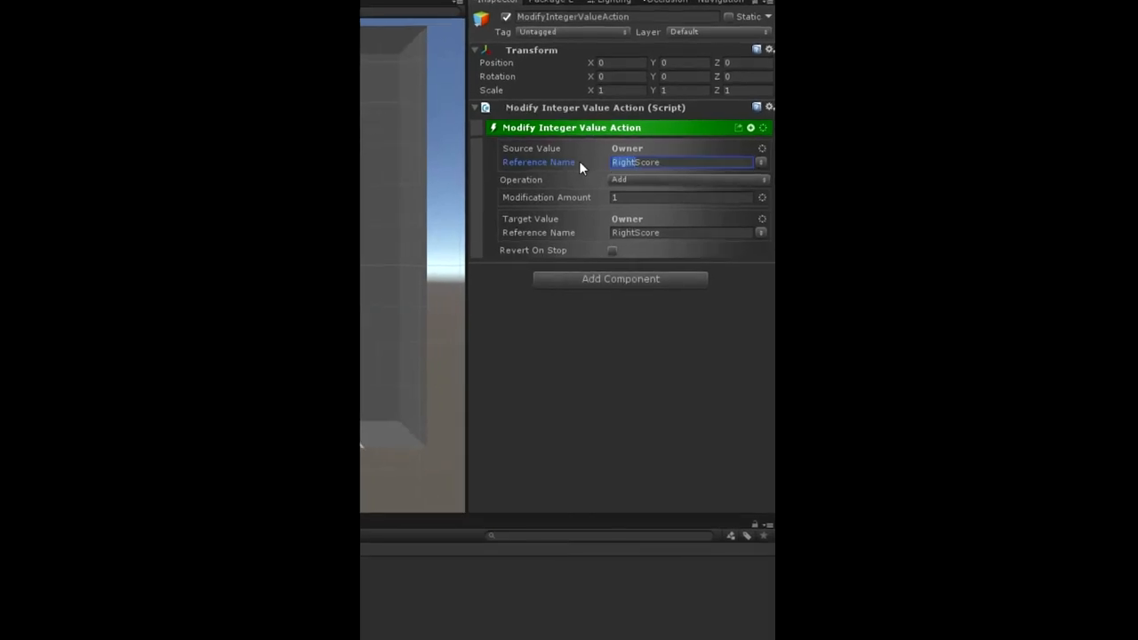
text(LeftScore)
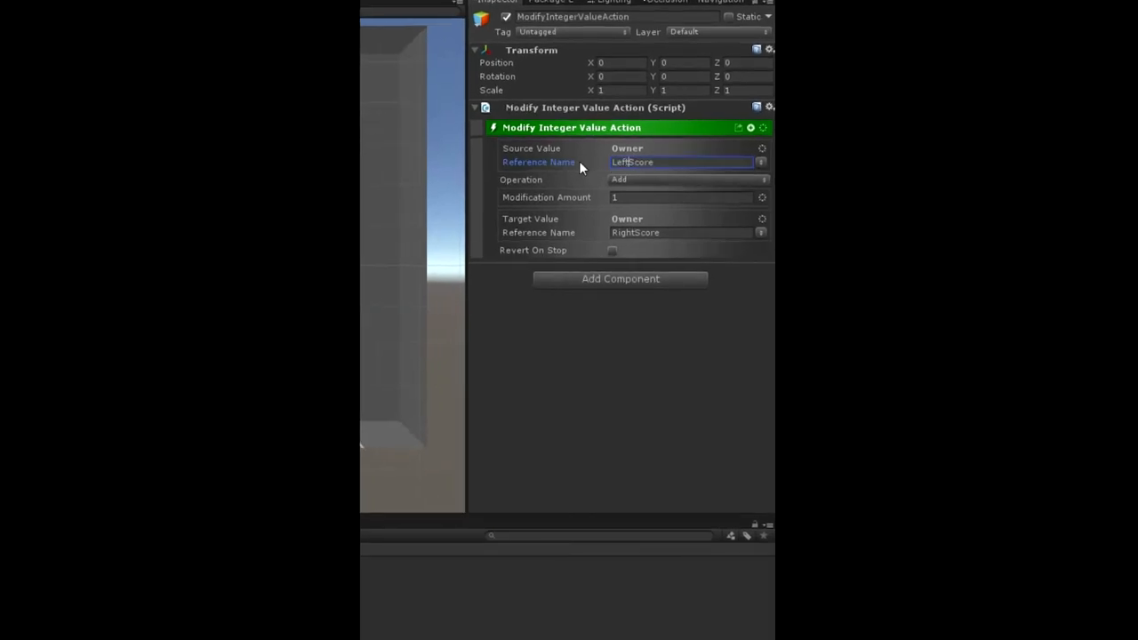
click(680, 233)
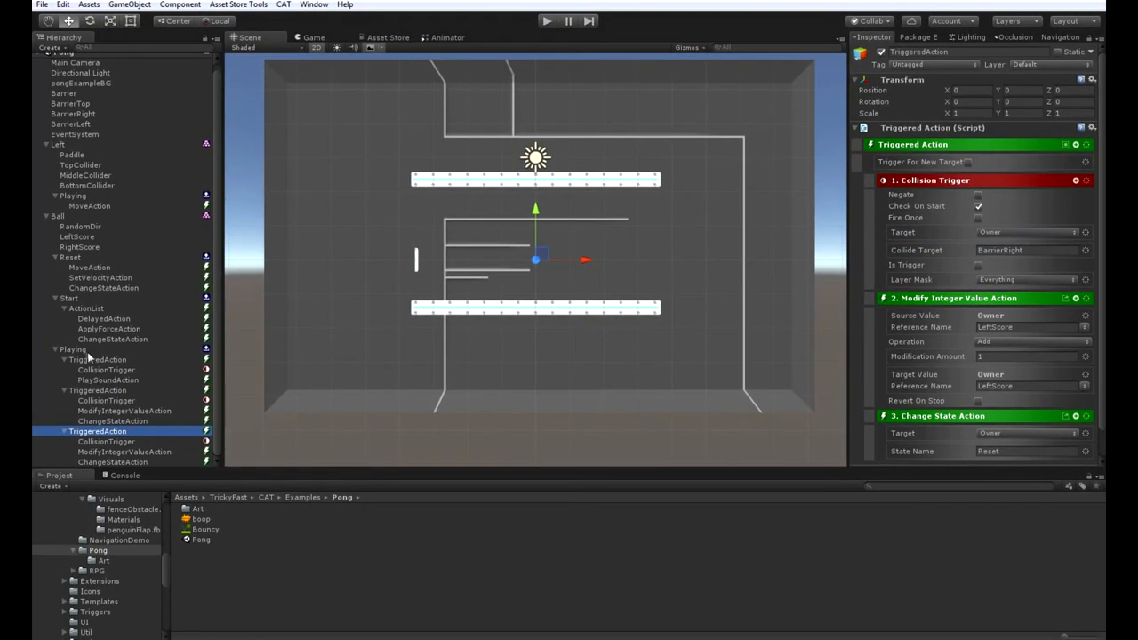
Select Playing and scroll through its boop, BarrierLeft and BarrierRight triggered actions.
click(75, 354)
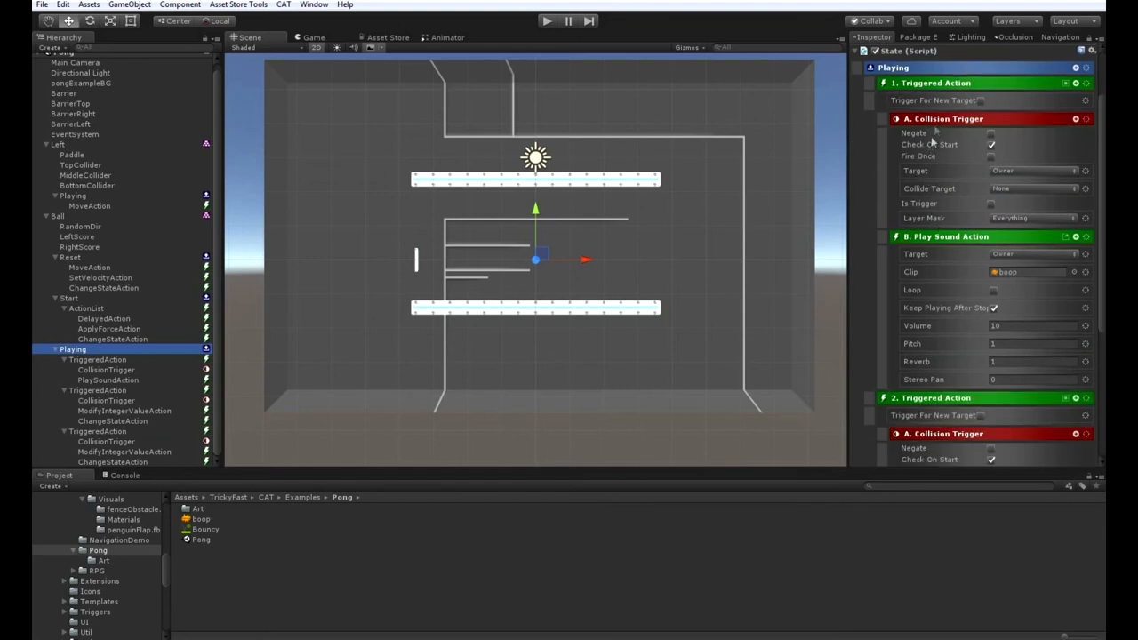
mouse_move(953, 247)
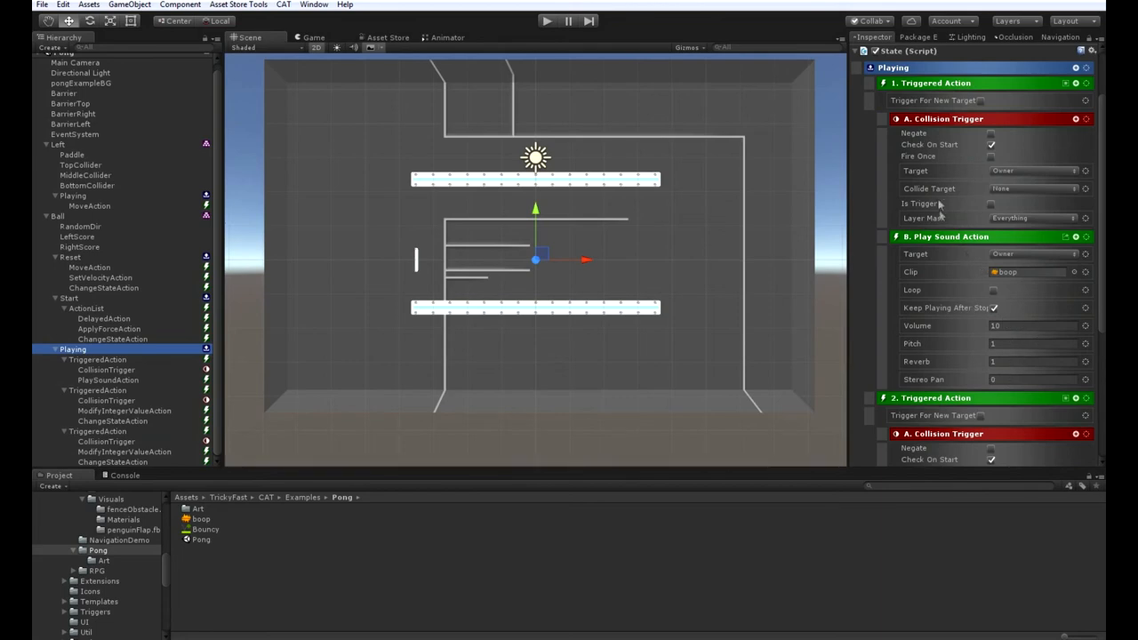
scroll(down, 3)
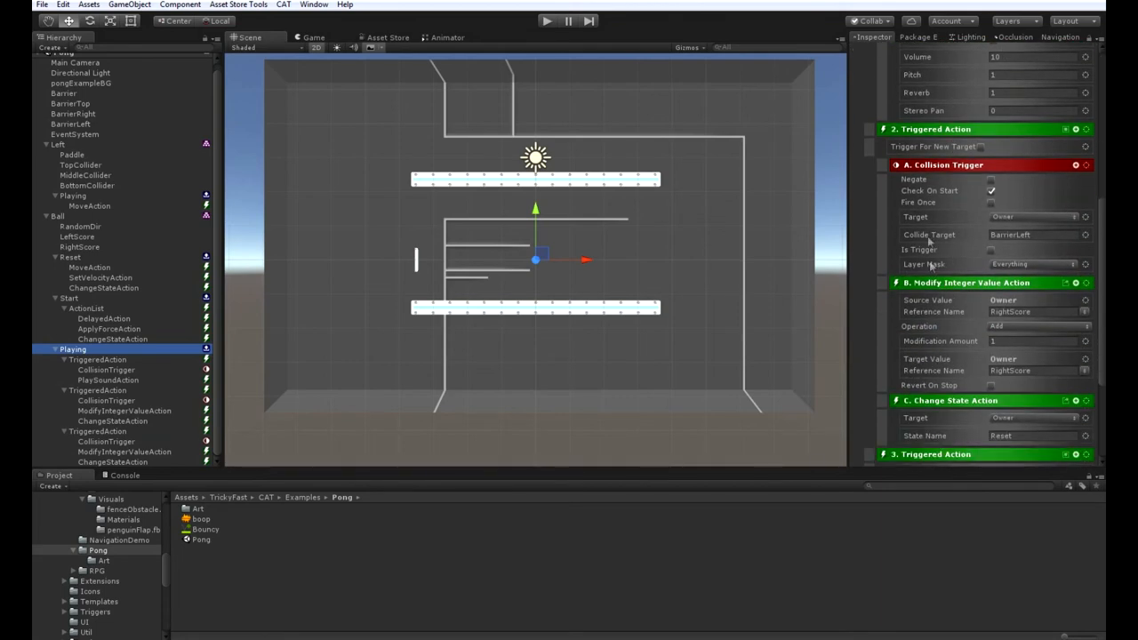
scroll(down, 3)
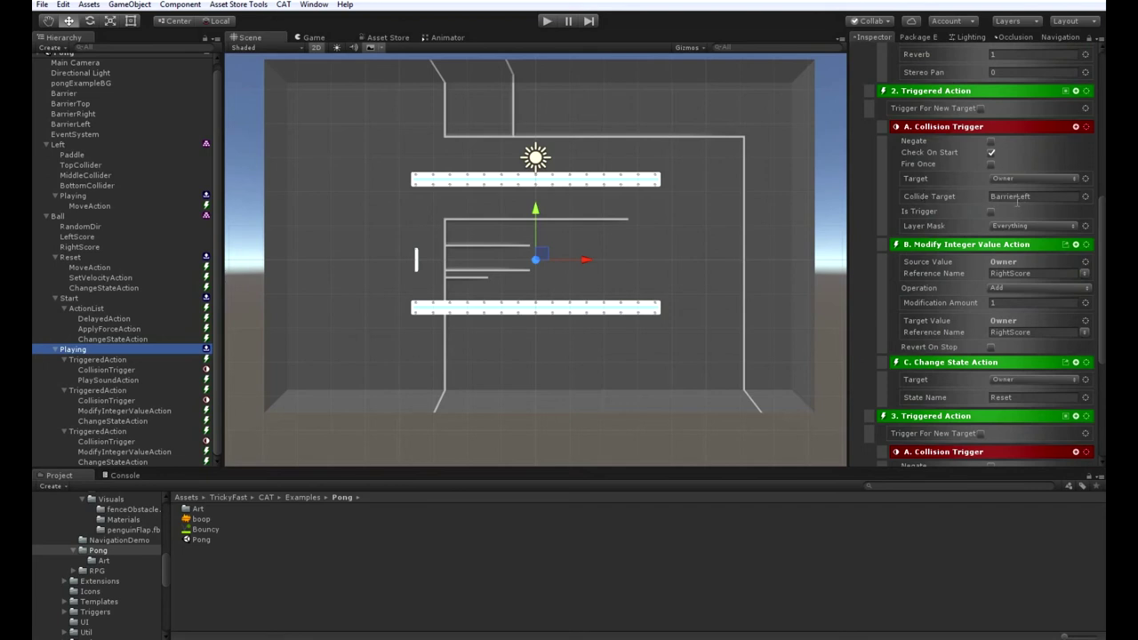
scroll(down, 3)
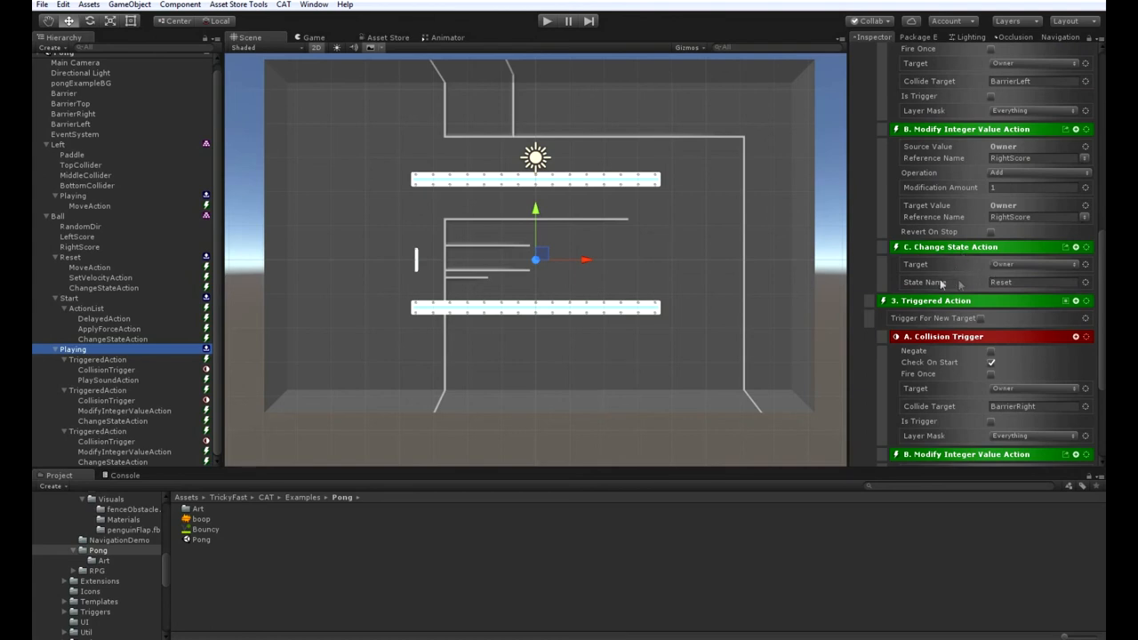
scroll(down, 3)
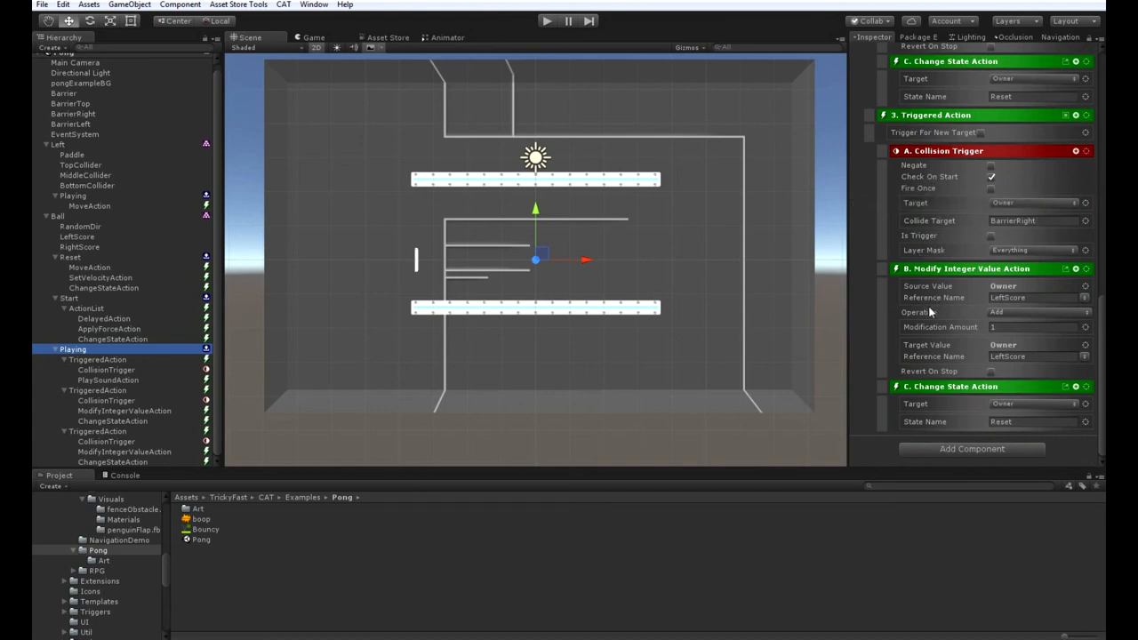
mouse_move(936, 341)
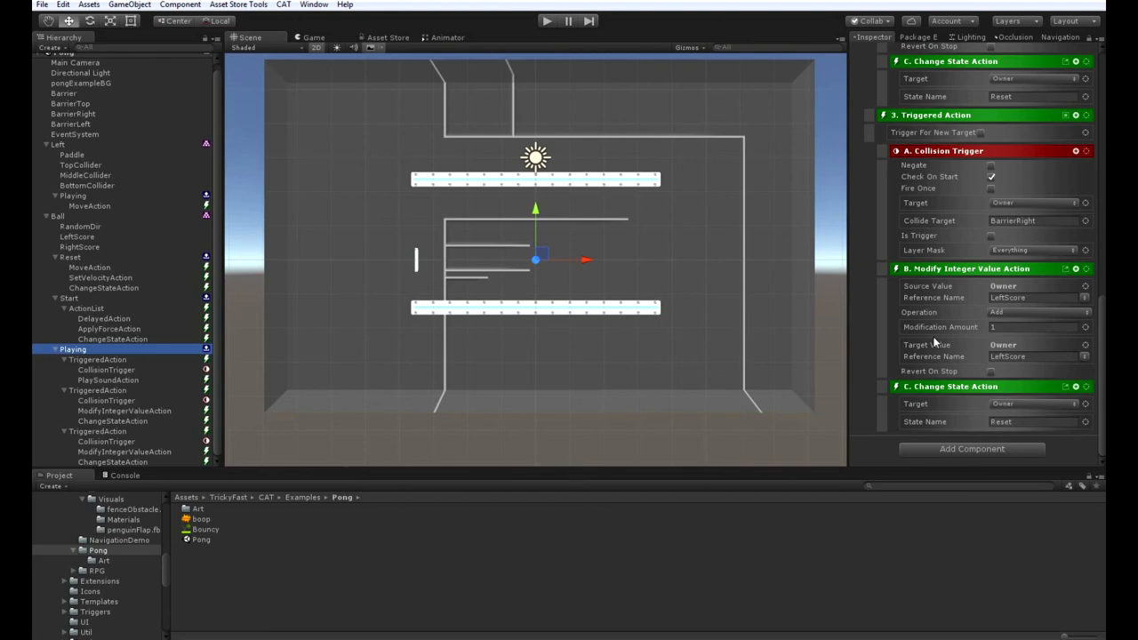